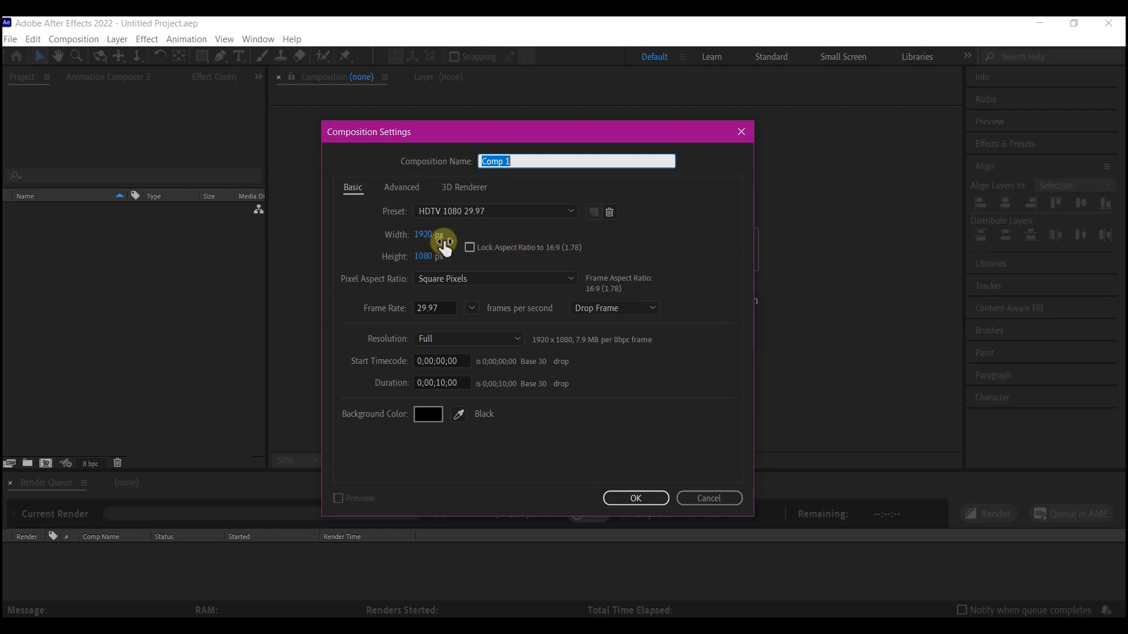
pyautogui.moveTo(442, 257)
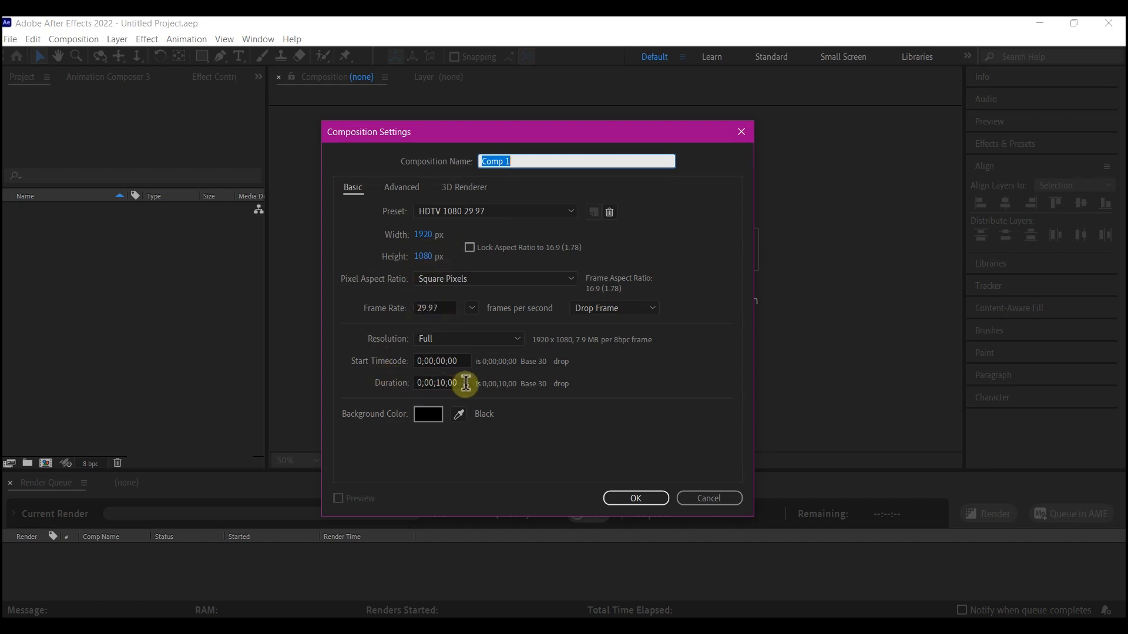
# - Set the new composition's duration to 5 seconds and confirm the settings
pyautogui.click(443, 383)
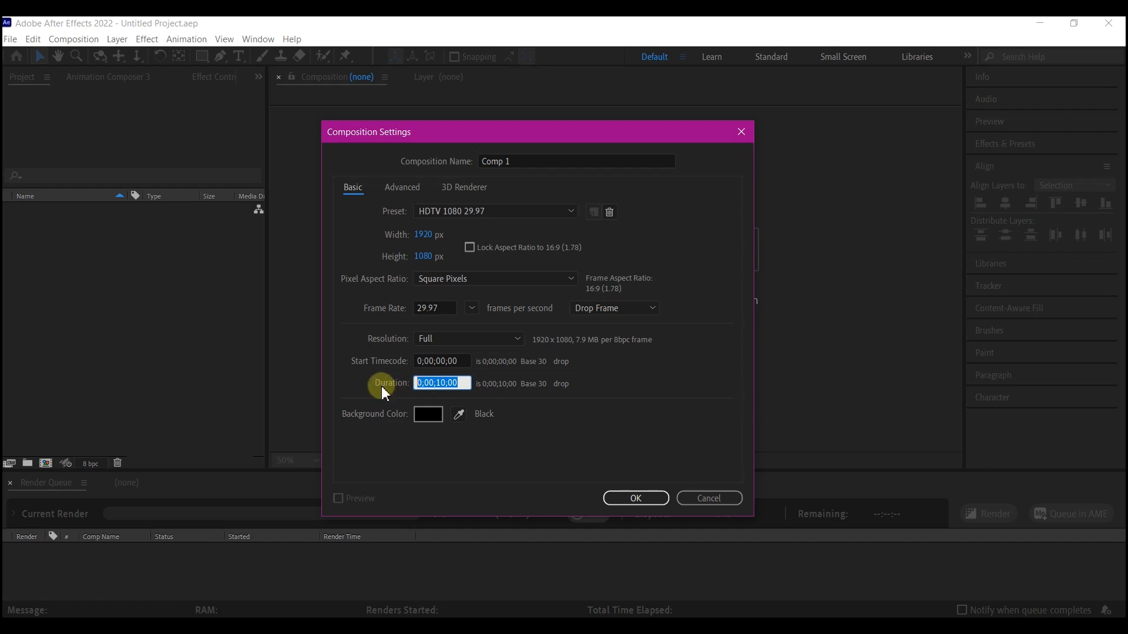
pyautogui.write('5')
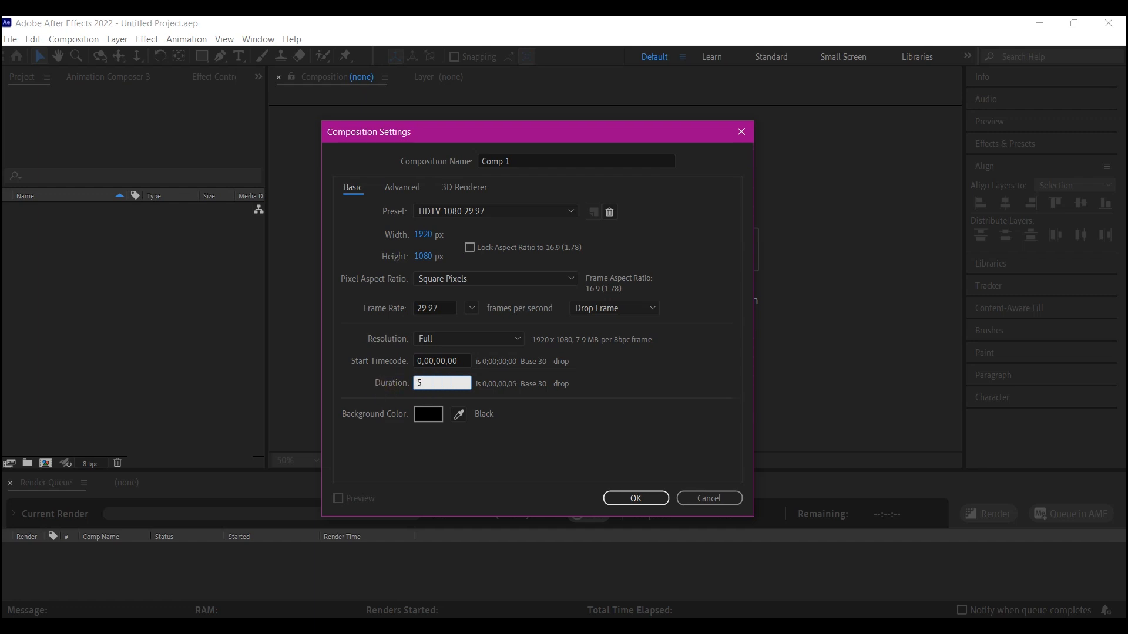
pyautogui.click(634, 498)
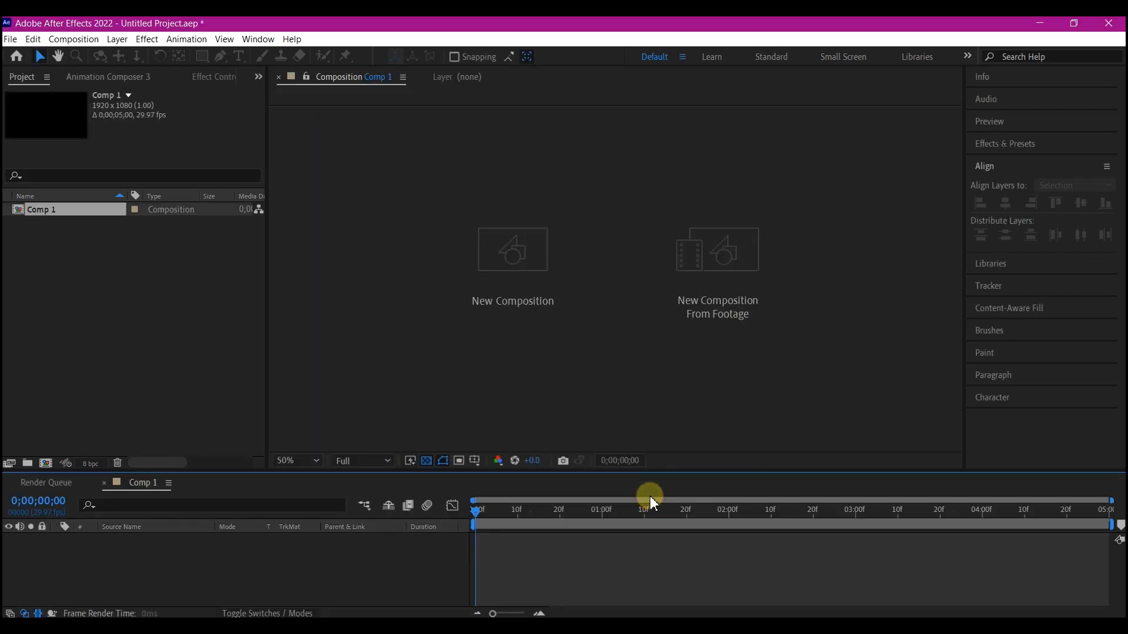
# - Create a new comp-sized solid named bg from the viewer's context menu
pyautogui.rightClick(554, 316)
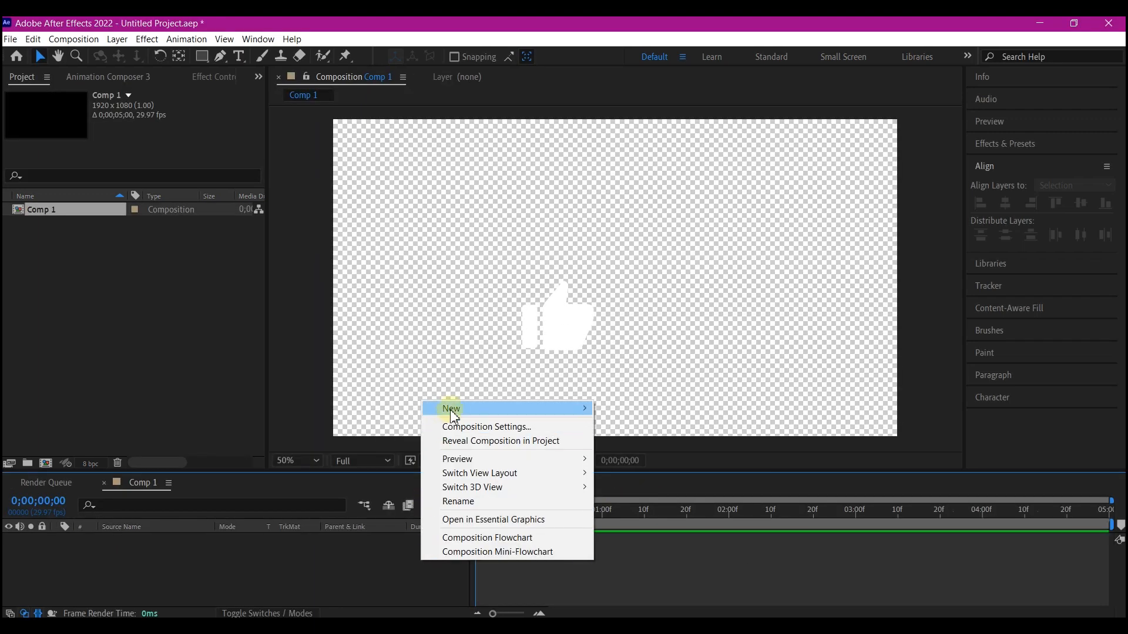
pyautogui.moveTo(451, 409)
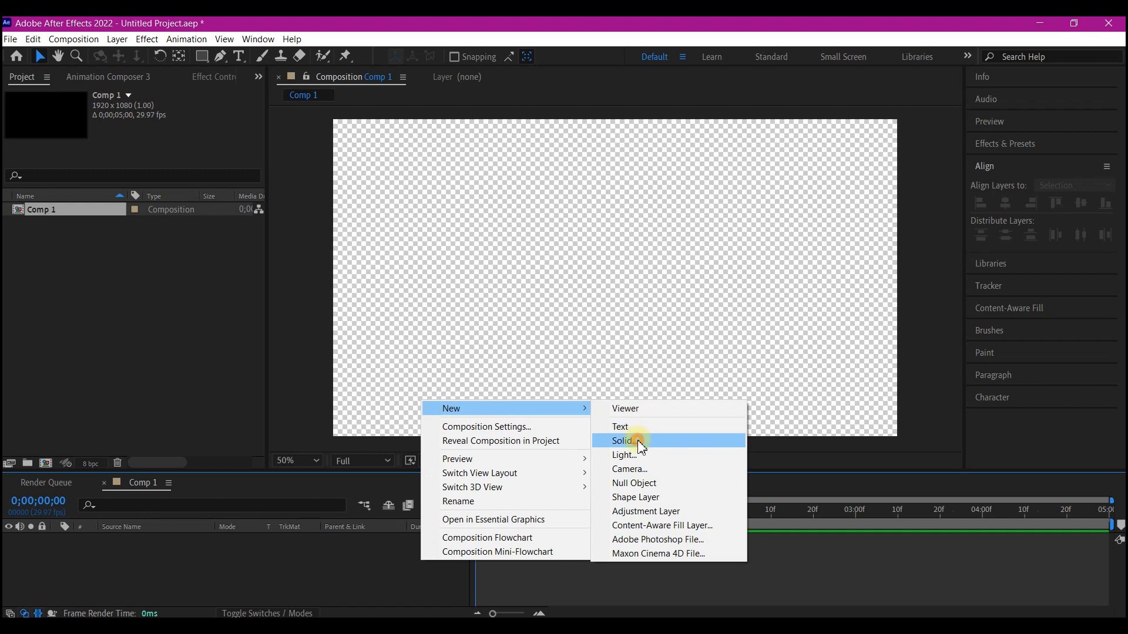
pyautogui.click(623, 440)
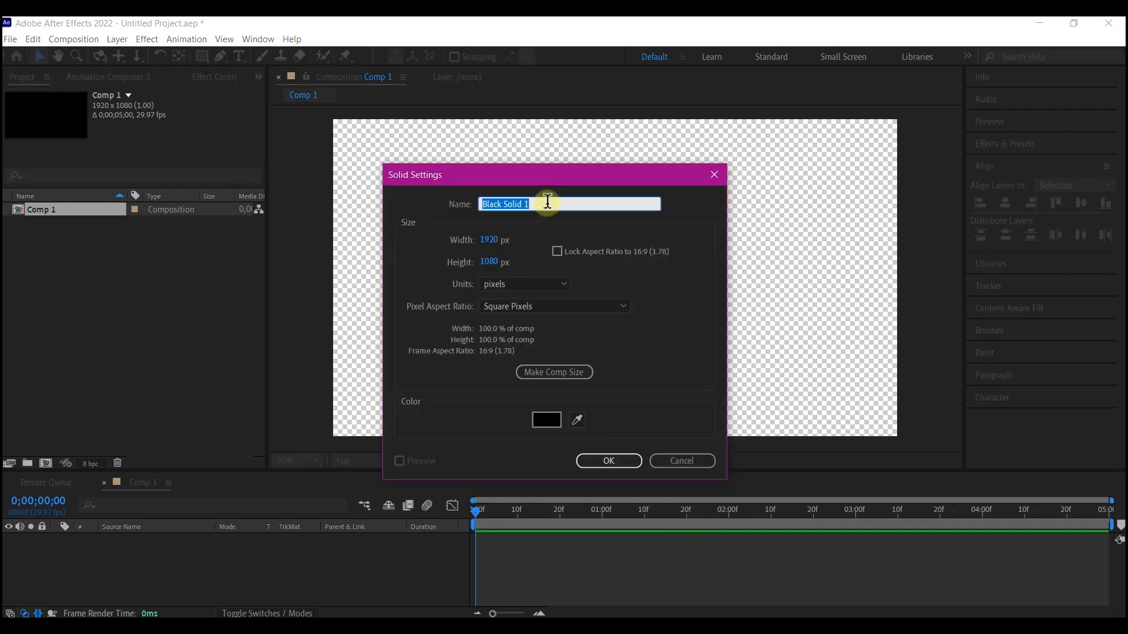
pyautogui.write('bg')
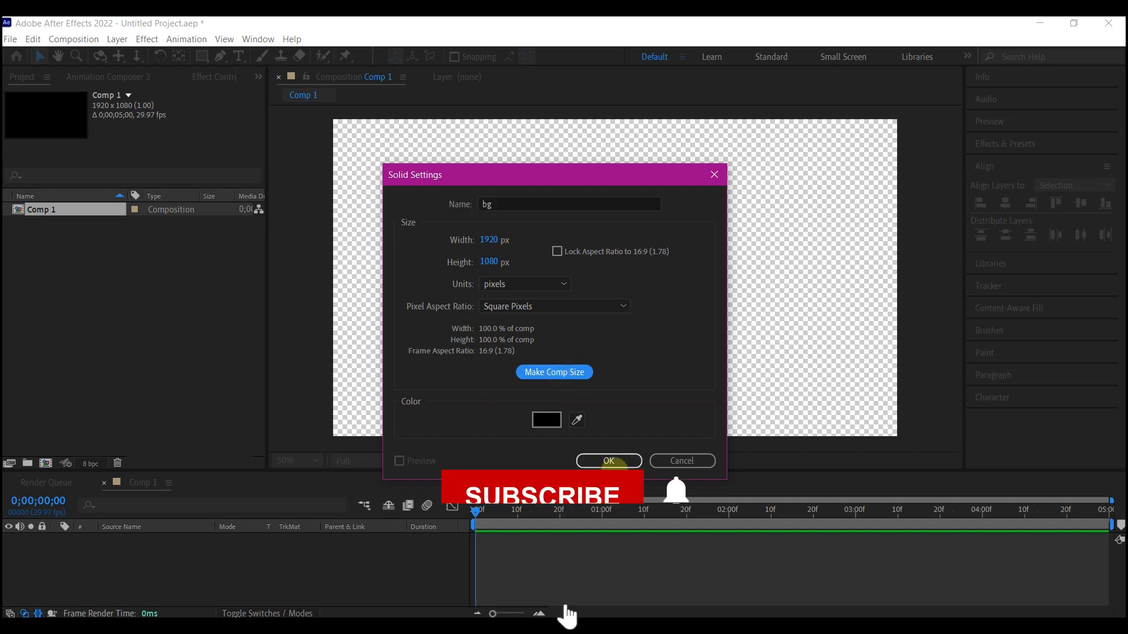
pyautogui.click(608, 460)
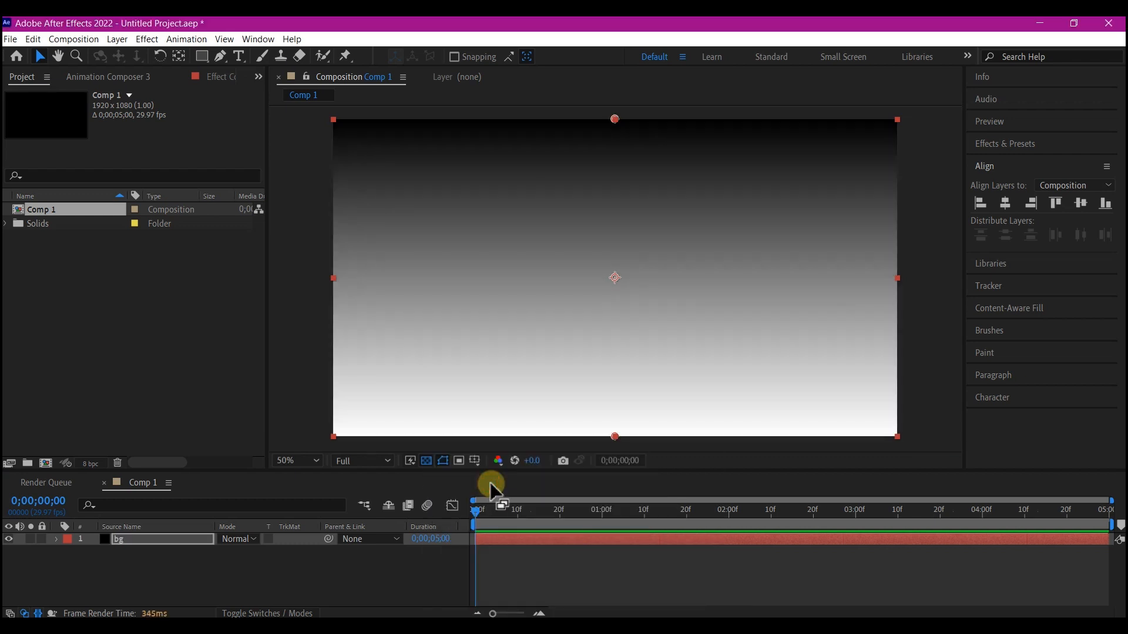
# - Move the Gradient Ramp start point to the right edge and end point to the left edge
pyautogui.click(257, 77)
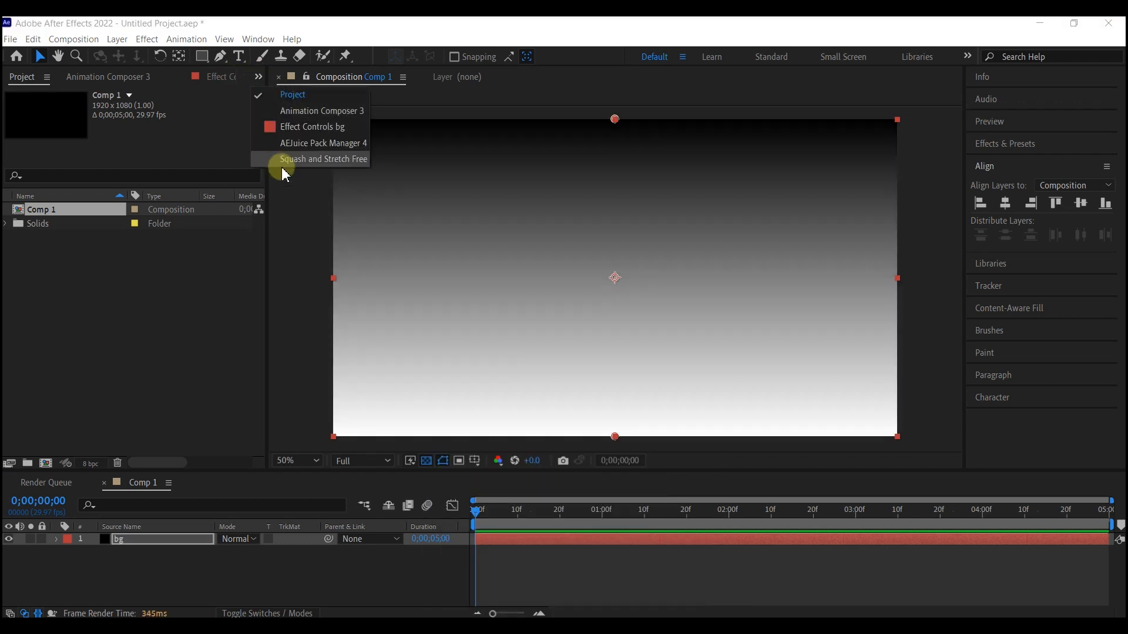
pyautogui.click(313, 127)
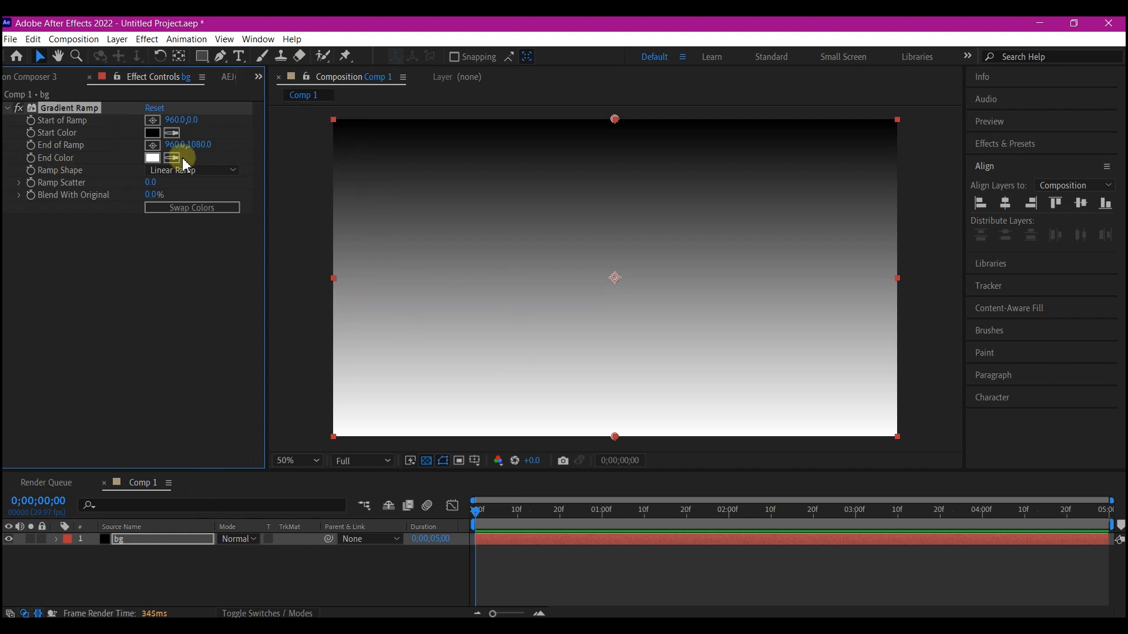
pyautogui.moveTo(615, 120)
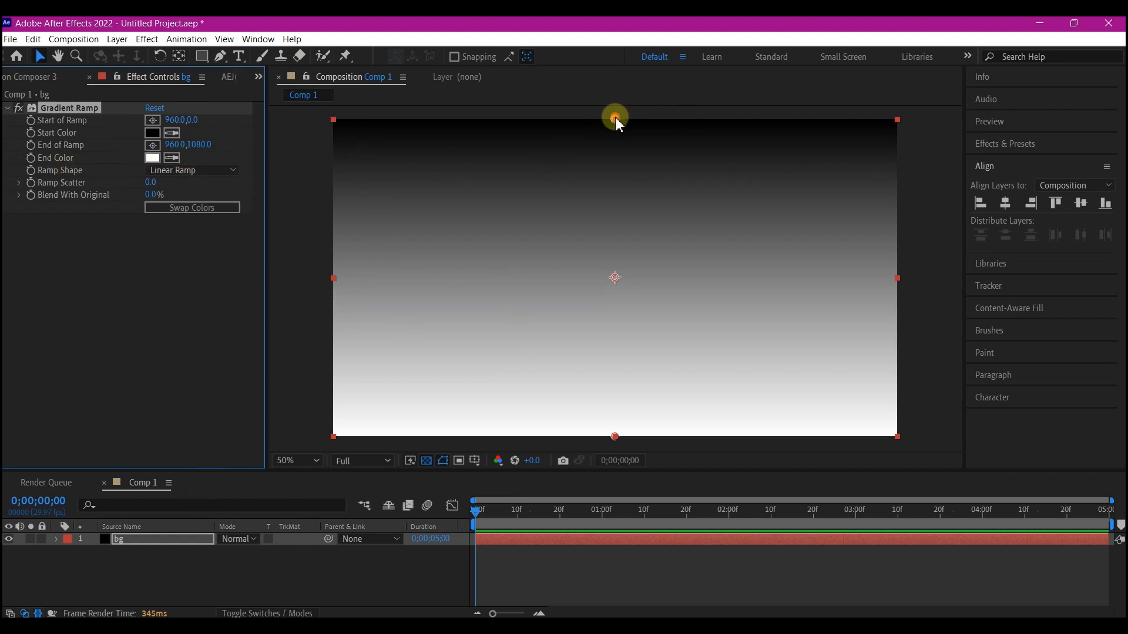
pyautogui.moveTo(614, 120); pyautogui.dragTo(894, 245)
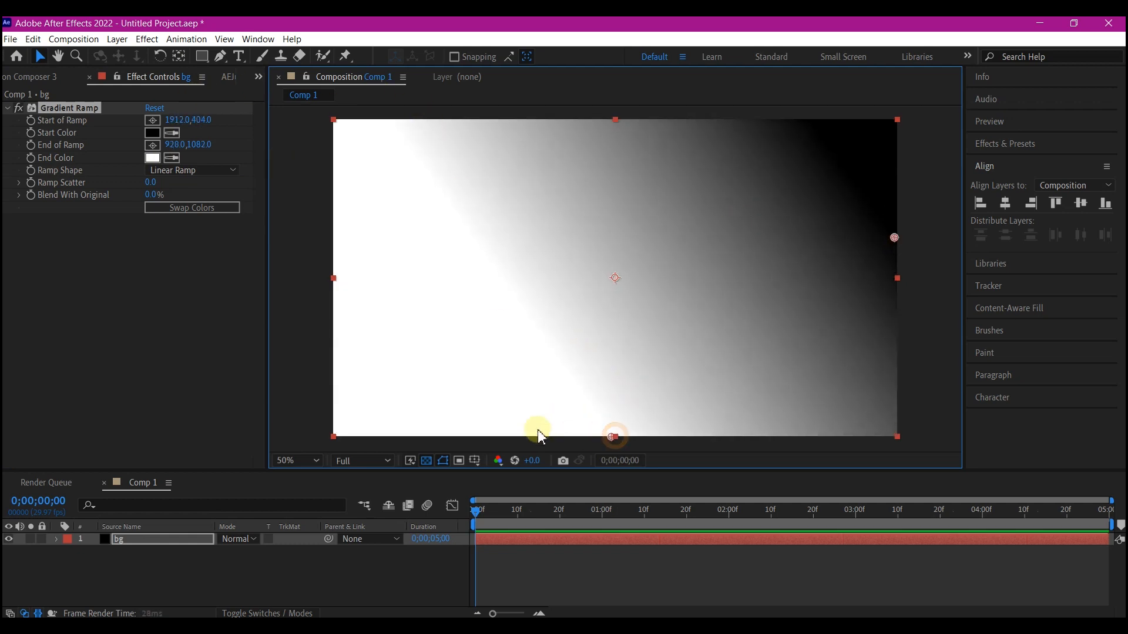
pyautogui.moveTo(615, 435); pyautogui.dragTo(328, 319)
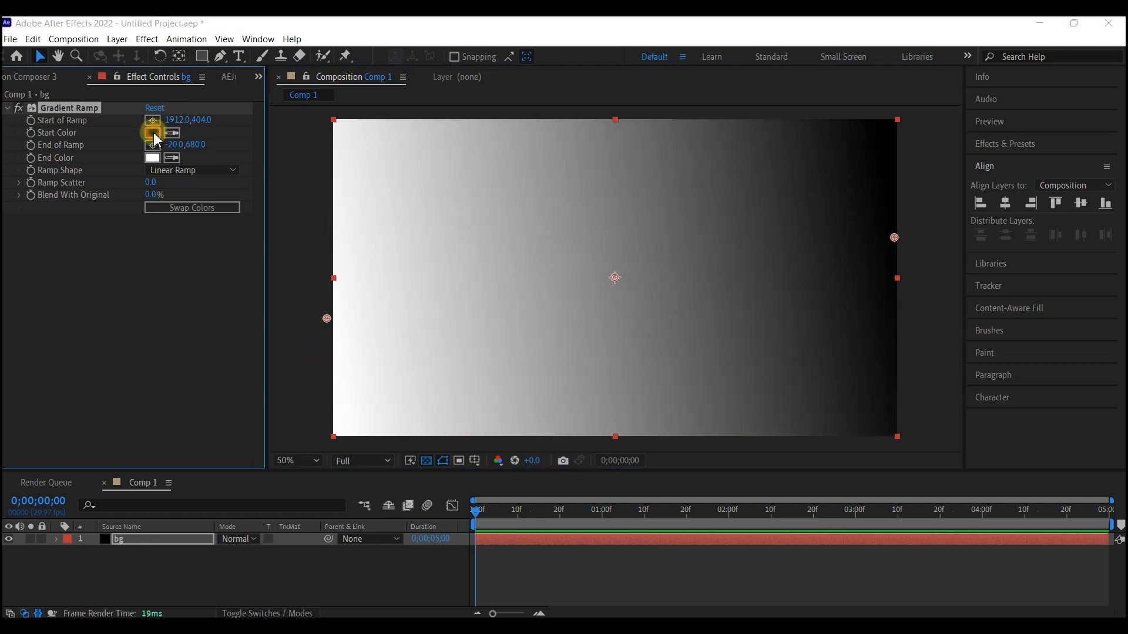
# - Set the gradient start colour to dark blue and keep the light grey end colour
pyautogui.click(153, 133)
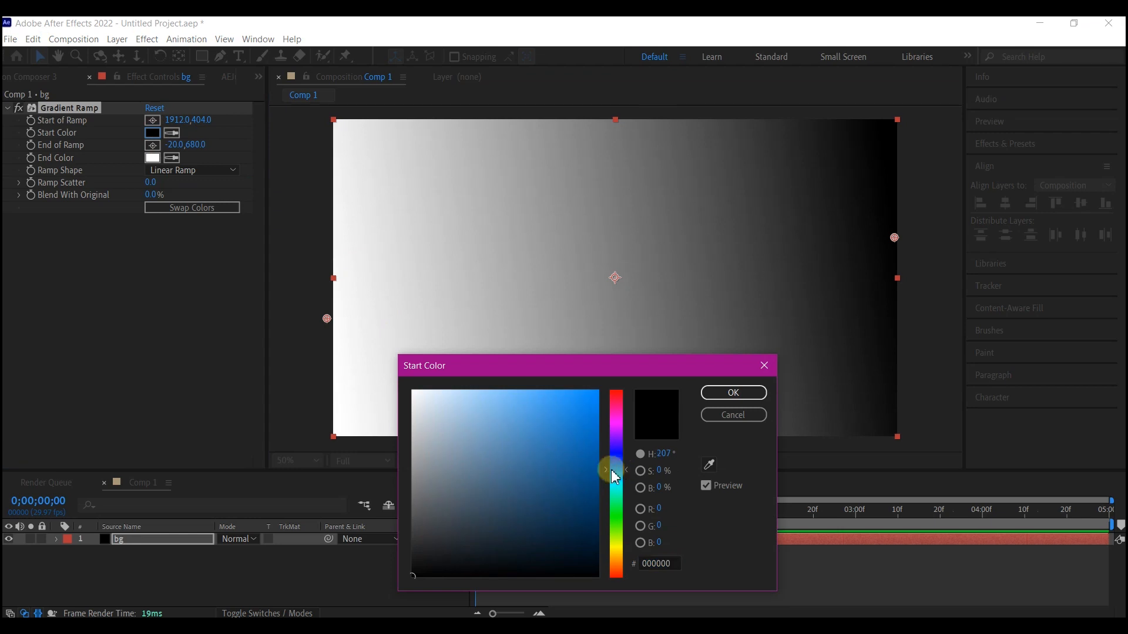
pyautogui.click(732, 392)
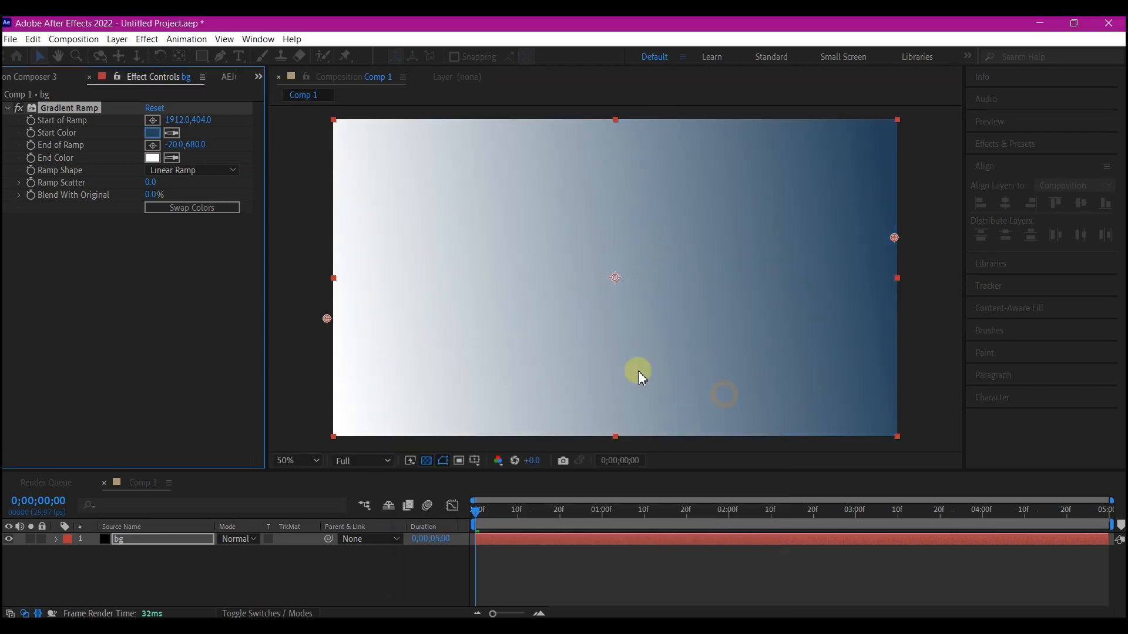
pyautogui.click(151, 158)
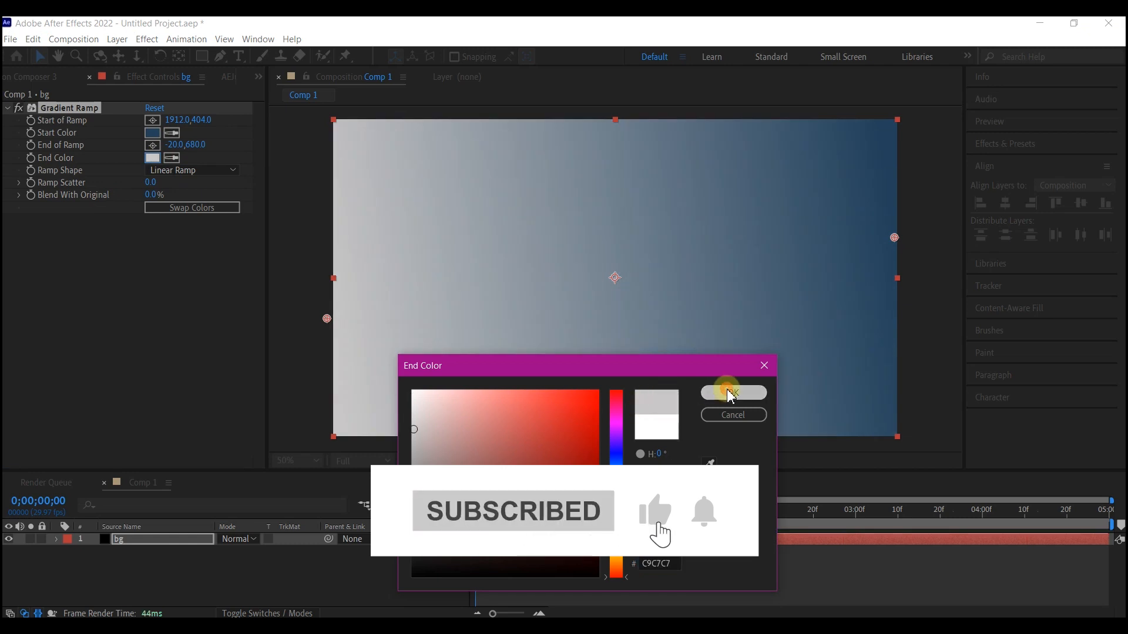
pyautogui.click(733, 394)
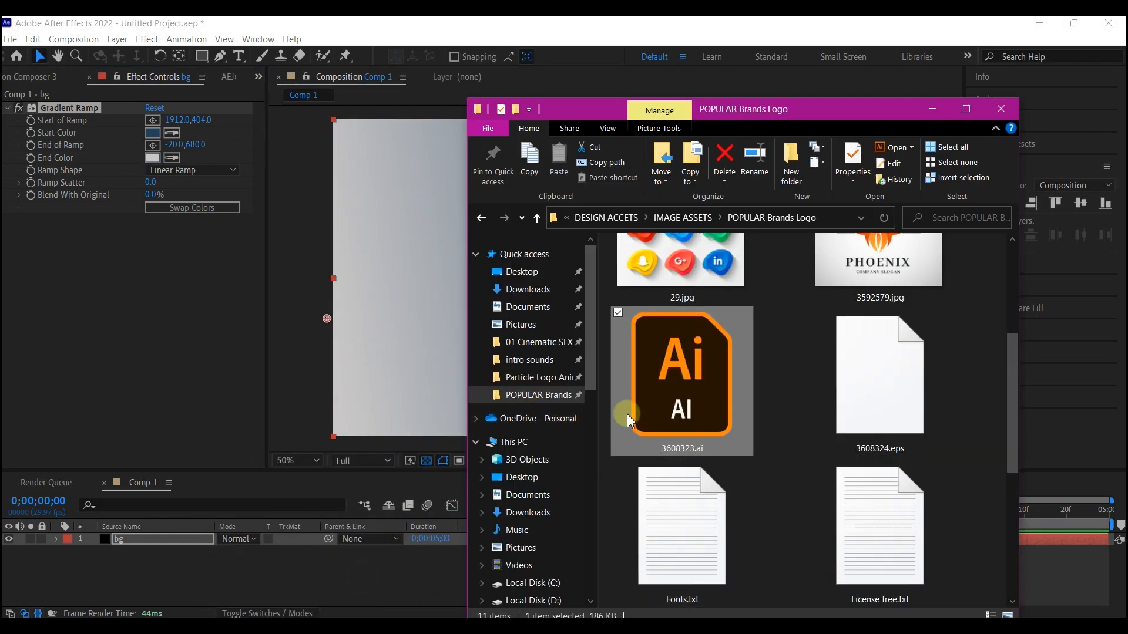
# - Import 3608323.ai as merged footage above bg and scale the logo up
pyautogui.moveTo(682, 381); pyautogui.dragTo(137, 410)
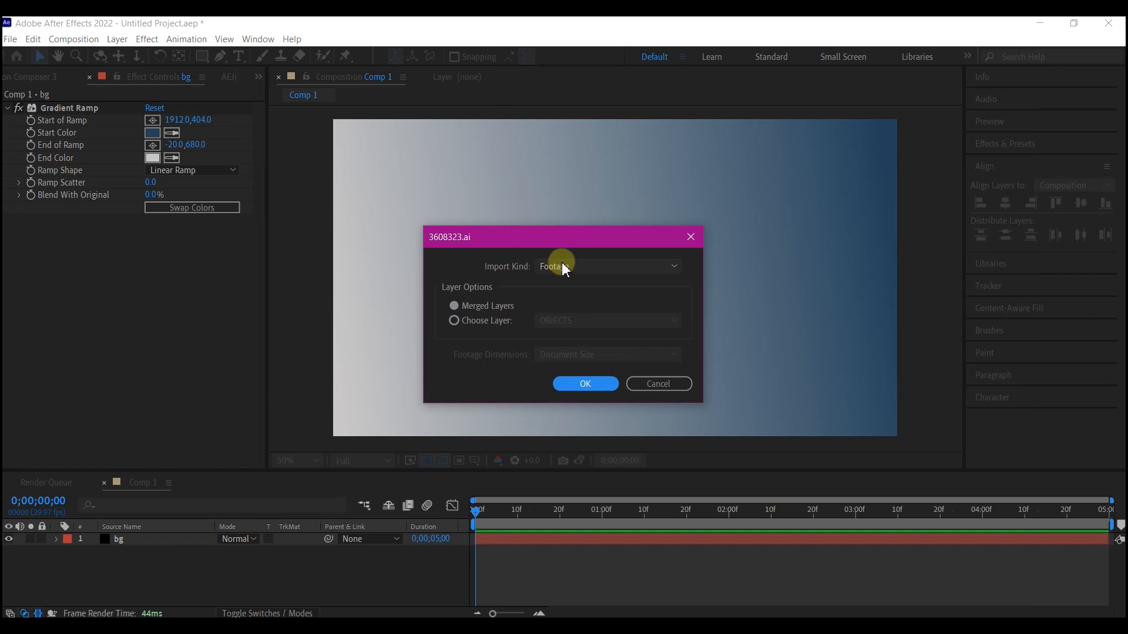
pyautogui.click(585, 383)
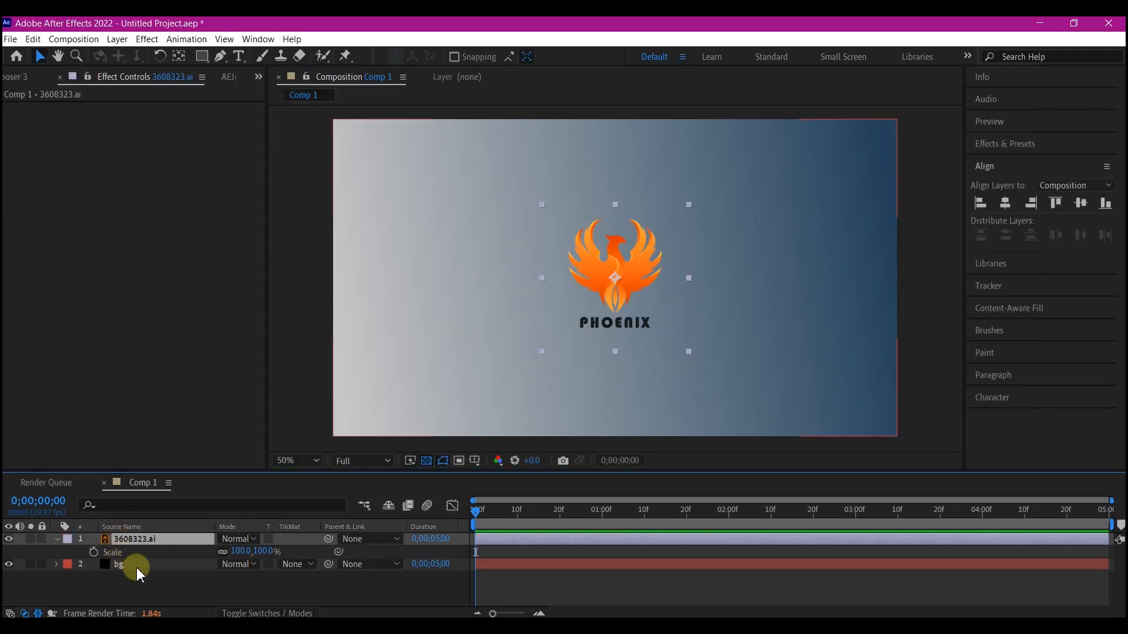
pyautogui.doubleClick(241, 551)
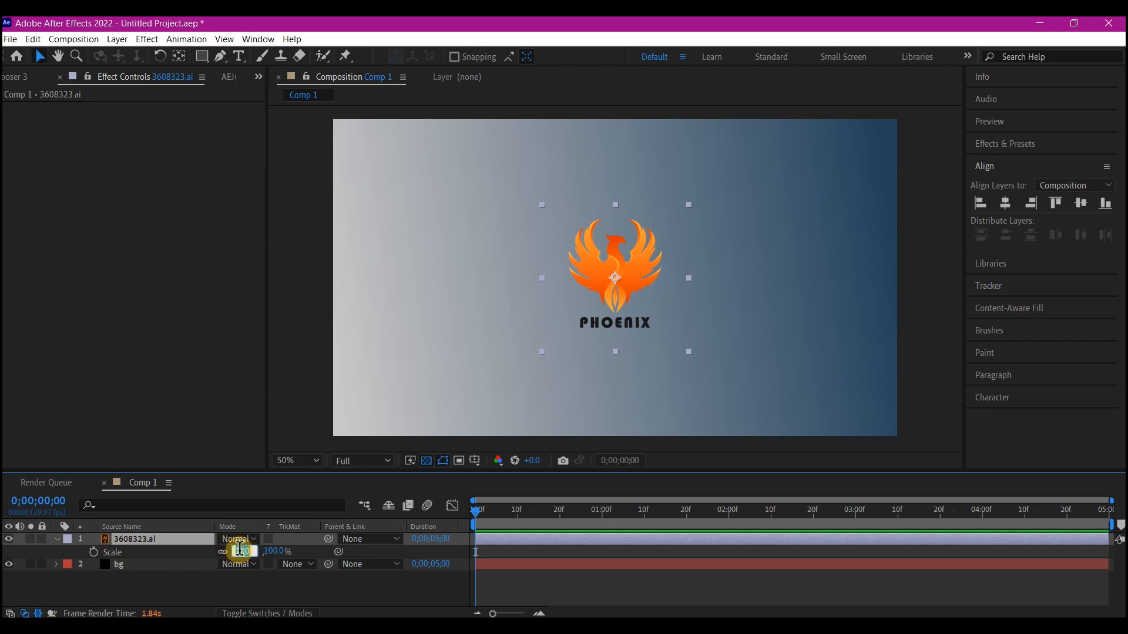
pyautogui.write('15')
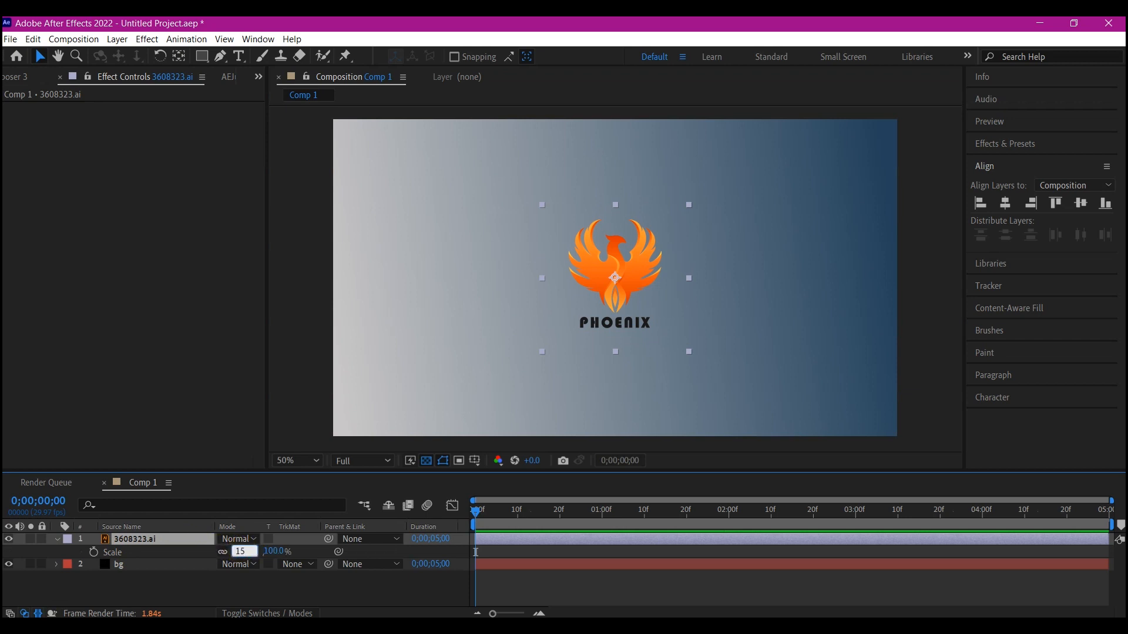
pyautogui.write('1')
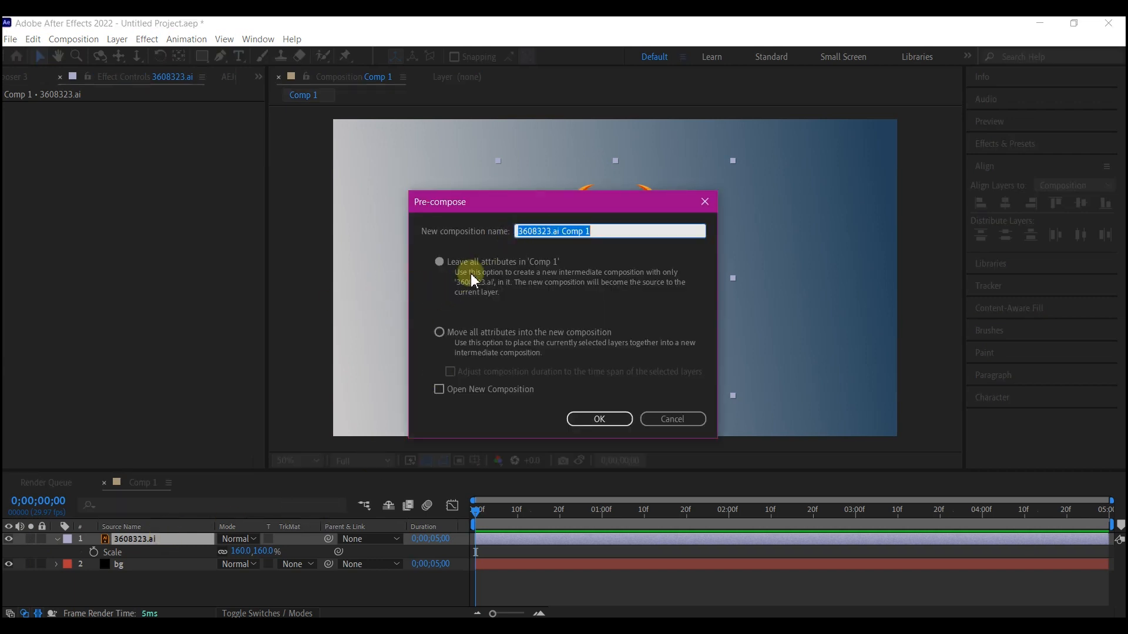
# - Pre-compose the logo with all attributes moved into logoHolder and select that layer
pyautogui.click(438, 332)
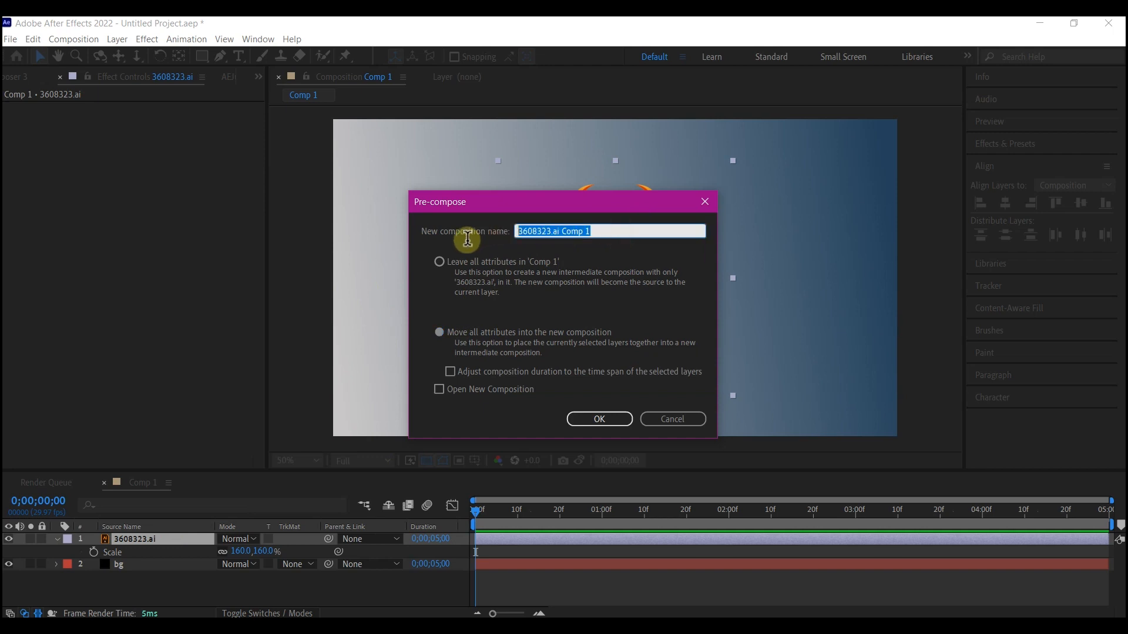
pyautogui.click(598, 419)
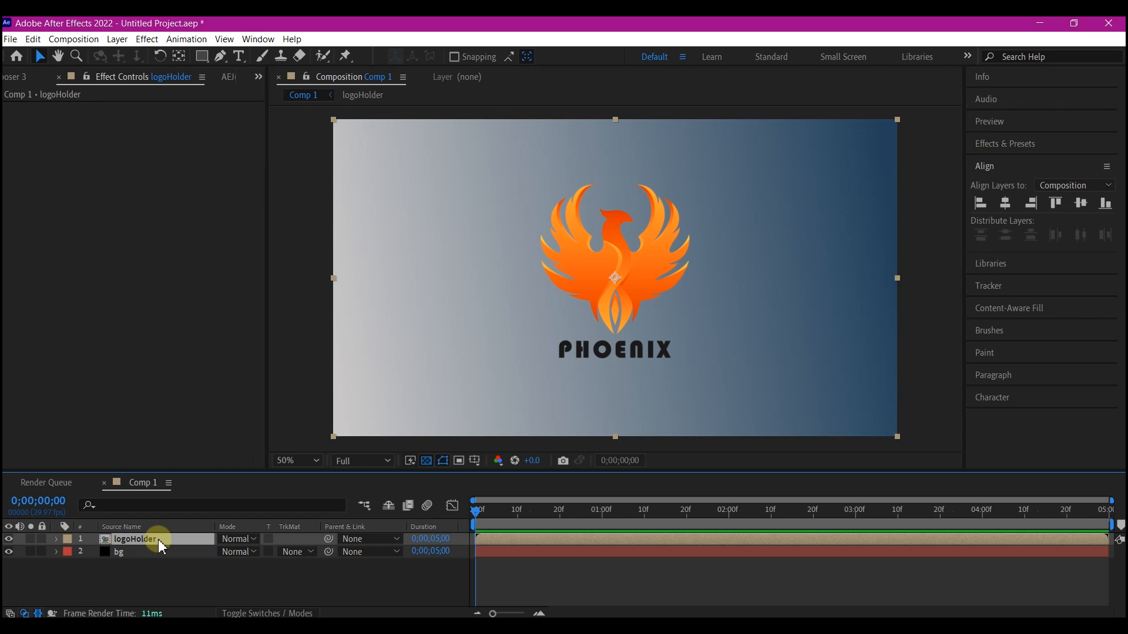
pyautogui.click(117, 553)
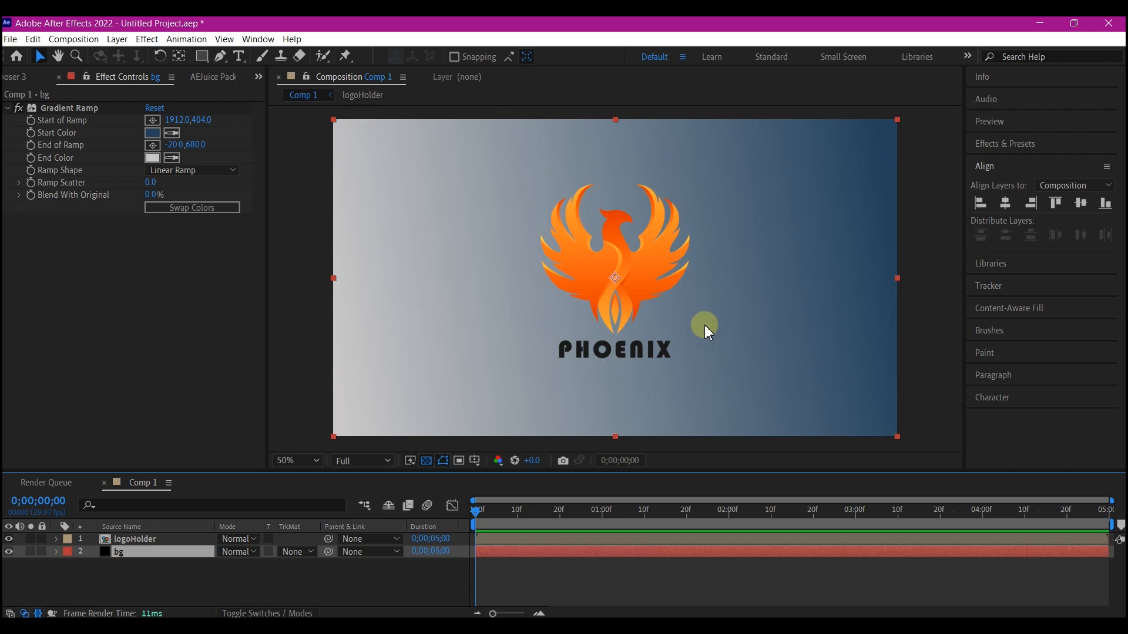
pyautogui.moveTo(151, 539)
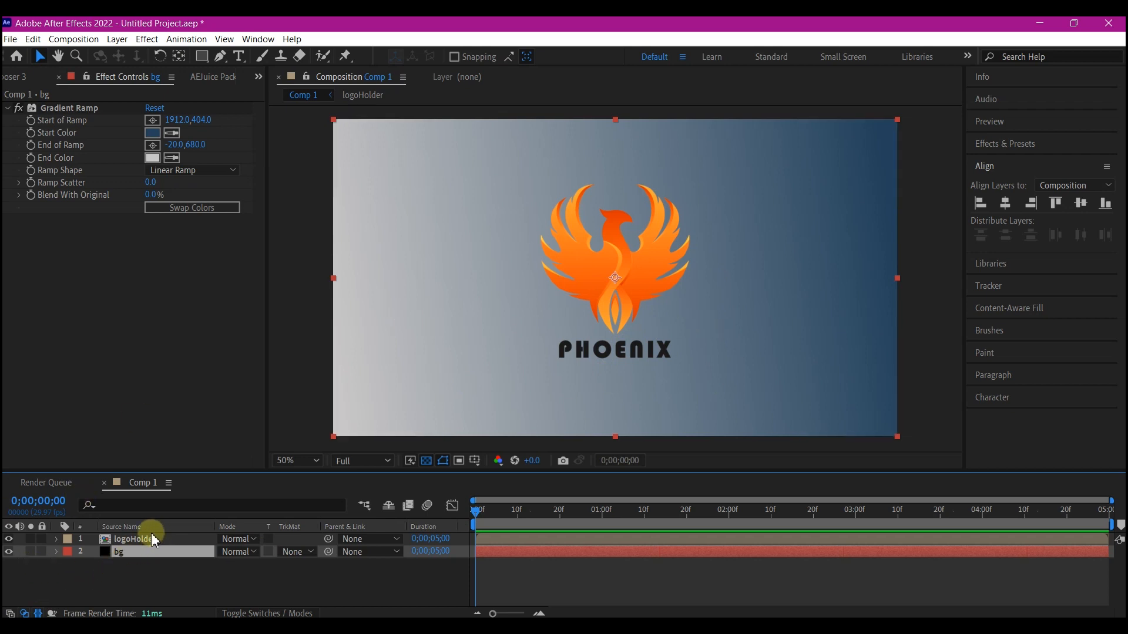
pyautogui.click(135, 539)
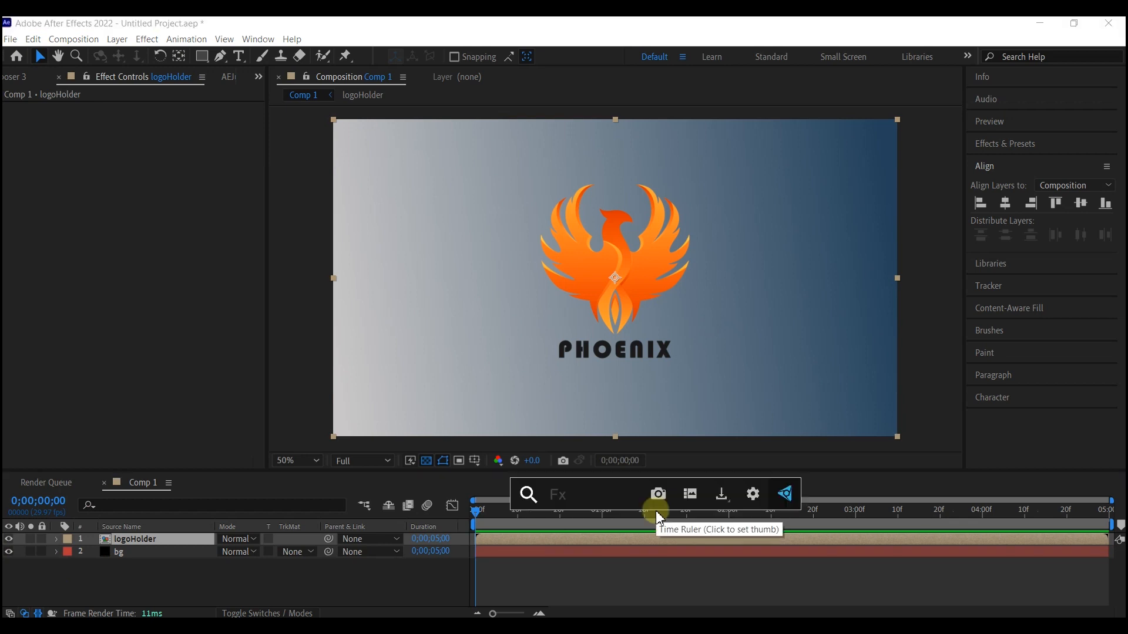
# - Apply Shatter to logoHolder, view it Rendered and switch the pattern to Glass
pyautogui.write('shat')
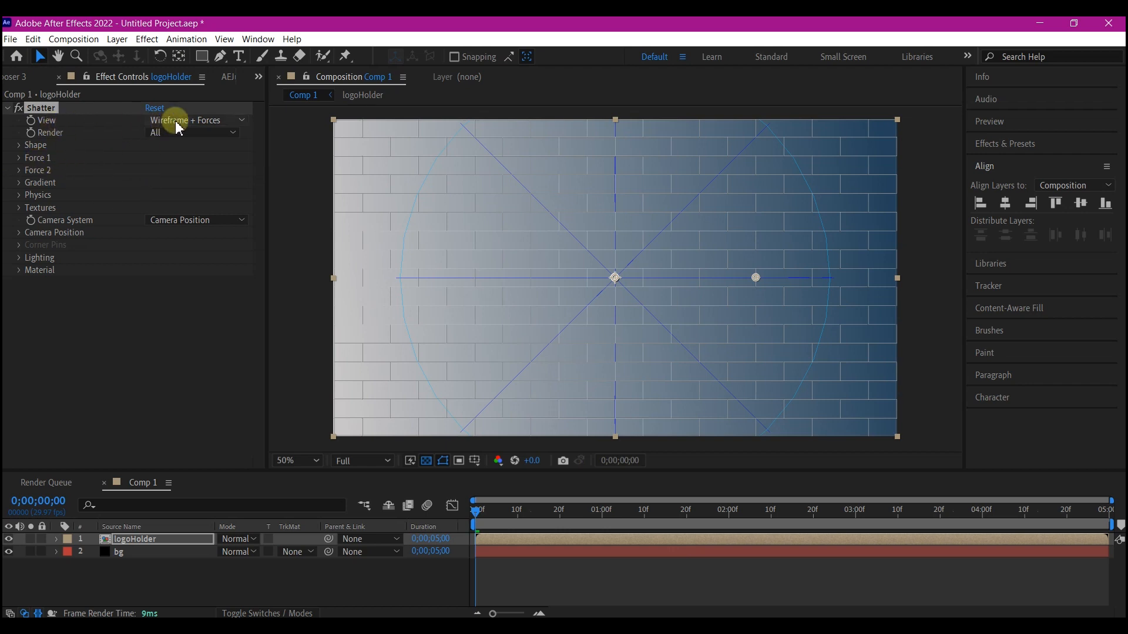
pyautogui.click(194, 120)
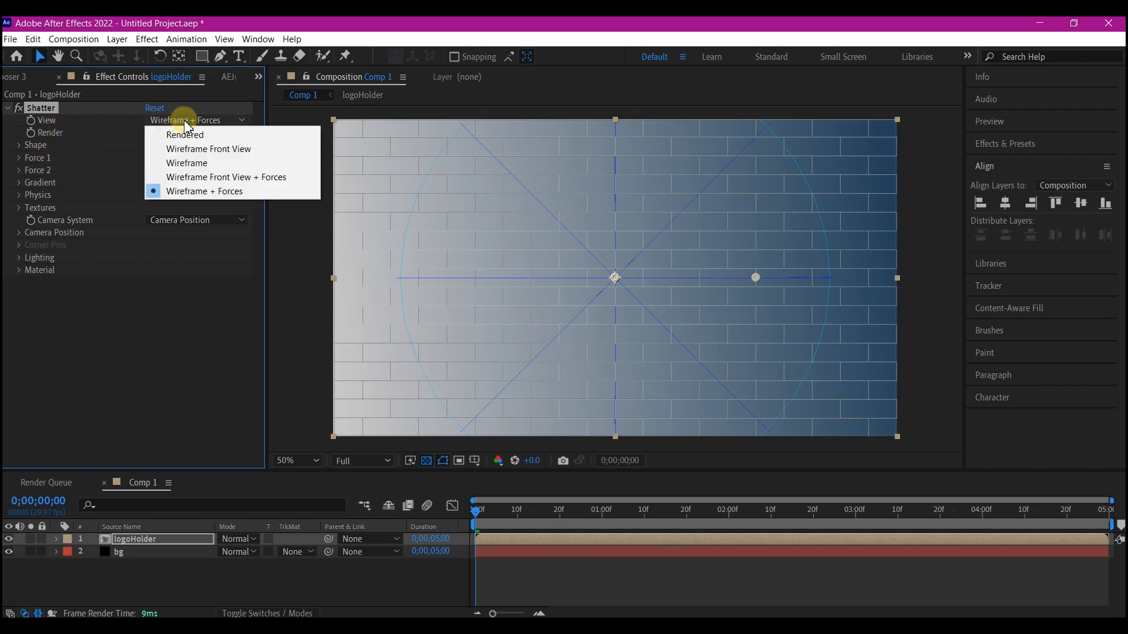
pyautogui.moveTo(185, 134)
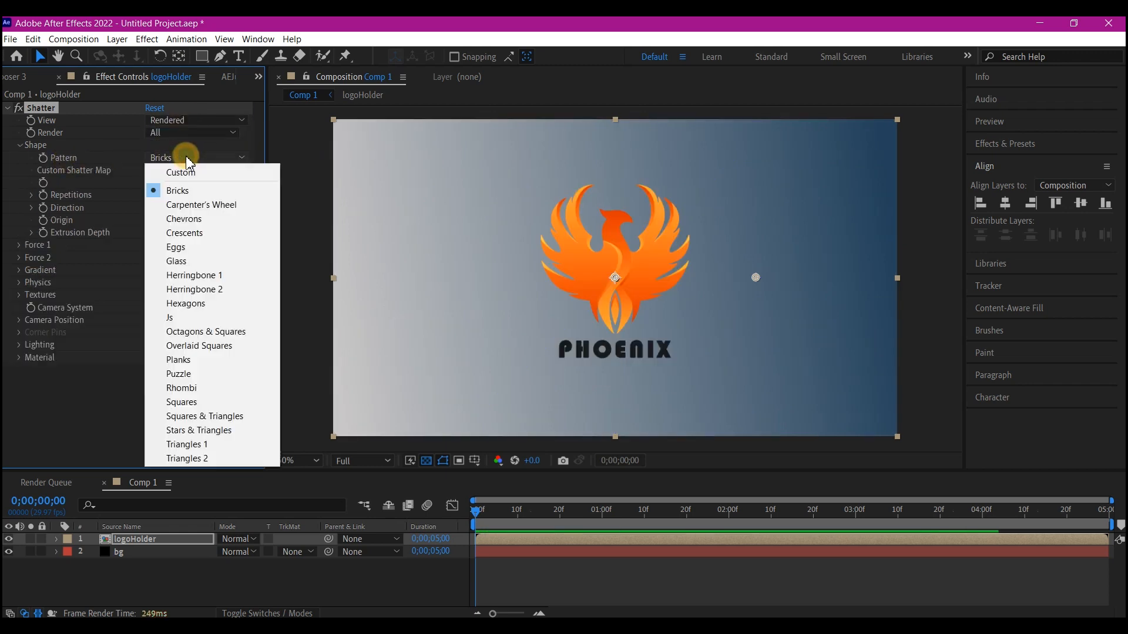
pyautogui.click(176, 261)
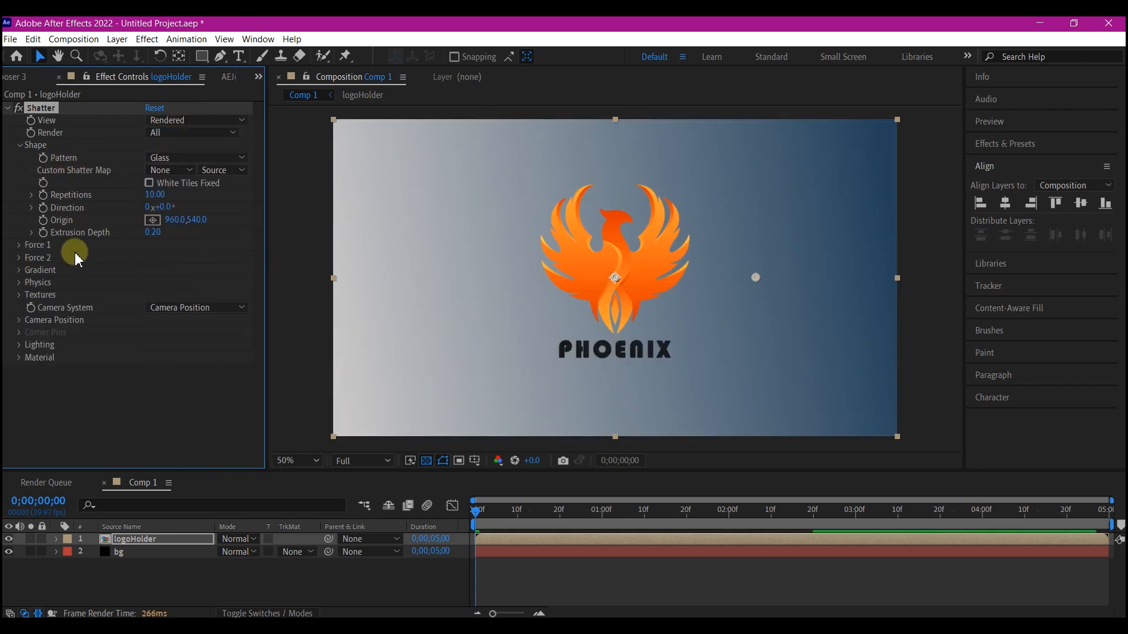
pyautogui.click(155, 195)
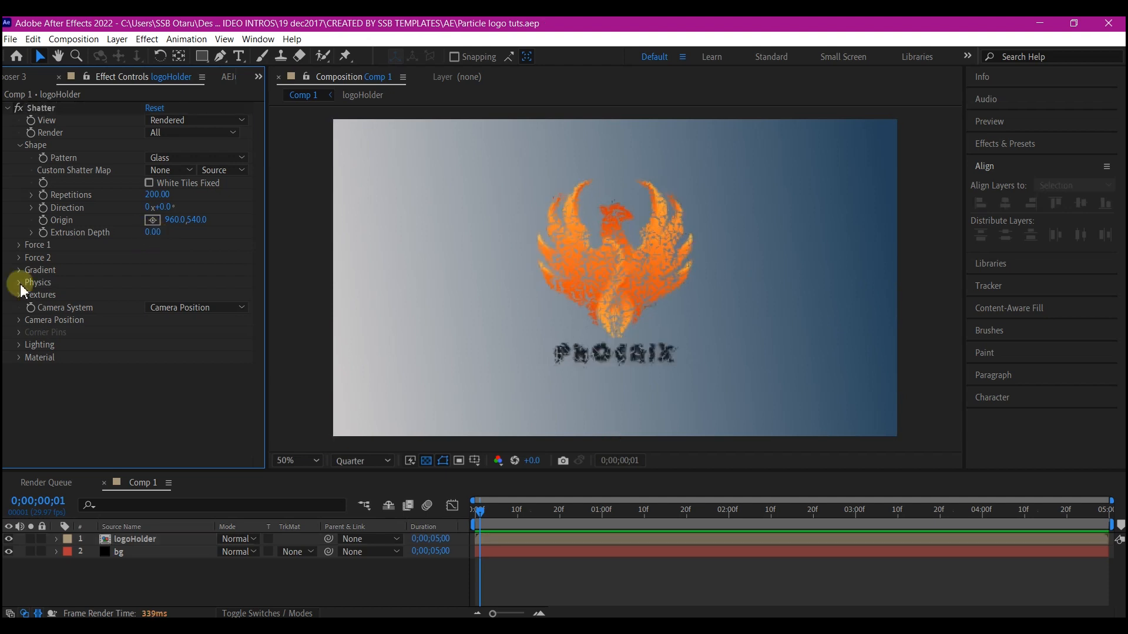
# - In Shatter Physics set rotation speed 1 and tumble axis Z
pyautogui.click(19, 282)
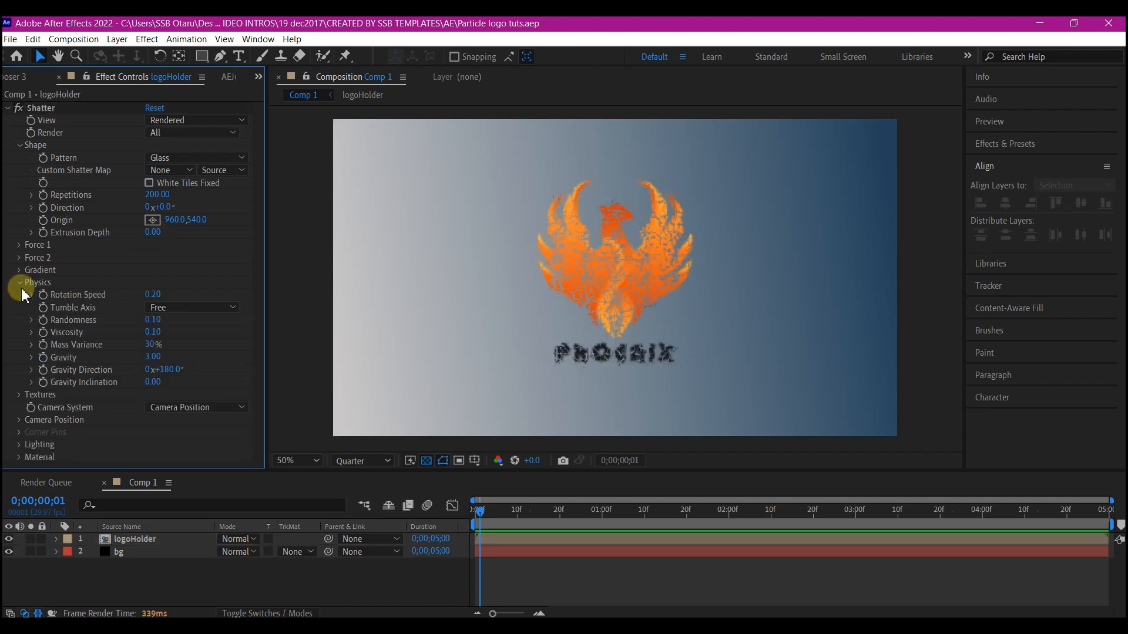
pyautogui.click(155, 294)
pyautogui.write('1')
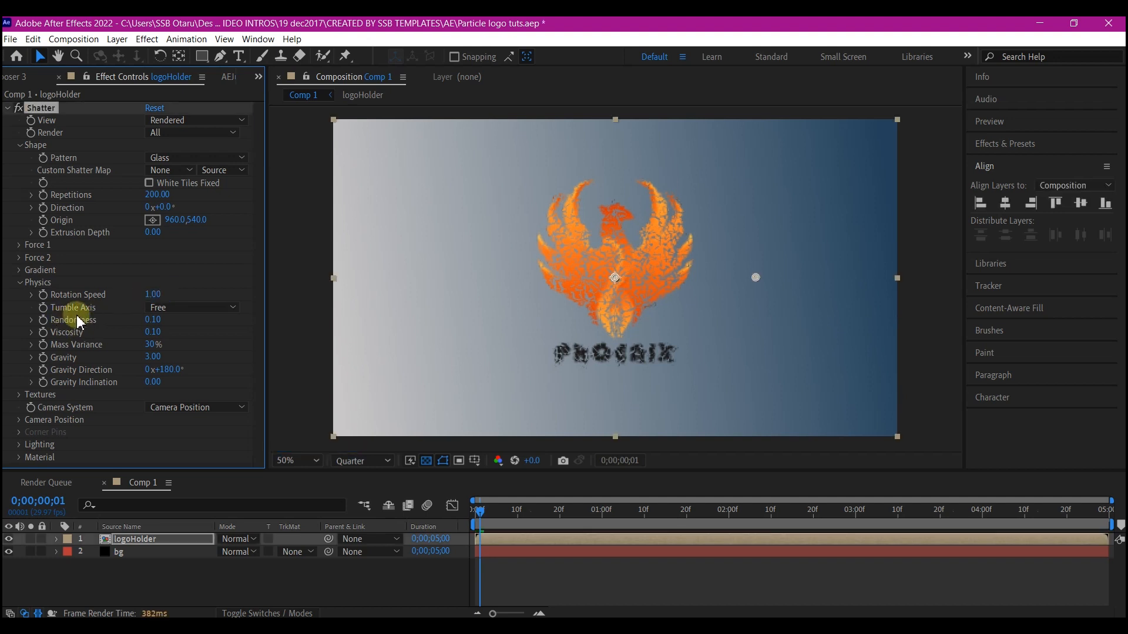
pyautogui.click(192, 307)
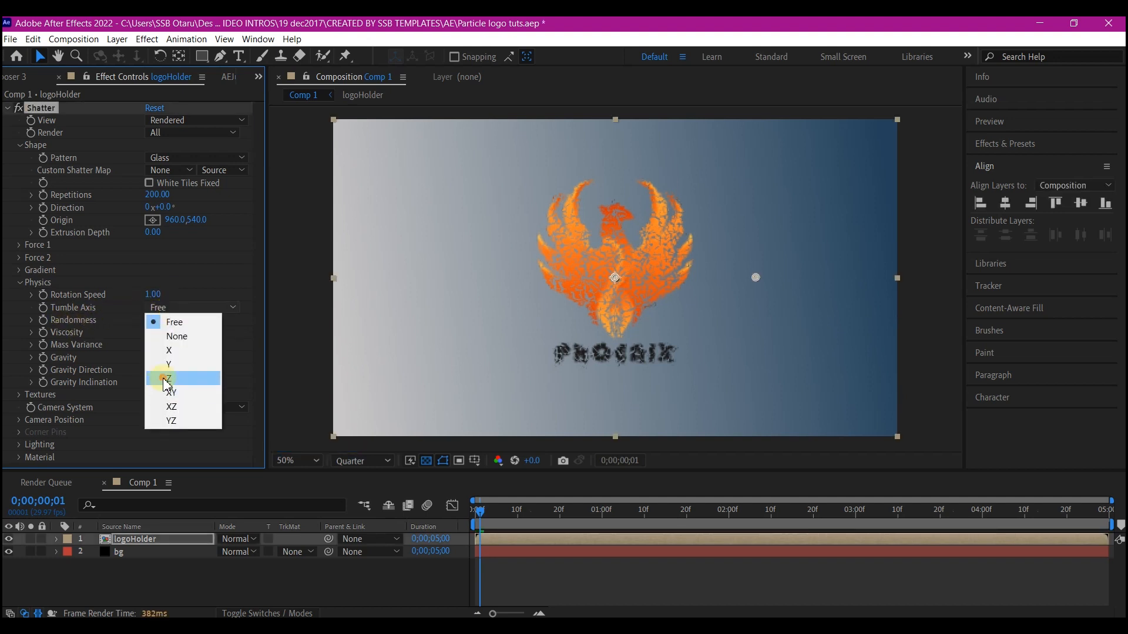
pyautogui.click(168, 364)
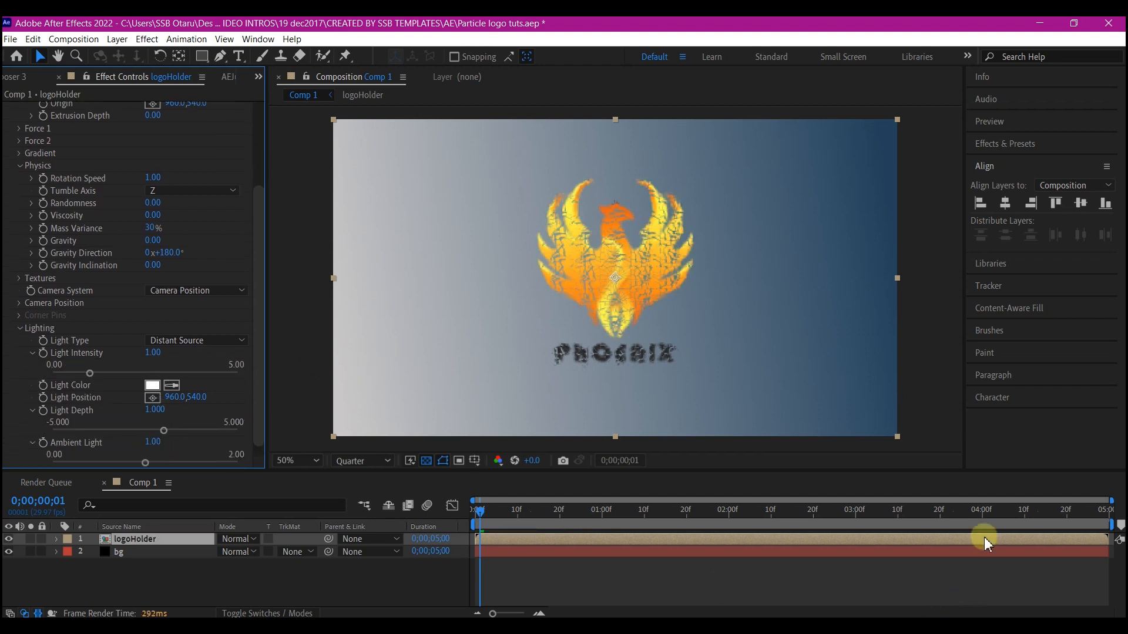
pyautogui.moveTo(967, 545)
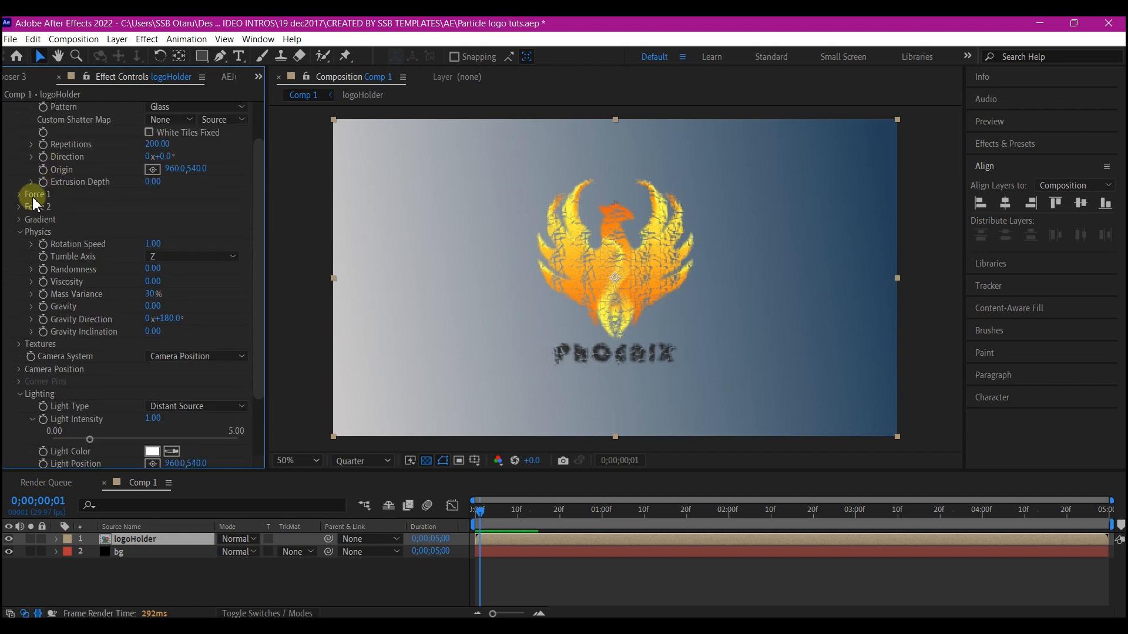
# - Place the Force 1 point on the logo's left side
pyautogui.click(18, 194)
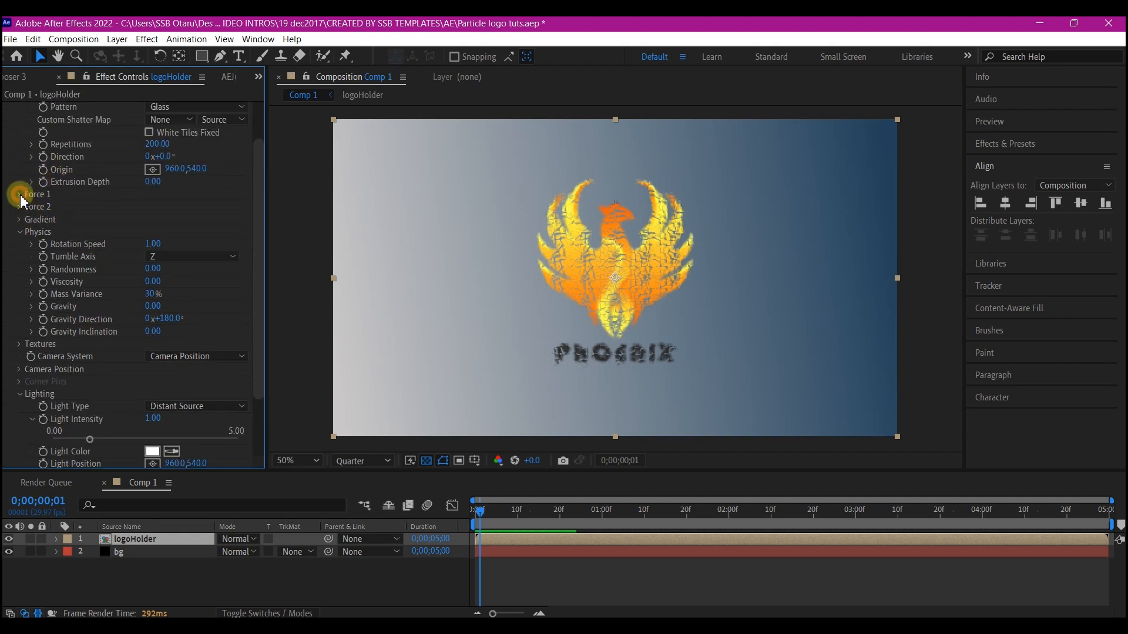
pyautogui.click(20, 194)
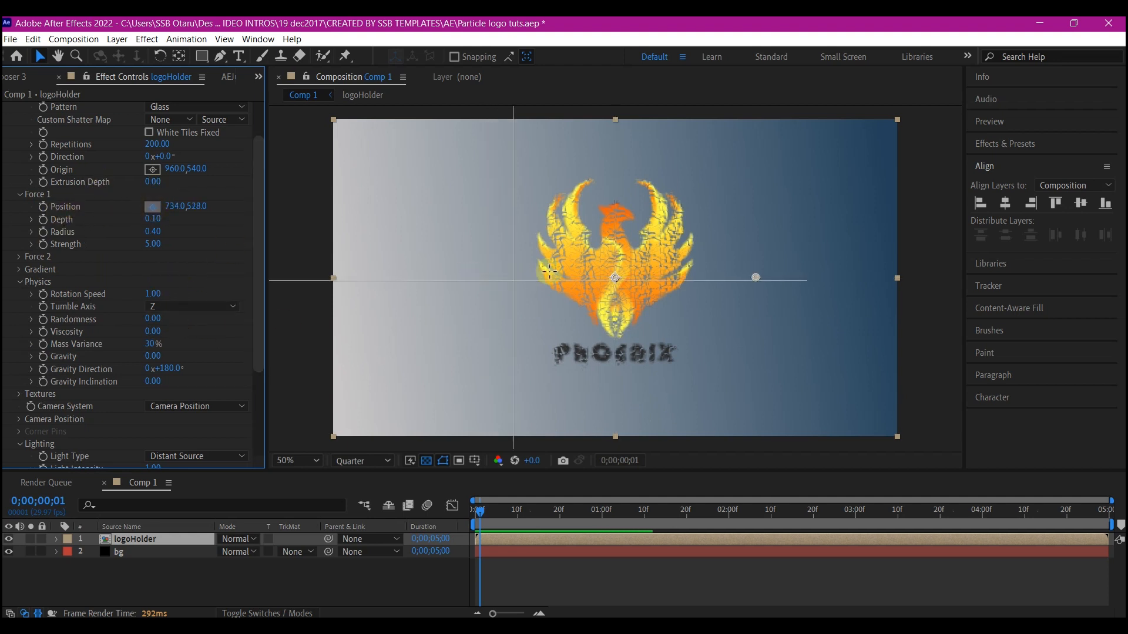
pyautogui.moveTo(614, 277); pyautogui.dragTo(416, 277)
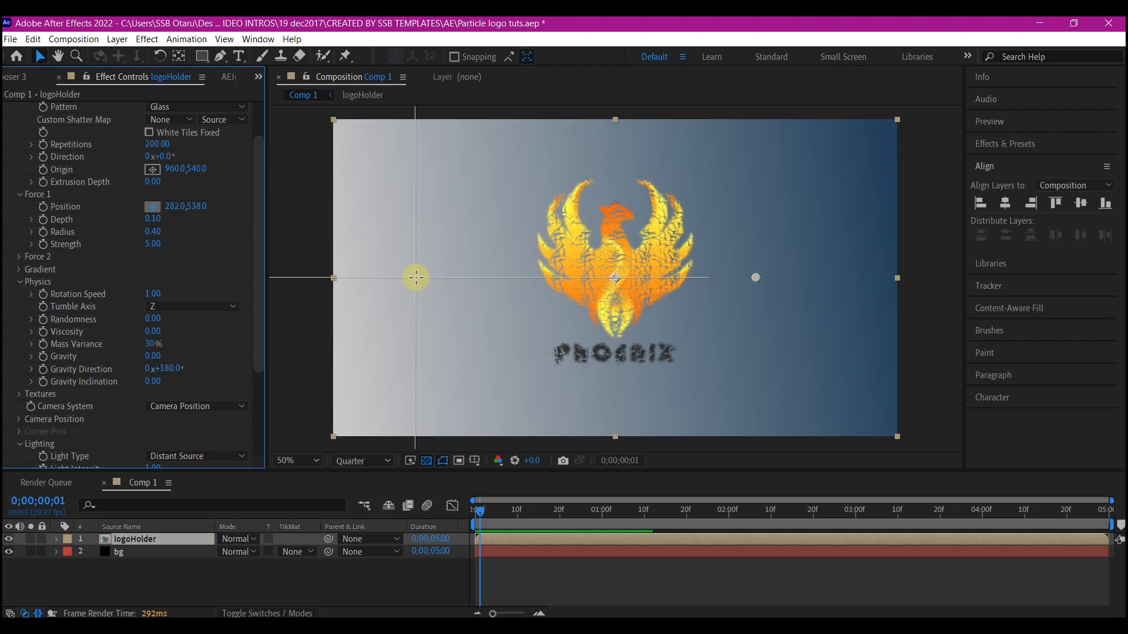
pyautogui.moveTo(416, 277); pyautogui.dragTo(434, 280)
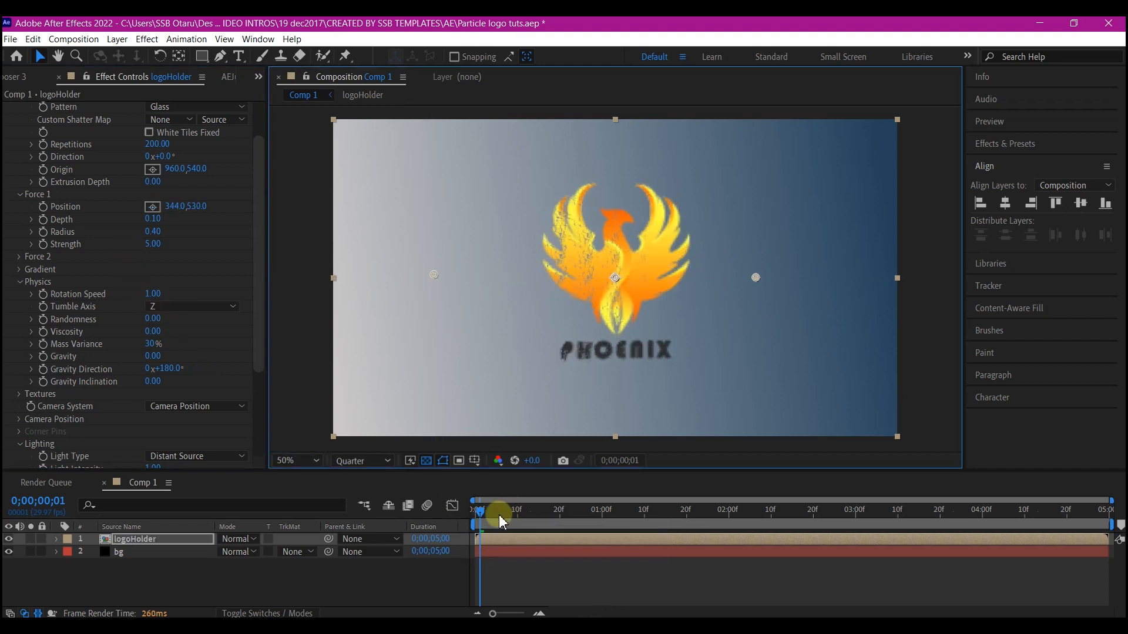
# - Keyframe Force 1 radius from 0 at the start and edit it at four seconds
pyautogui.moveTo(500, 511); pyautogui.dragTo(473, 511)
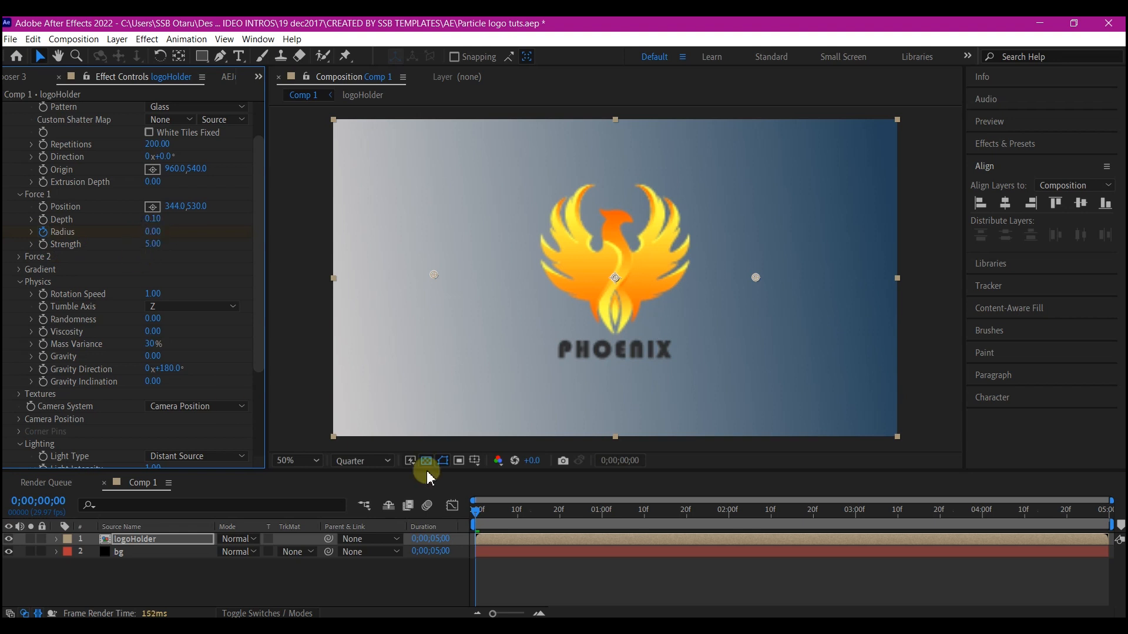
pyautogui.moveTo(812, 522)
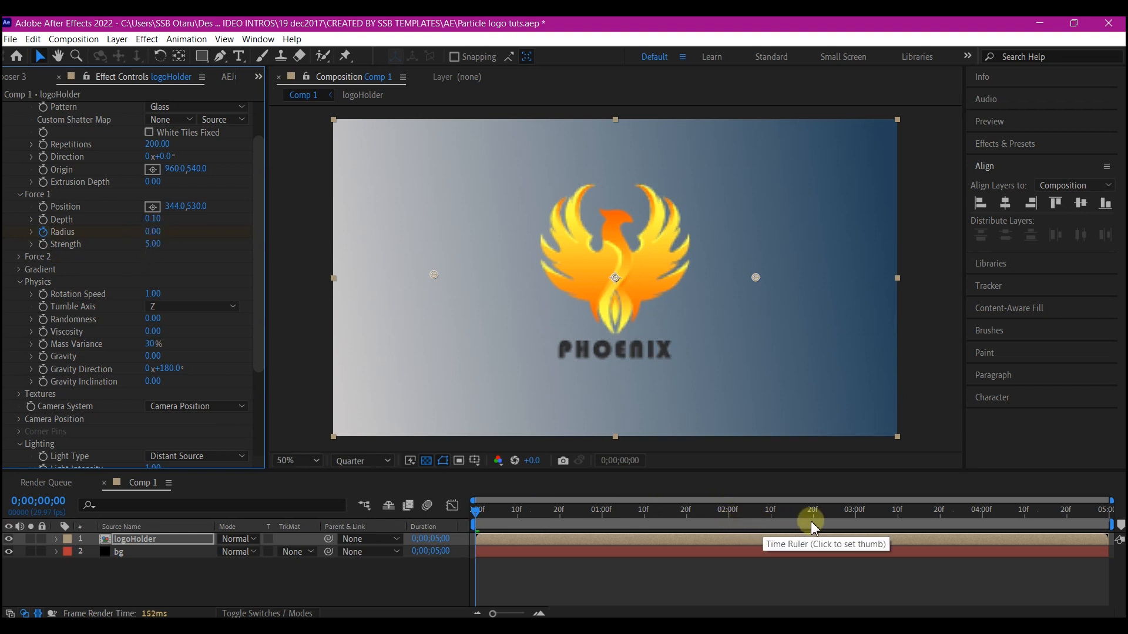
pyautogui.click(987, 511)
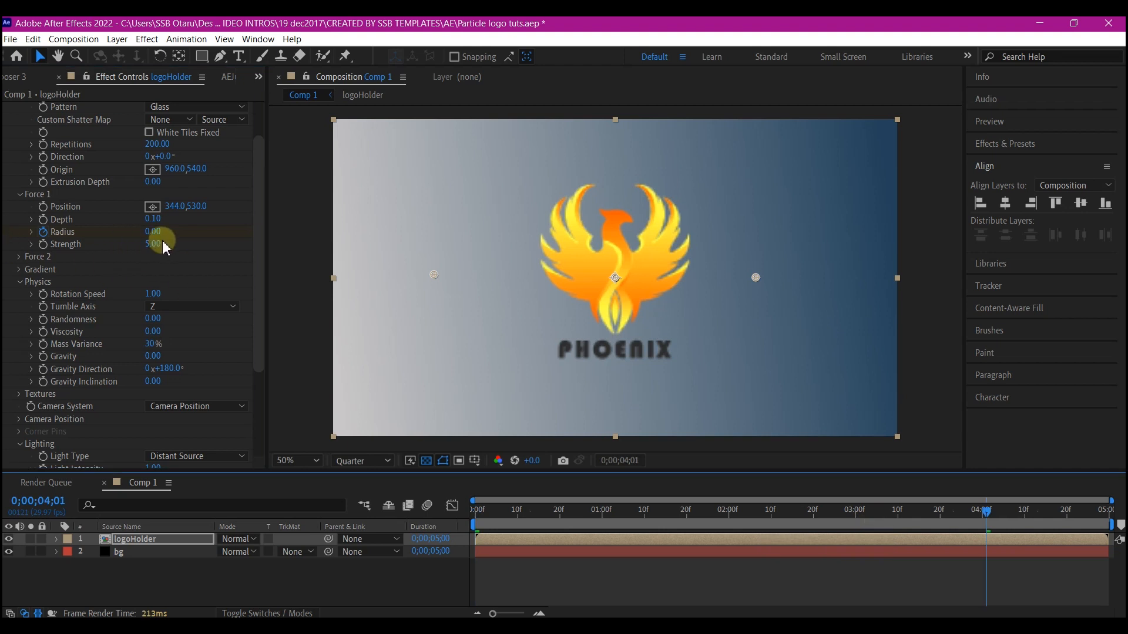
pyautogui.click(152, 232)
pyautogui.write('5')
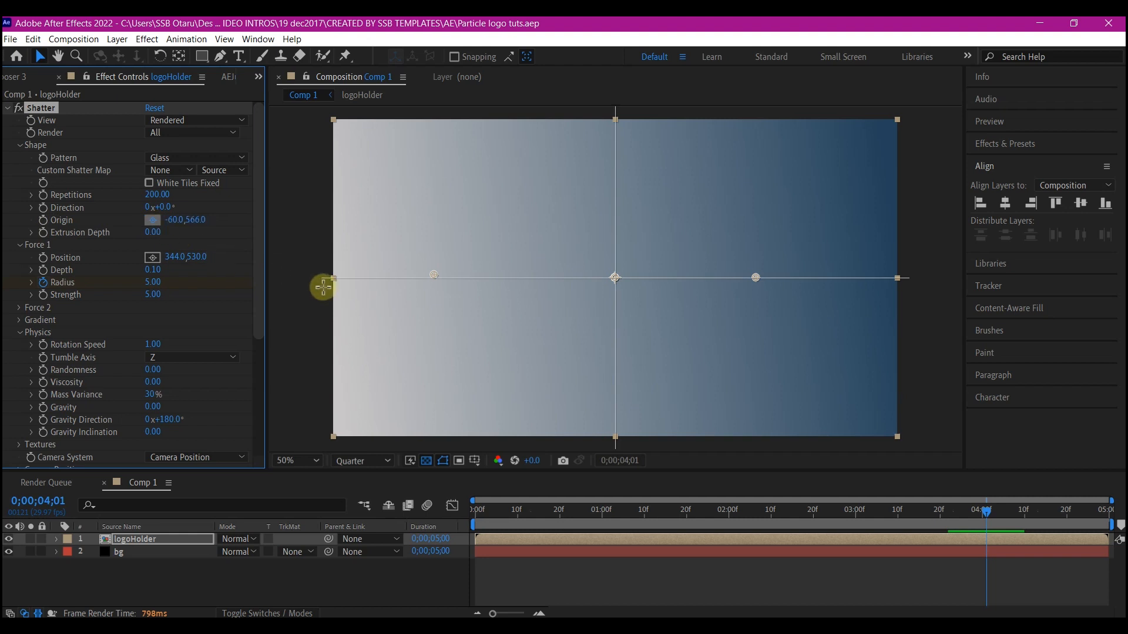
# - Drag the Shatter origin onto the Force 1 point and preview the breakup
pyautogui.moveTo(322, 287); pyautogui.dragTo(434, 275)
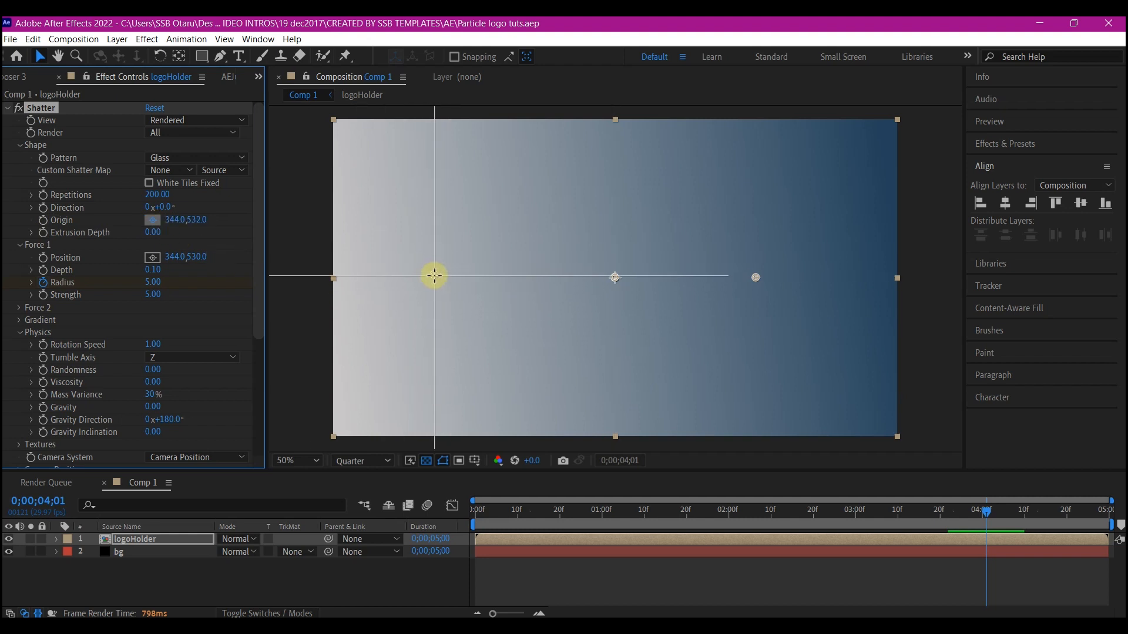
pyautogui.moveTo(433, 275); pyautogui.dragTo(434, 277)
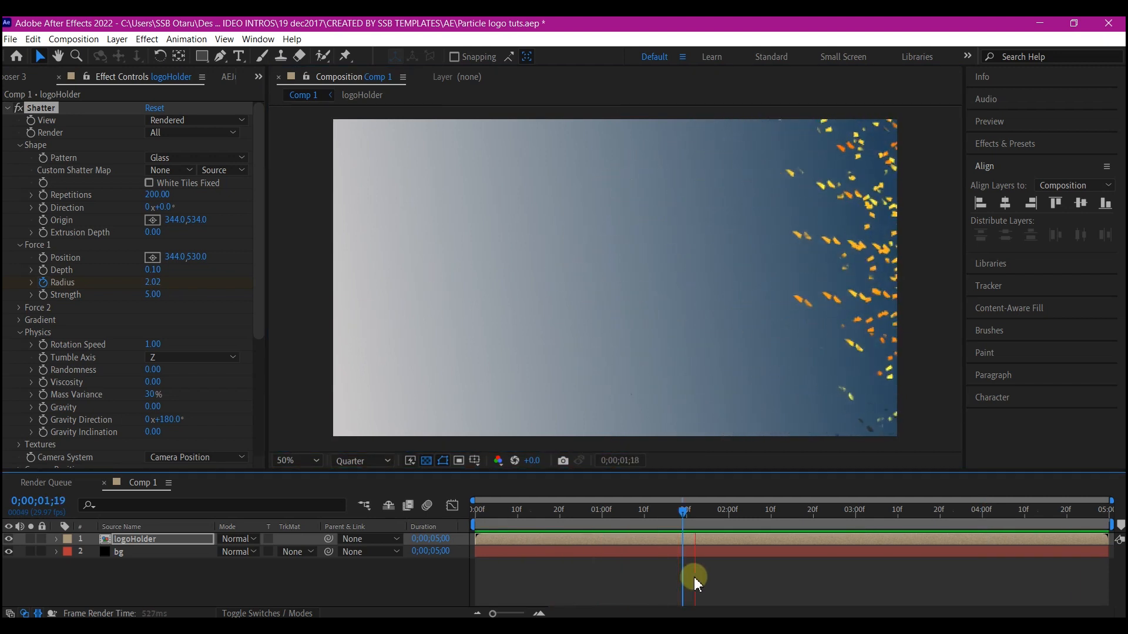
pyautogui.moveTo(697, 579); pyautogui.dragTo(677, 556)
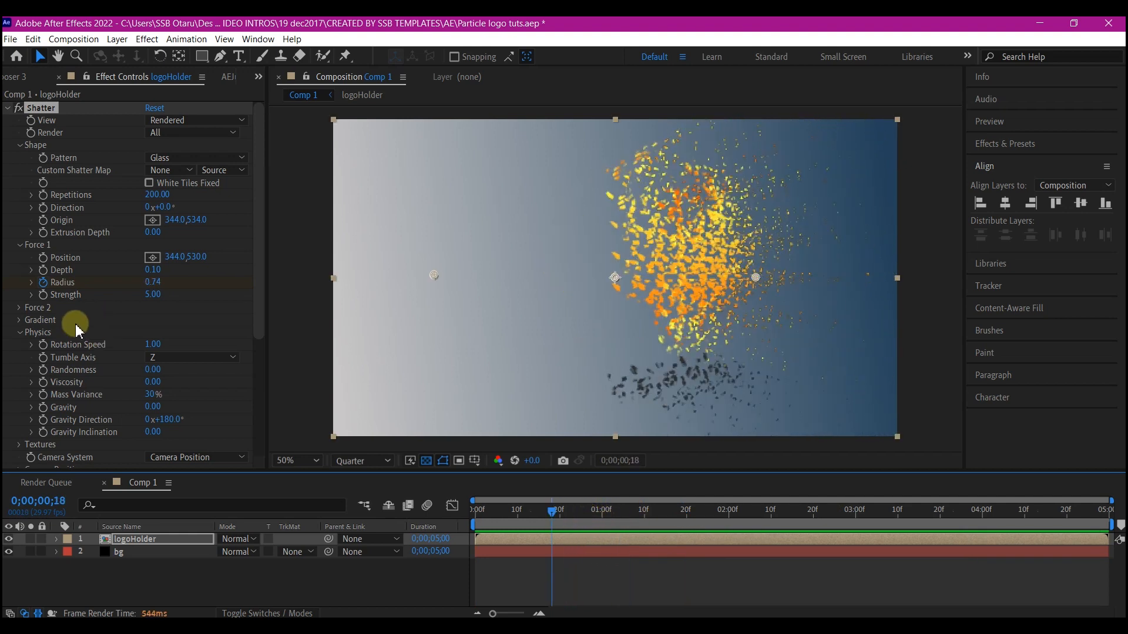
# - Raise viscosity to 0.10 and lower the four-second radius keyframe to 0.75
pyautogui.scroll(-3)
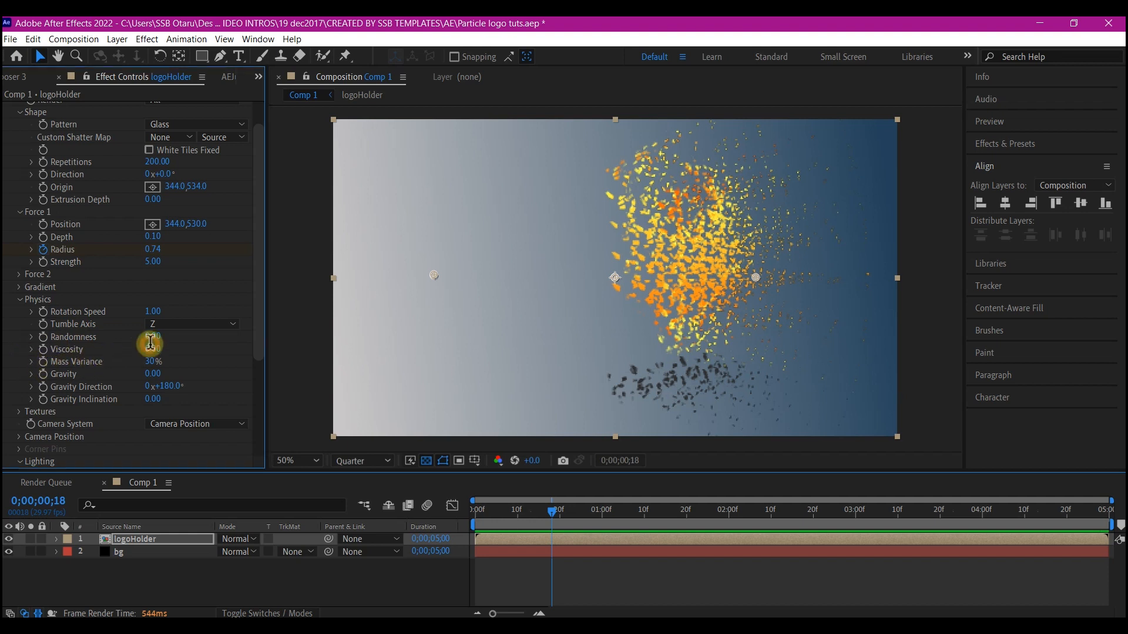
pyautogui.moveTo(550, 509); pyautogui.dragTo(630, 509)
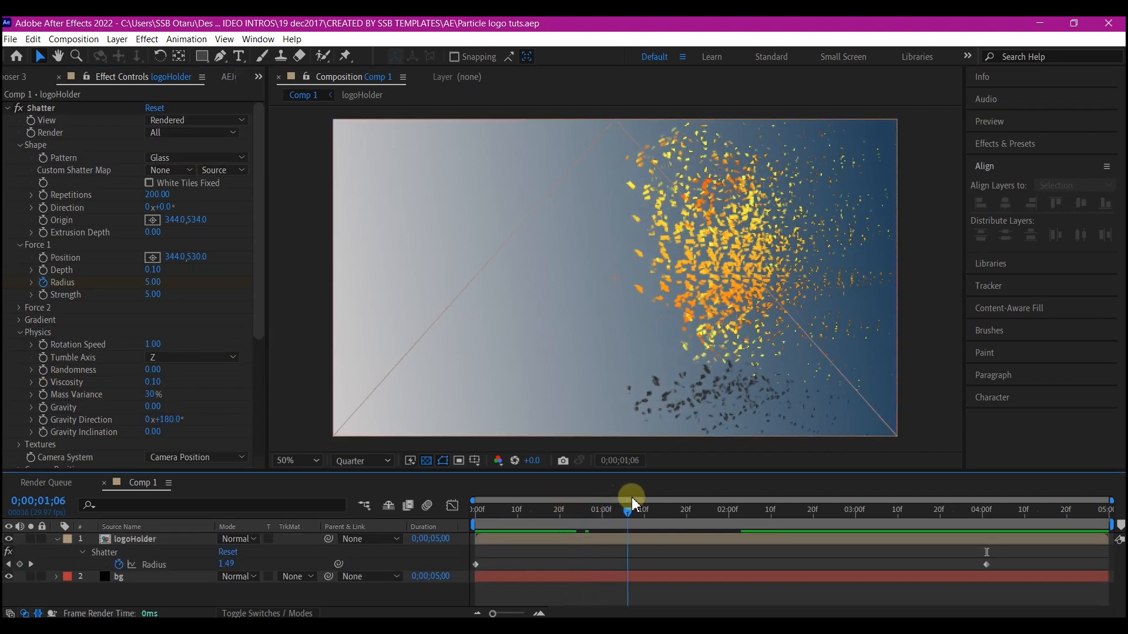
pyautogui.moveTo(627, 509); pyautogui.dragTo(473, 508)
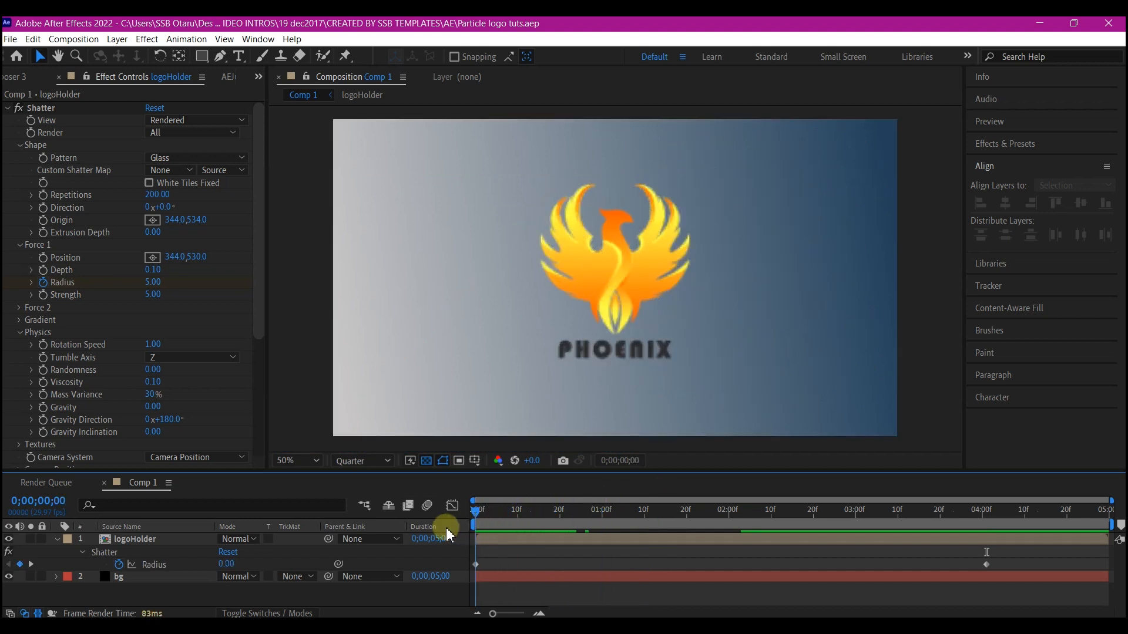
pyautogui.moveTo(447, 509); pyautogui.dragTo(601, 509)
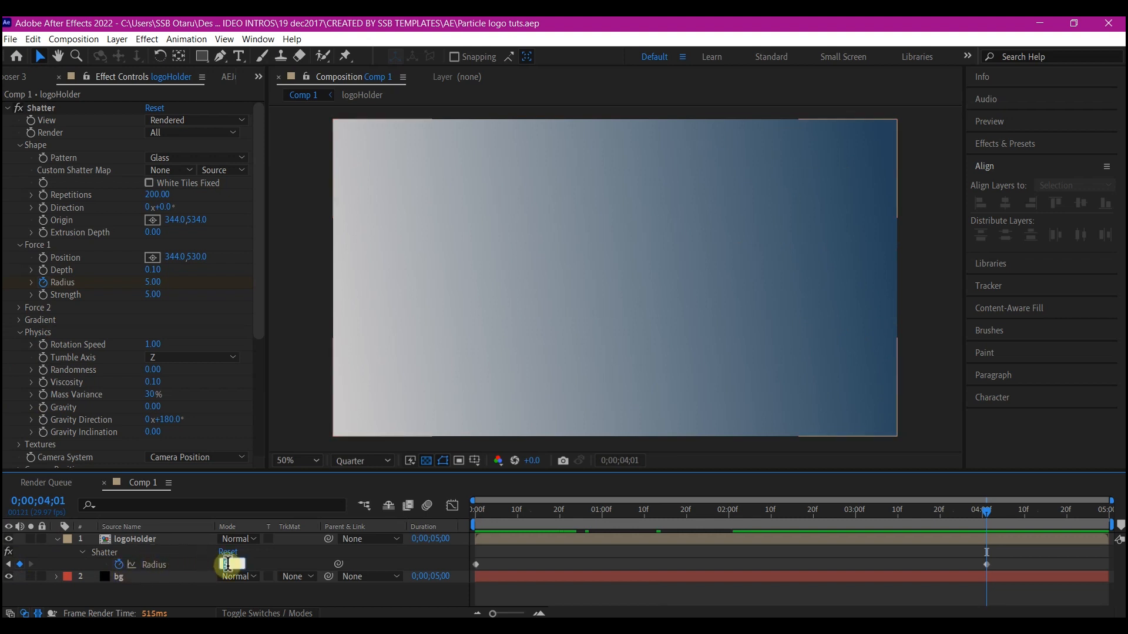
pyautogui.click(582, 510)
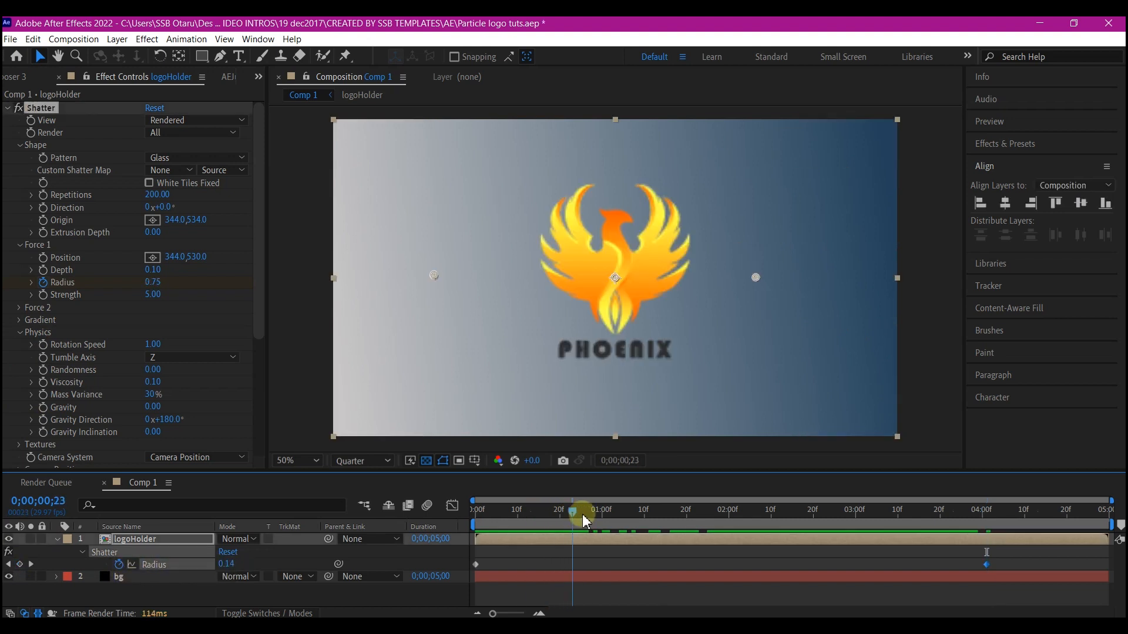
# - Scrub the timeline to preview the gradual breakup
pyautogui.moveTo(583, 509); pyautogui.dragTo(728, 509)
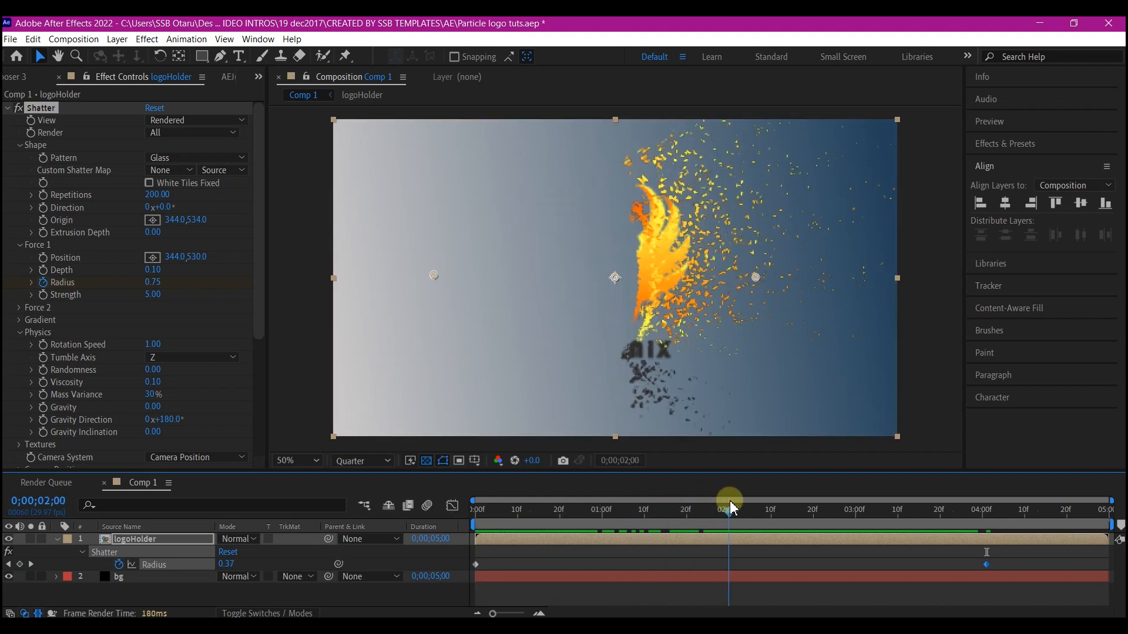
pyautogui.moveTo(728, 498); pyautogui.dragTo(783, 498)
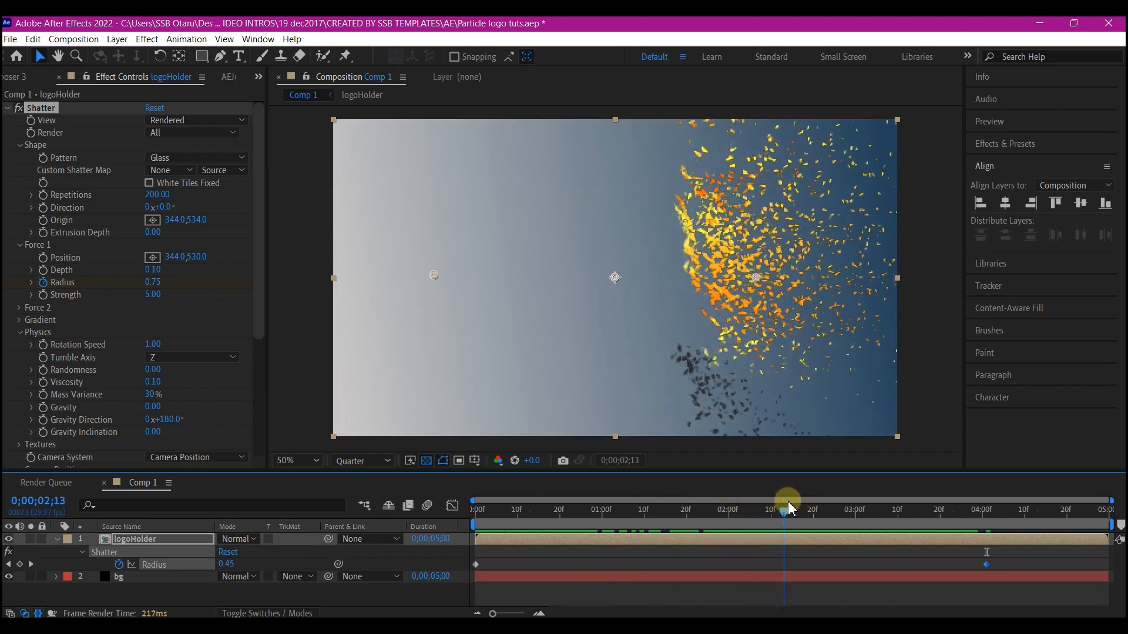
pyautogui.moveTo(783, 504); pyautogui.dragTo(691, 518)
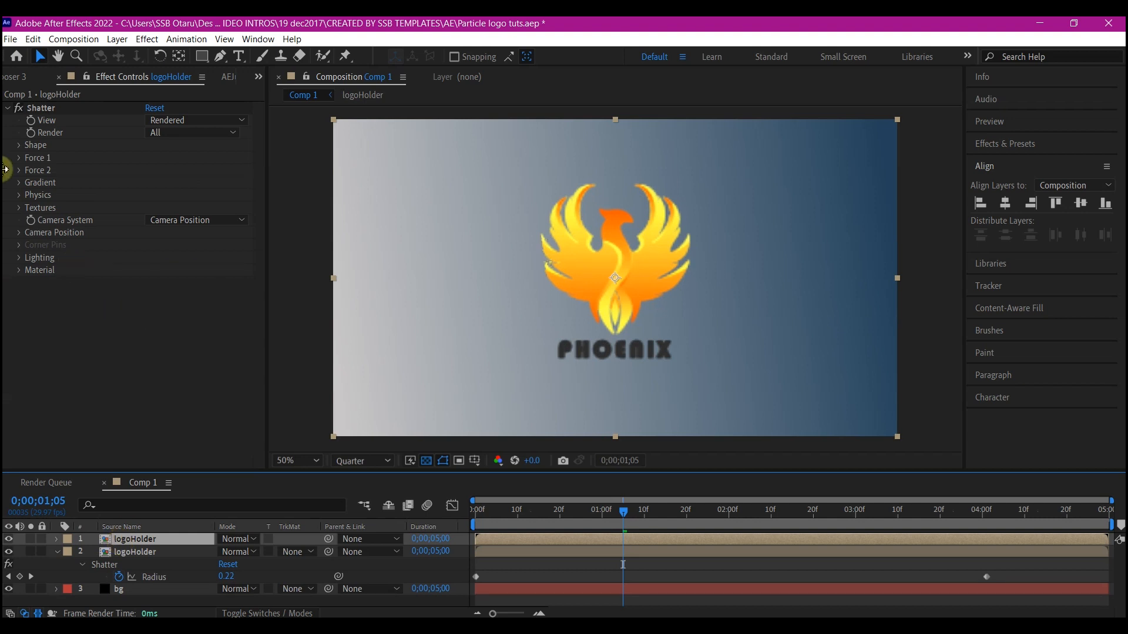
# - Reveal Shape Layer 1's contents and keyframe its Path so the rectangle shrinks toward the right
pyautogui.click(42, 107)
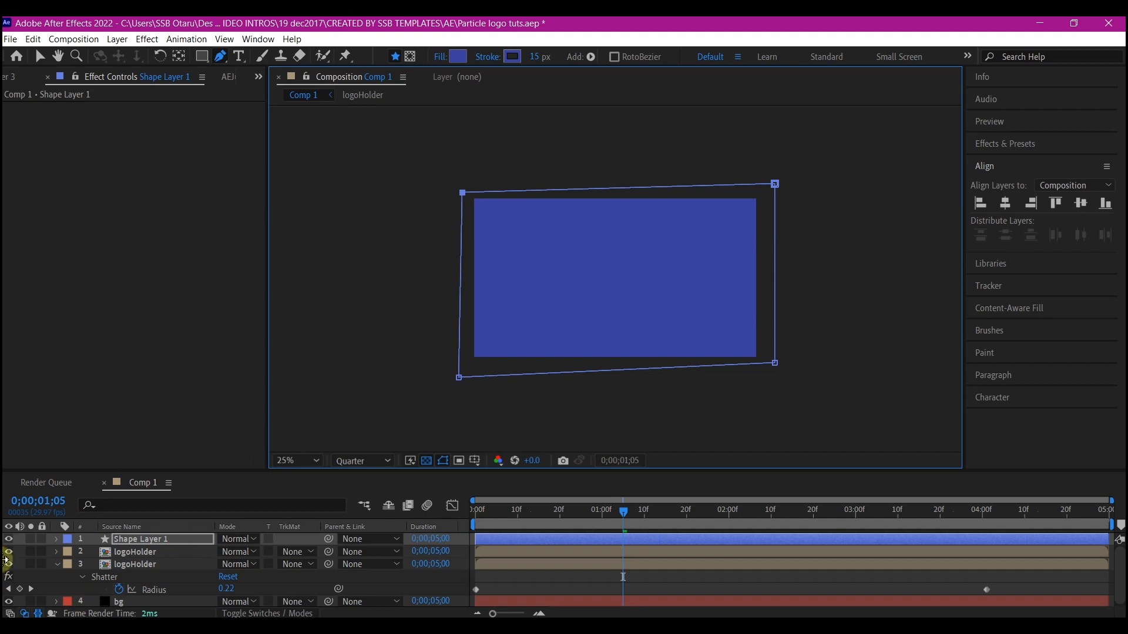
pyautogui.click(58, 539)
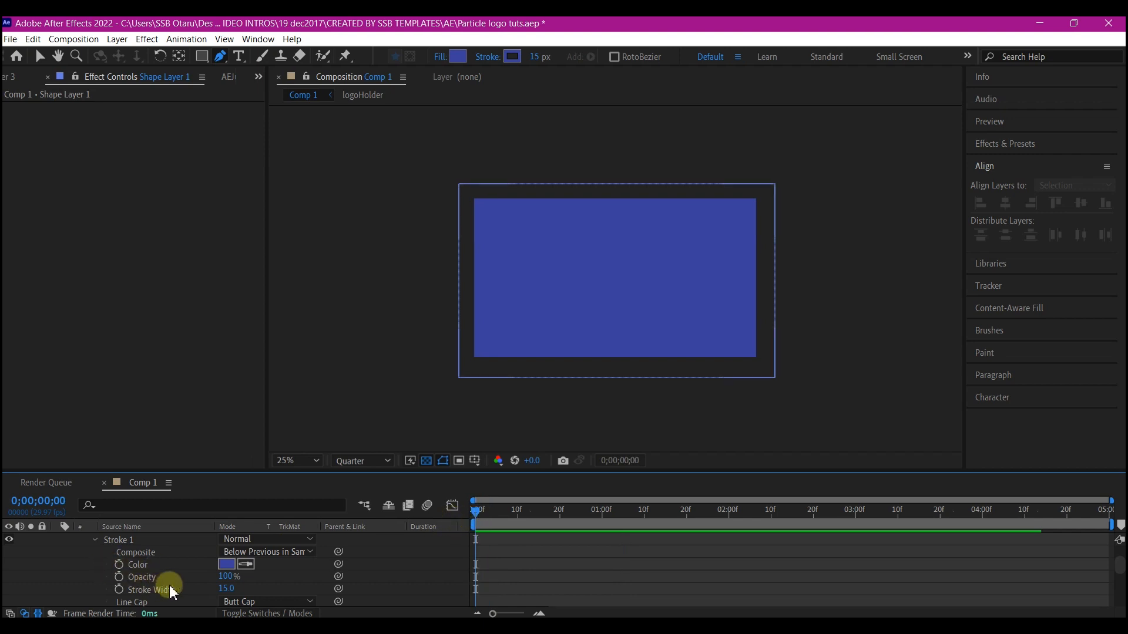
pyautogui.scroll(-3)
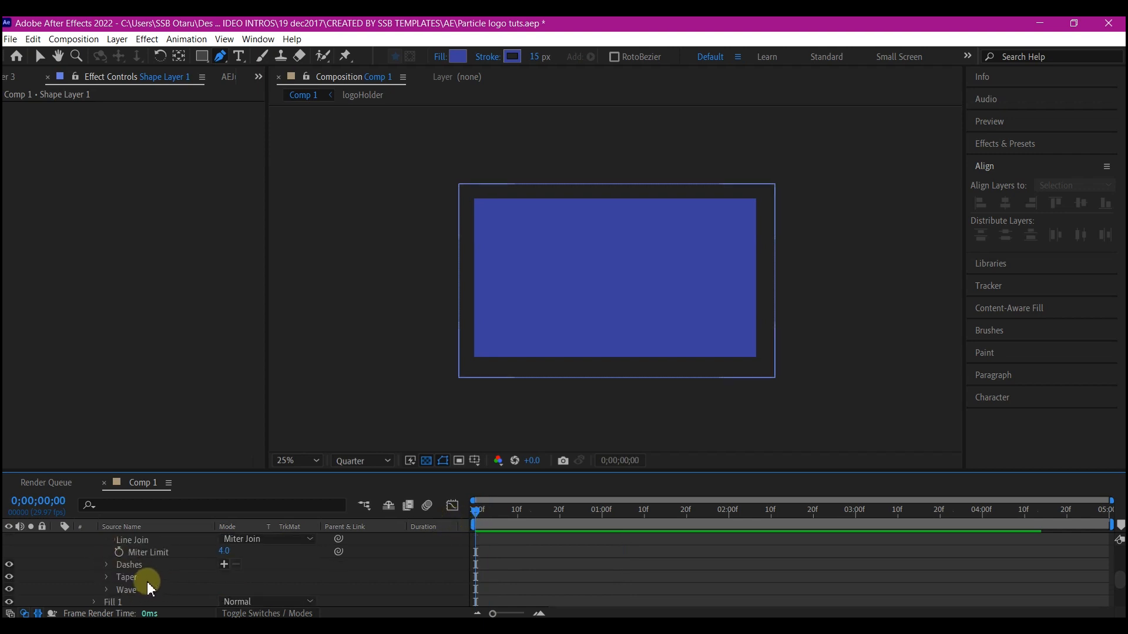
pyautogui.click(151, 576)
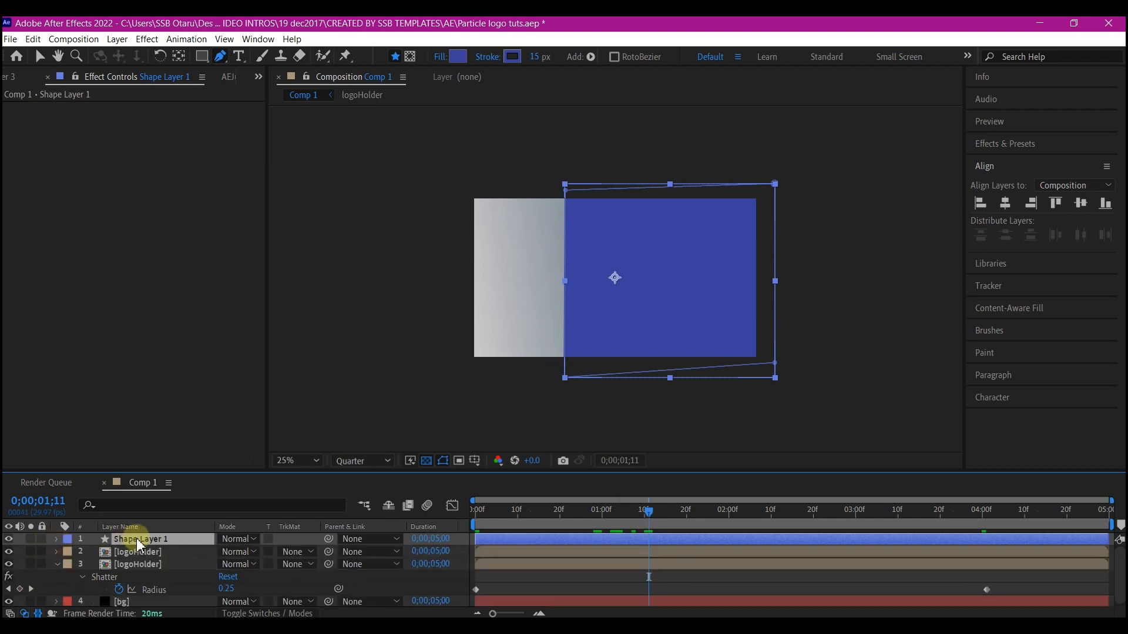
pyautogui.moveTo(576, 543)
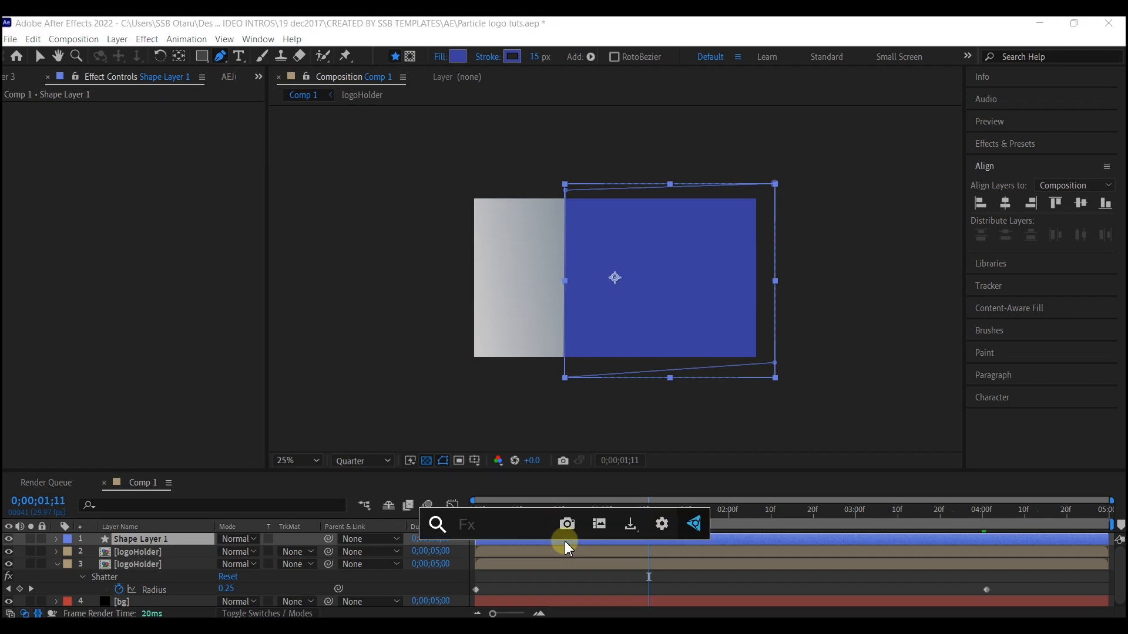
# - Apply Turbulent Displace with amount 193, size 10, complexity 10 and a time expression on Evolution
pyautogui.write('turbl')
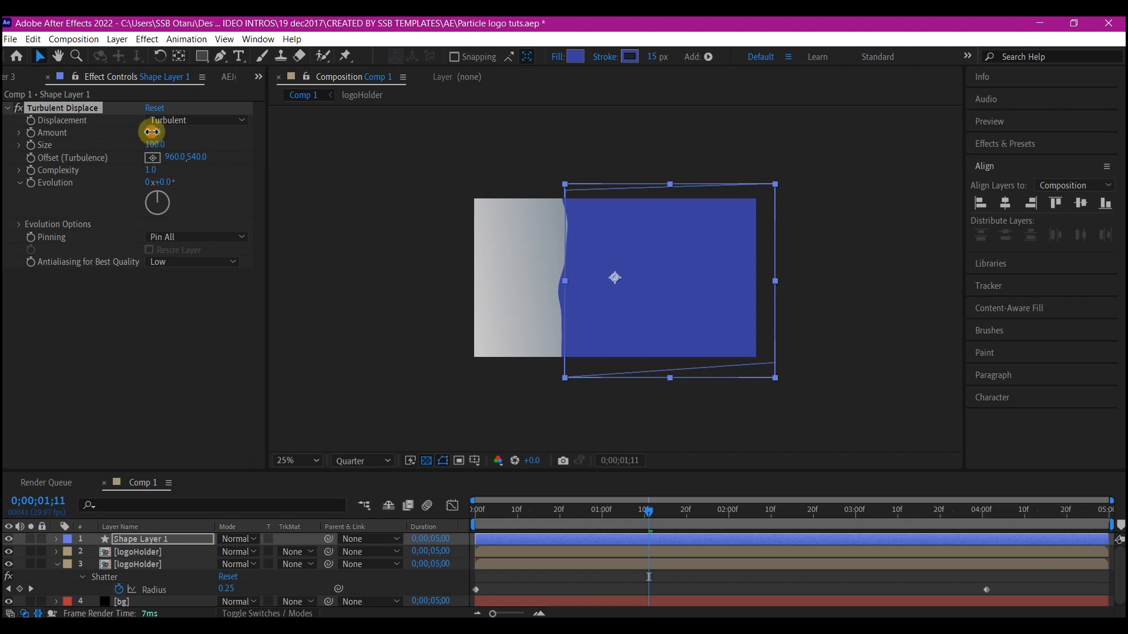
pyautogui.moveTo(153, 132); pyautogui.dragTo(152, 133)
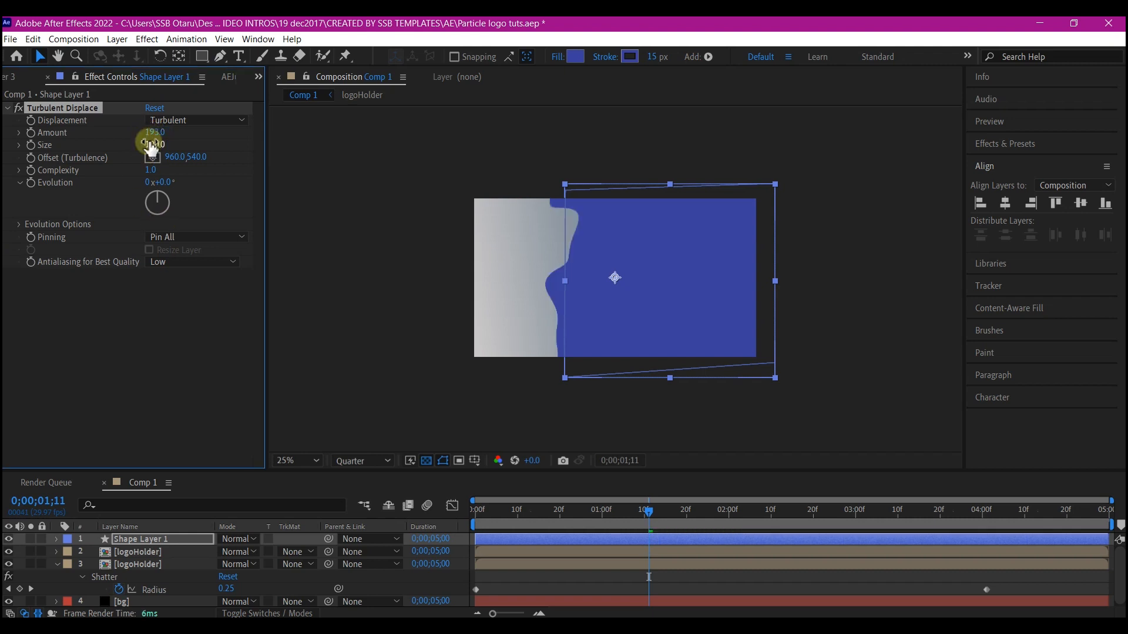
pyautogui.moveTo(152, 143); pyautogui.dragTo(129, 183)
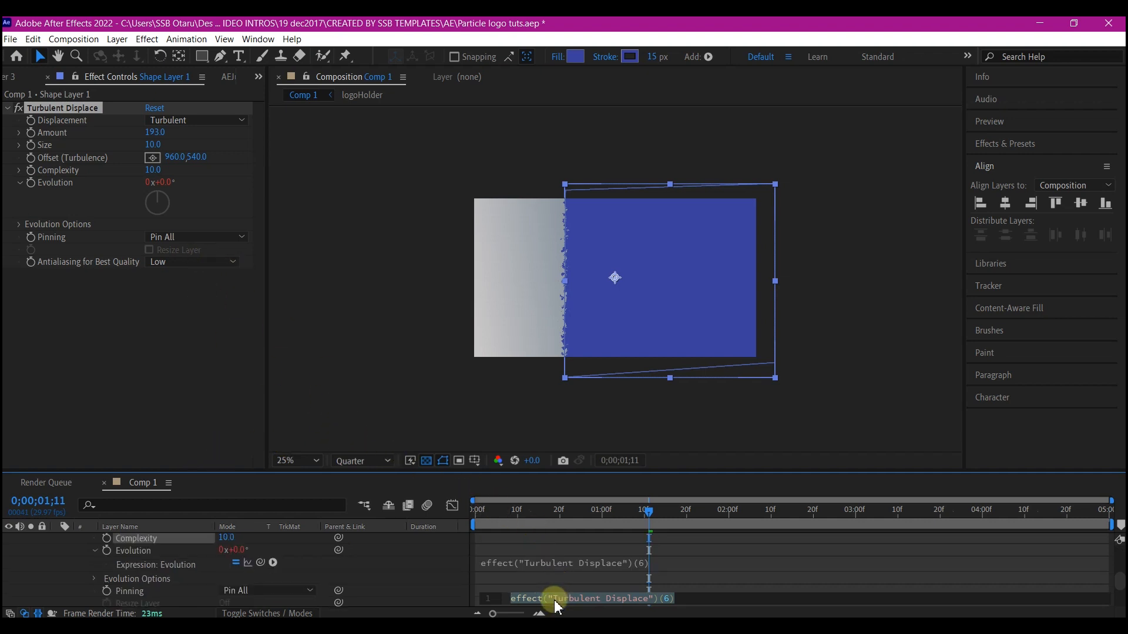
pyautogui.write('t')
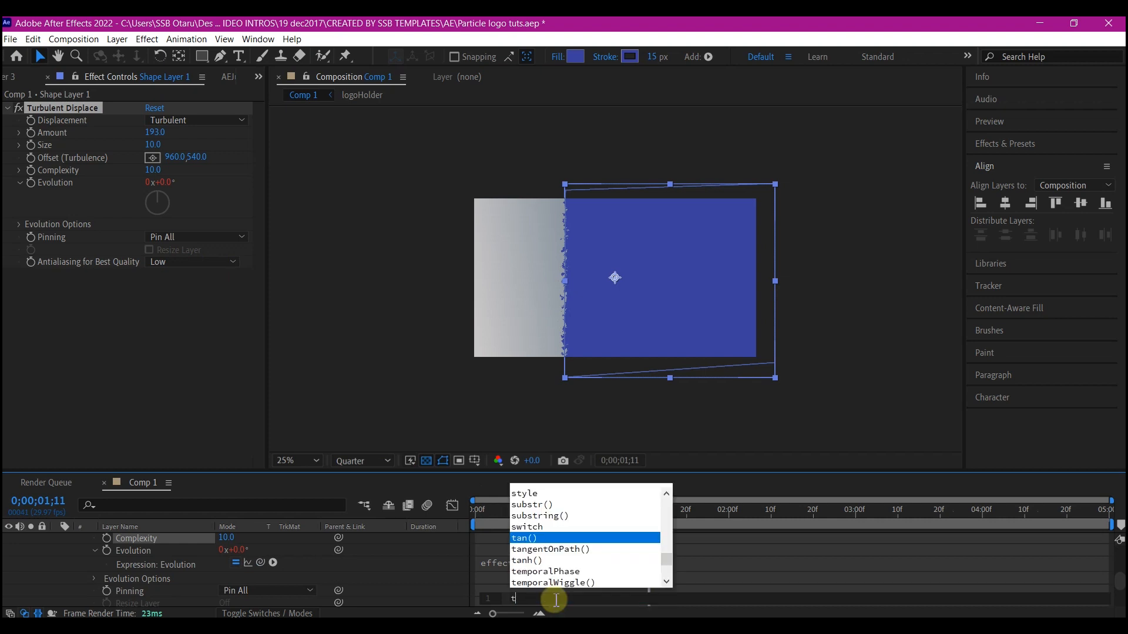
pyautogui.write('ime')
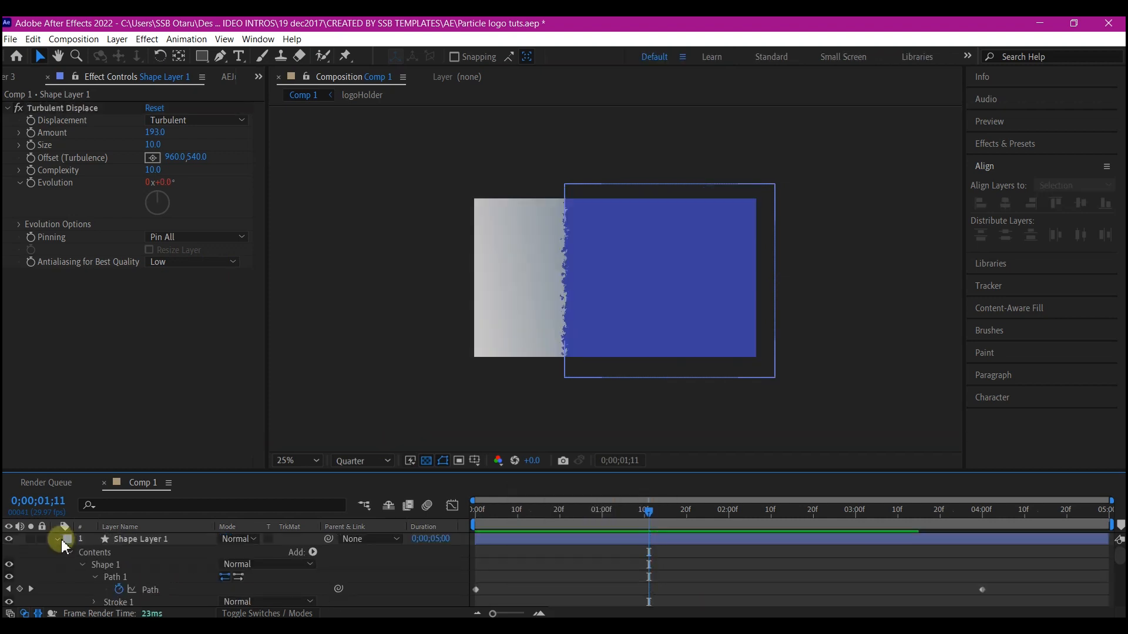
# - Set logoHolder's track matte to Alpha Matte using Shape Layer 1 and preview the sweep
pyautogui.click(56, 539)
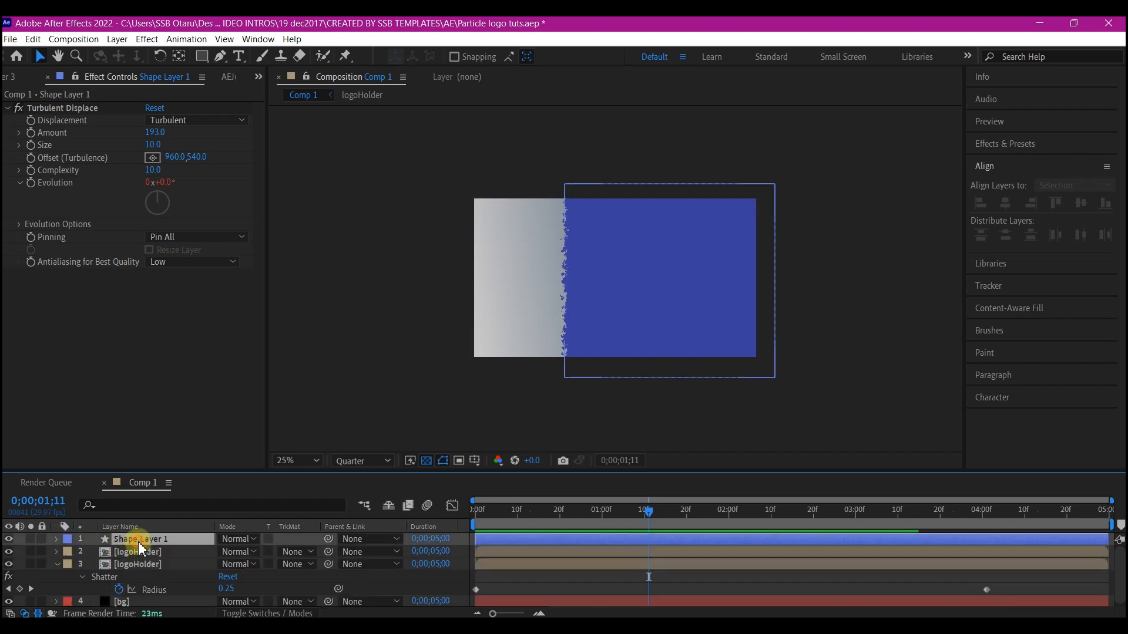
pyautogui.click(295, 539)
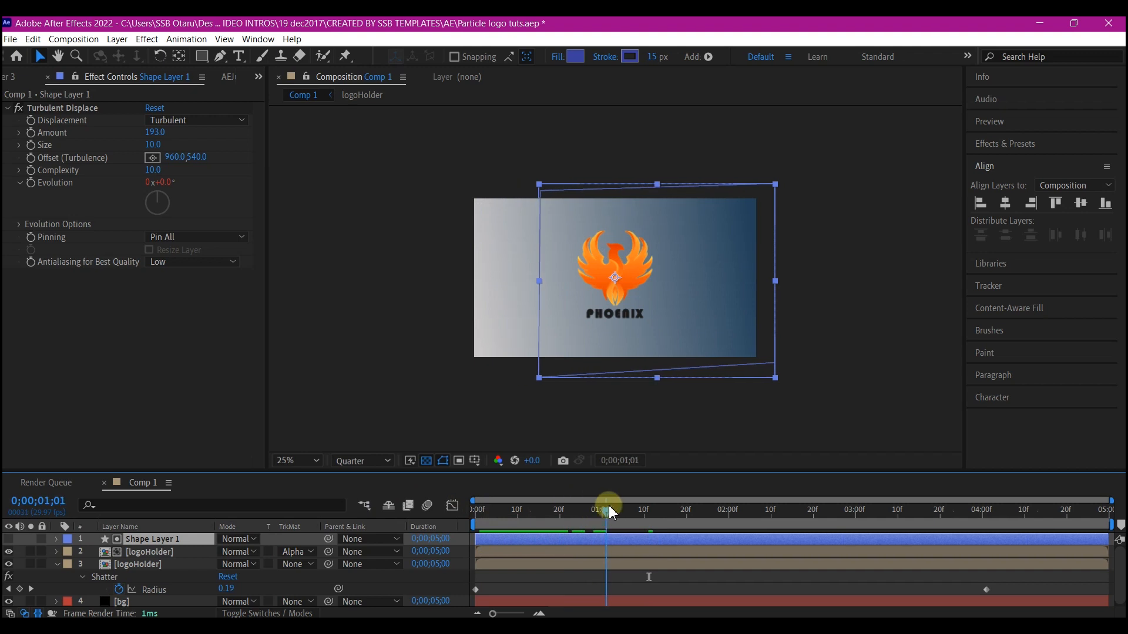
pyautogui.moveTo(608, 501); pyautogui.dragTo(697, 502)
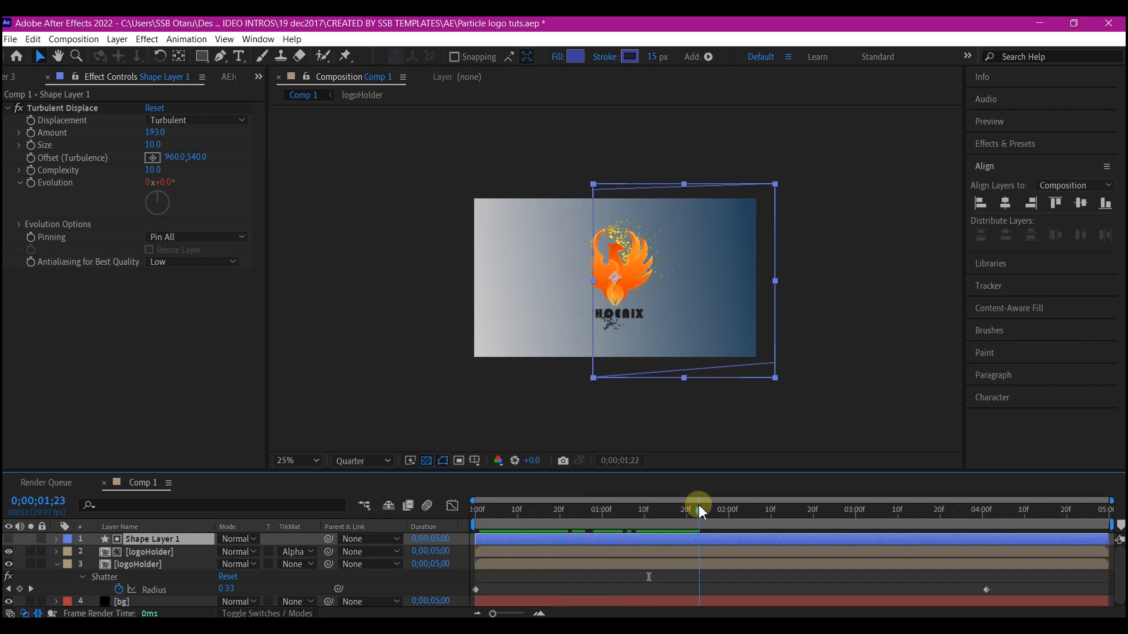
pyautogui.click(697, 508)
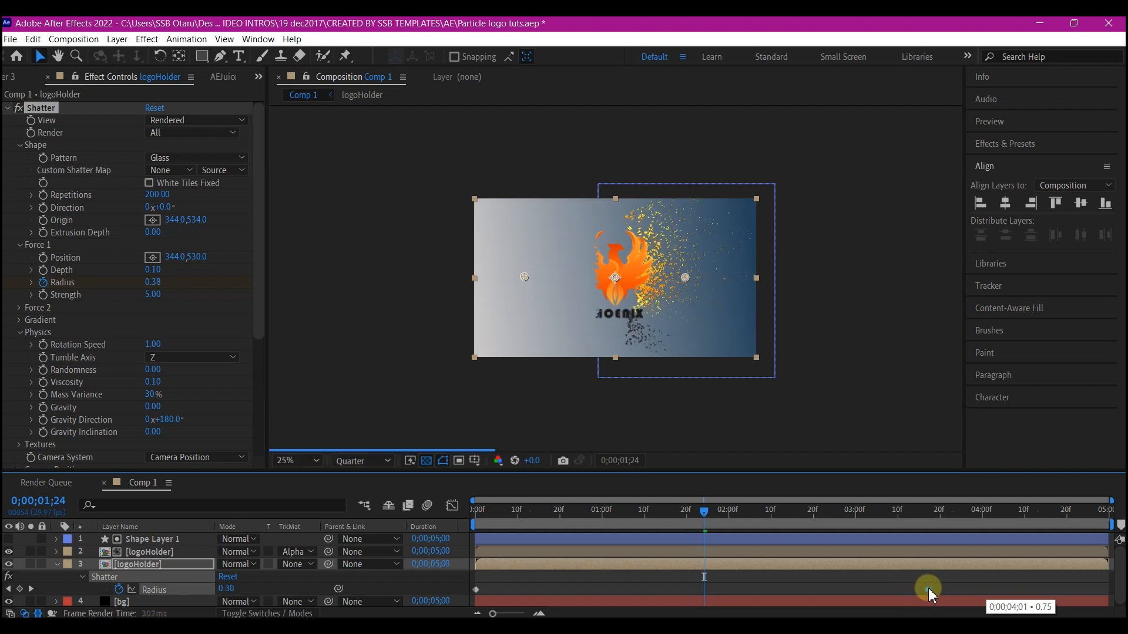
pyautogui.click(151, 539)
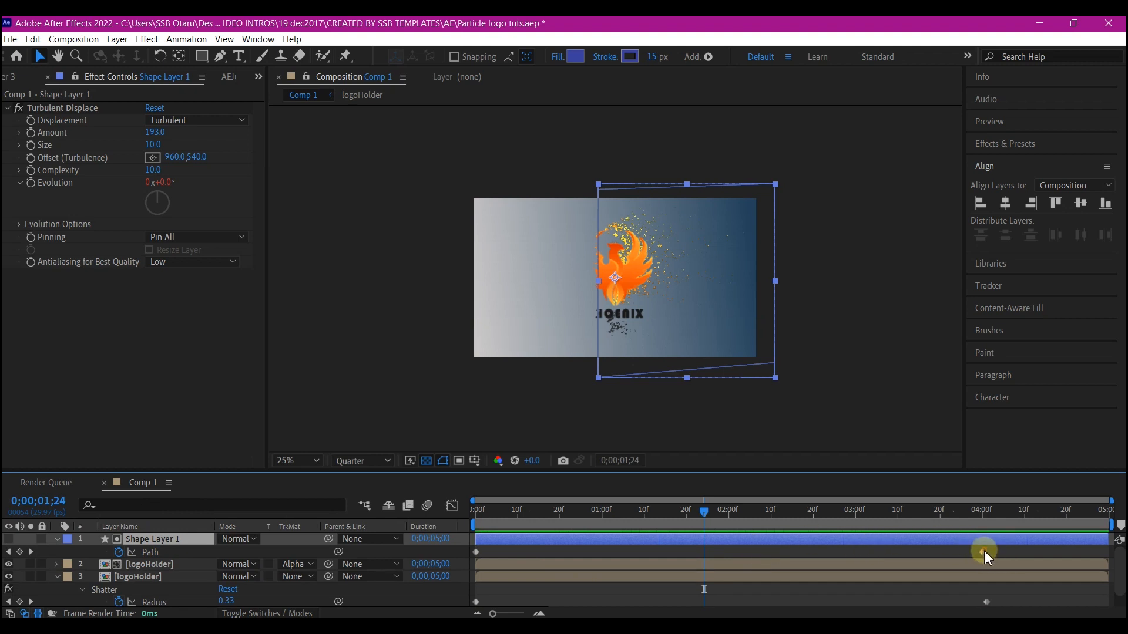
# - Move the Path's end keyframe earlier and review the sweep revealing the shattering logo
pyautogui.moveTo(986, 556); pyautogui.dragTo(931, 560)
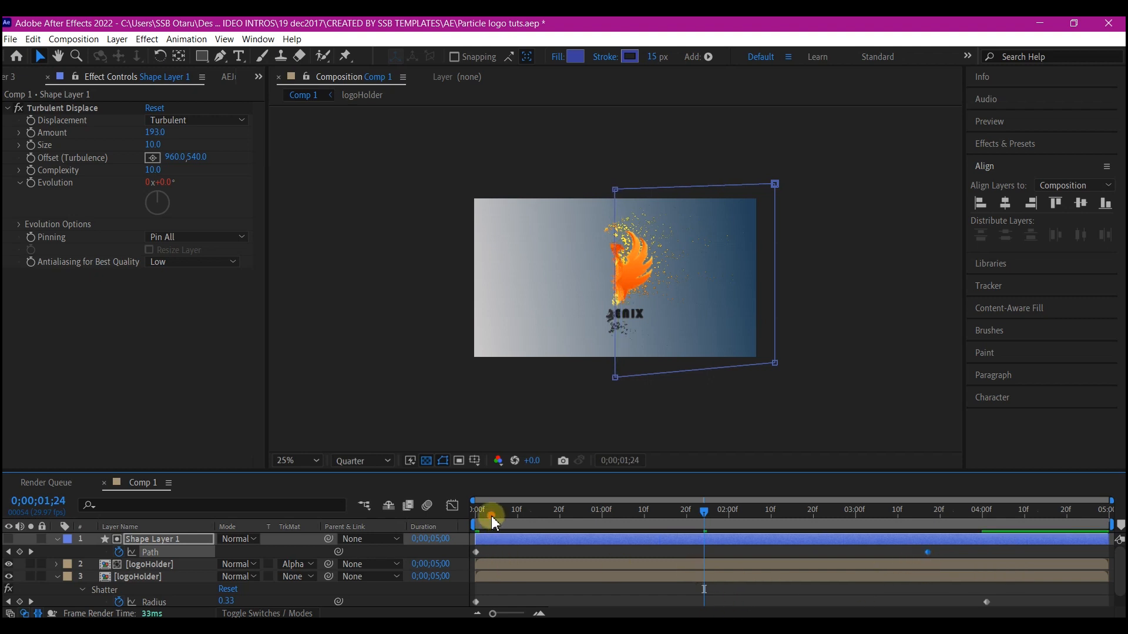
pyautogui.moveTo(488, 519); pyautogui.dragTo(730, 542)
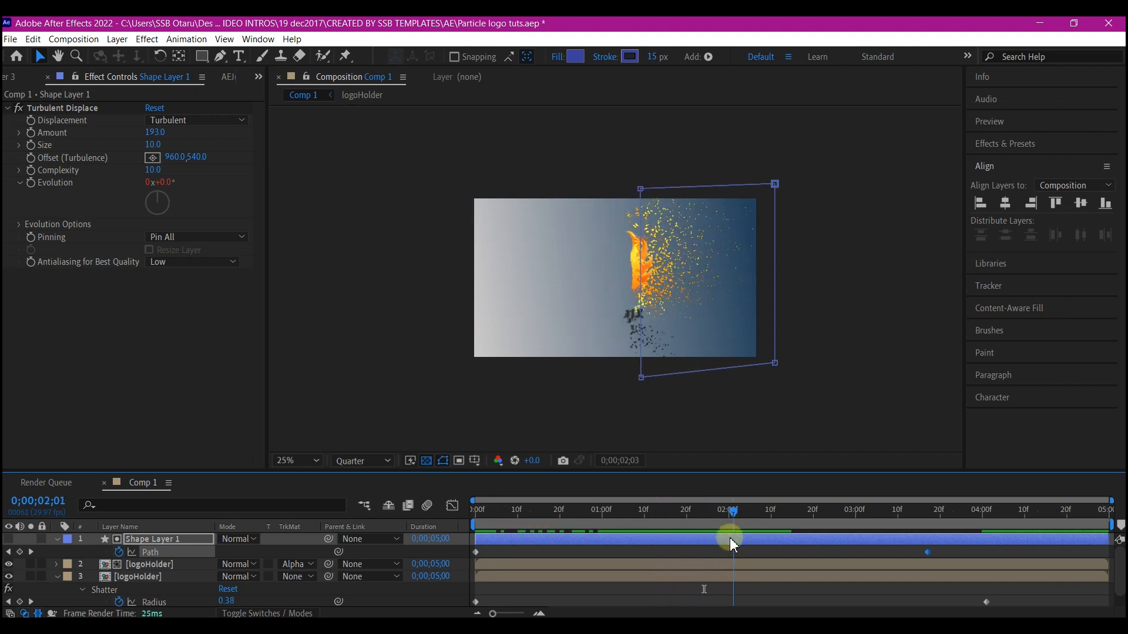
pyautogui.moveTo(728, 543); pyautogui.dragTo(672, 544)
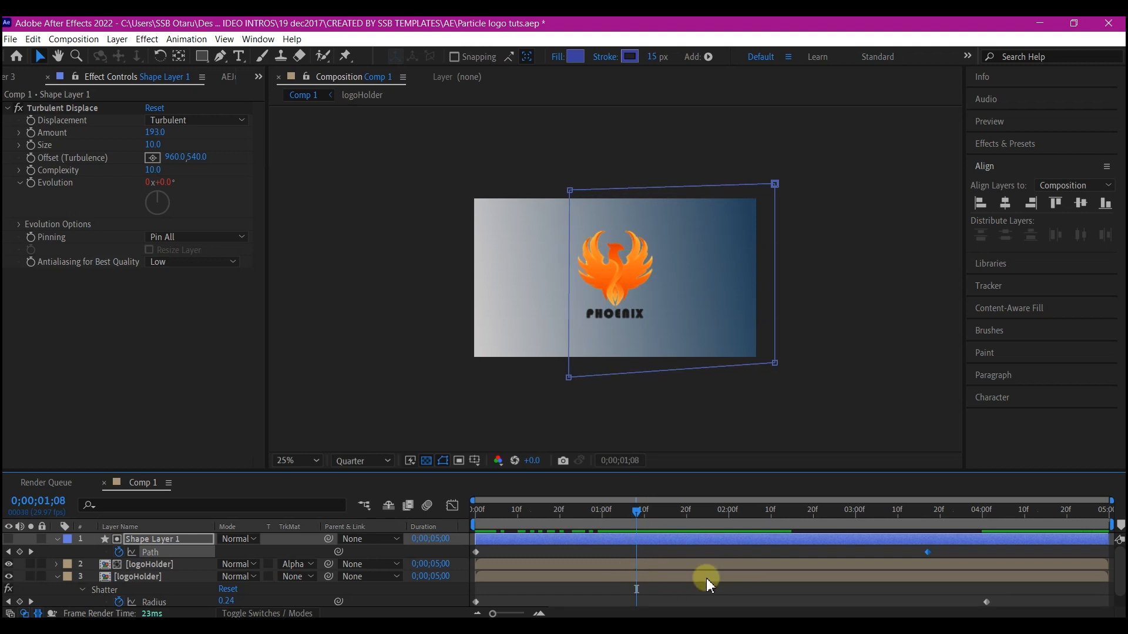
pyautogui.click(136, 564)
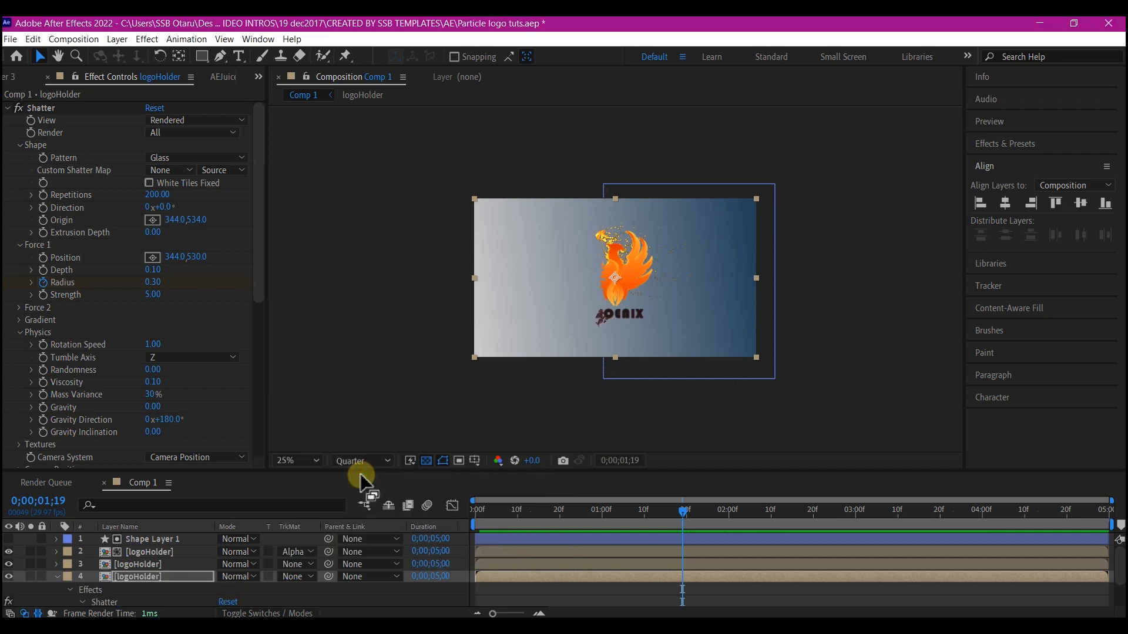
# - Give the duplicate logoHolder a red FF0000 Fill and set Shatter Repetitions to 100
pyautogui.scroll(-3)
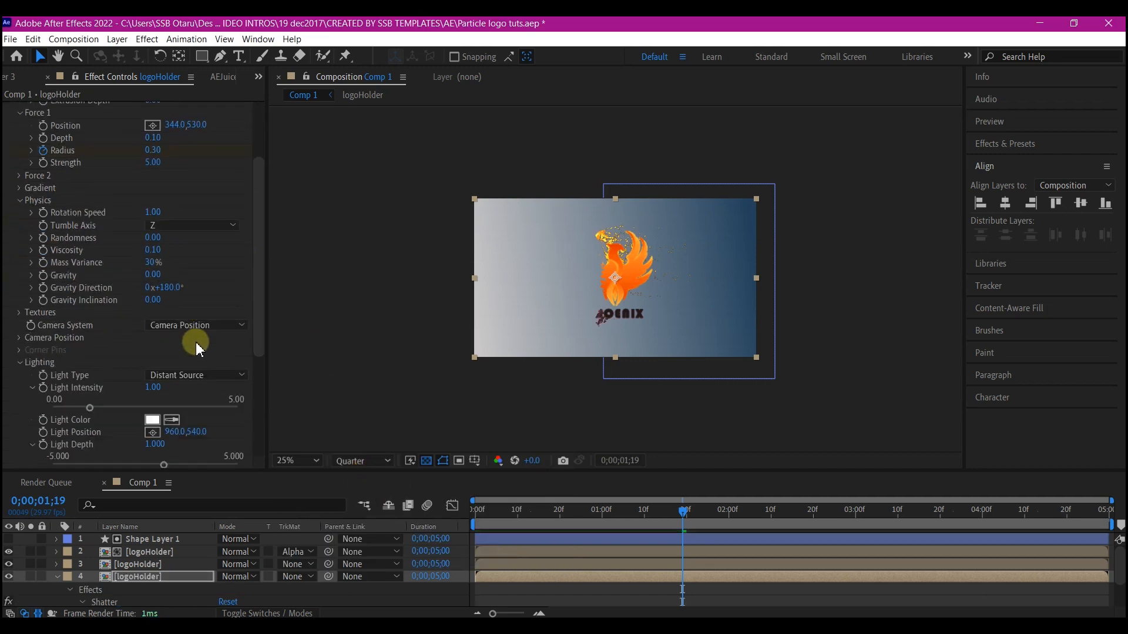
pyautogui.scroll(-3)
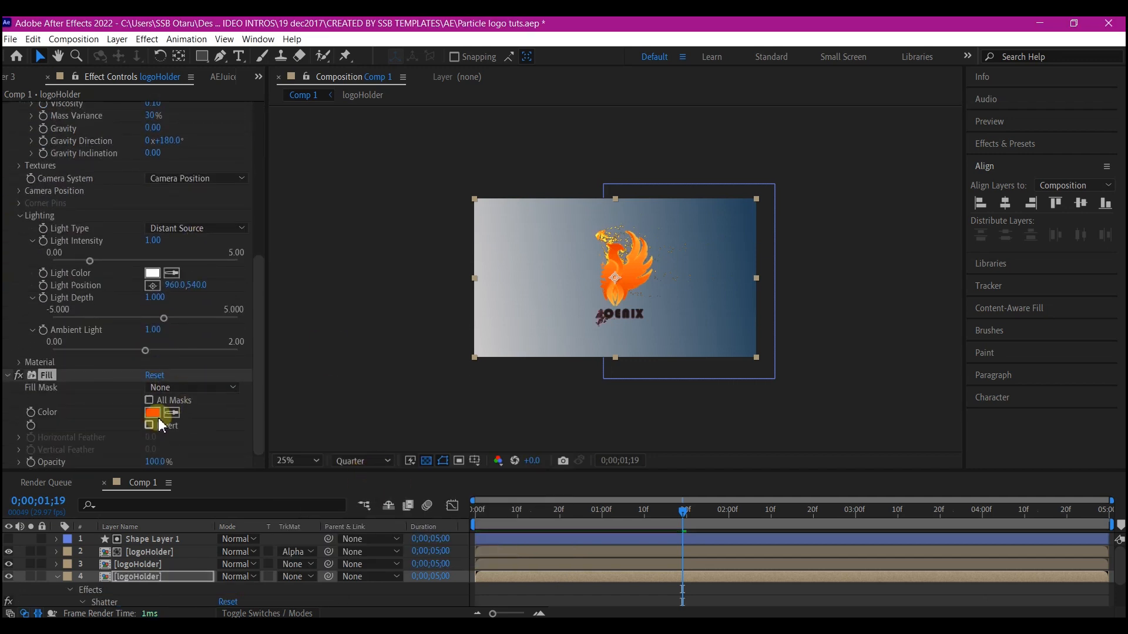
pyautogui.click(151, 413)
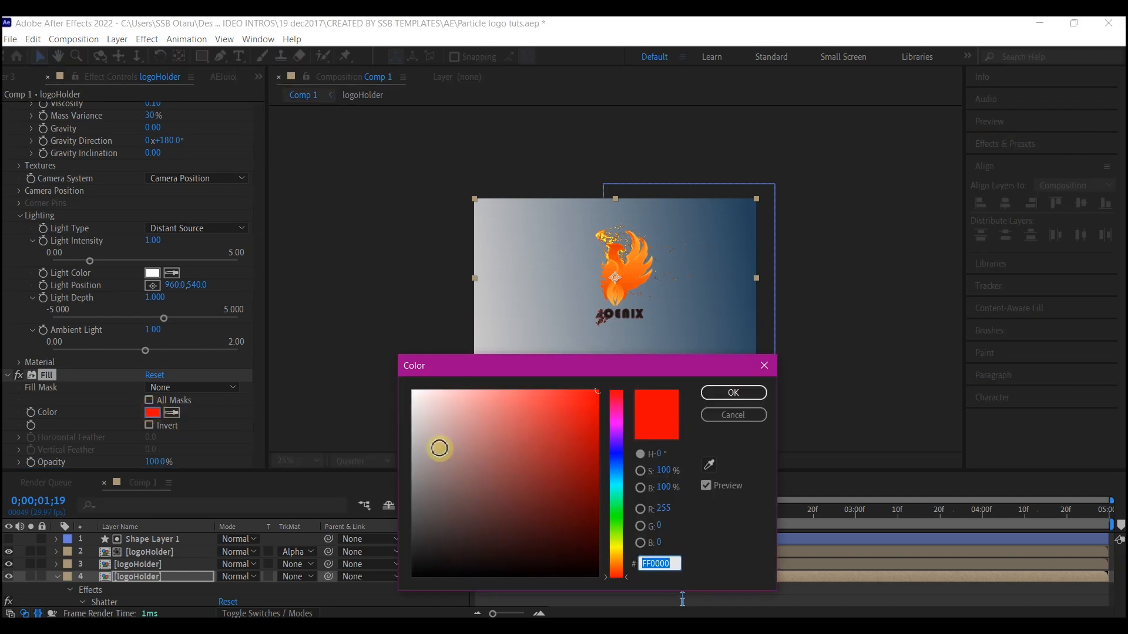
pyautogui.moveTo(439, 448); pyautogui.dragTo(390, 403)
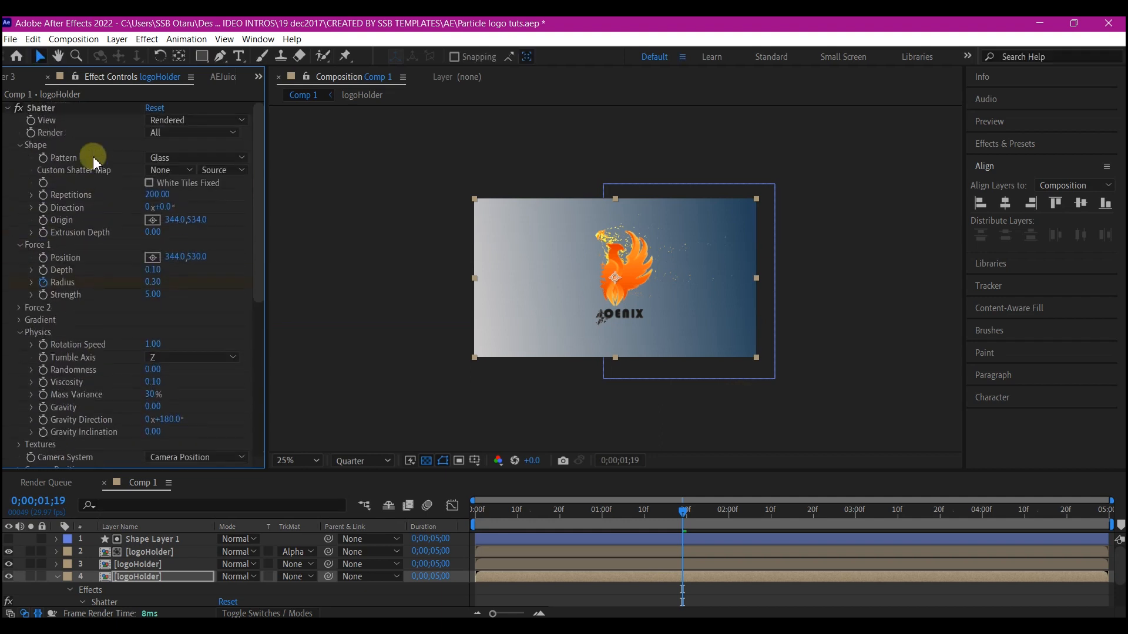
pyautogui.moveTo(127, 184)
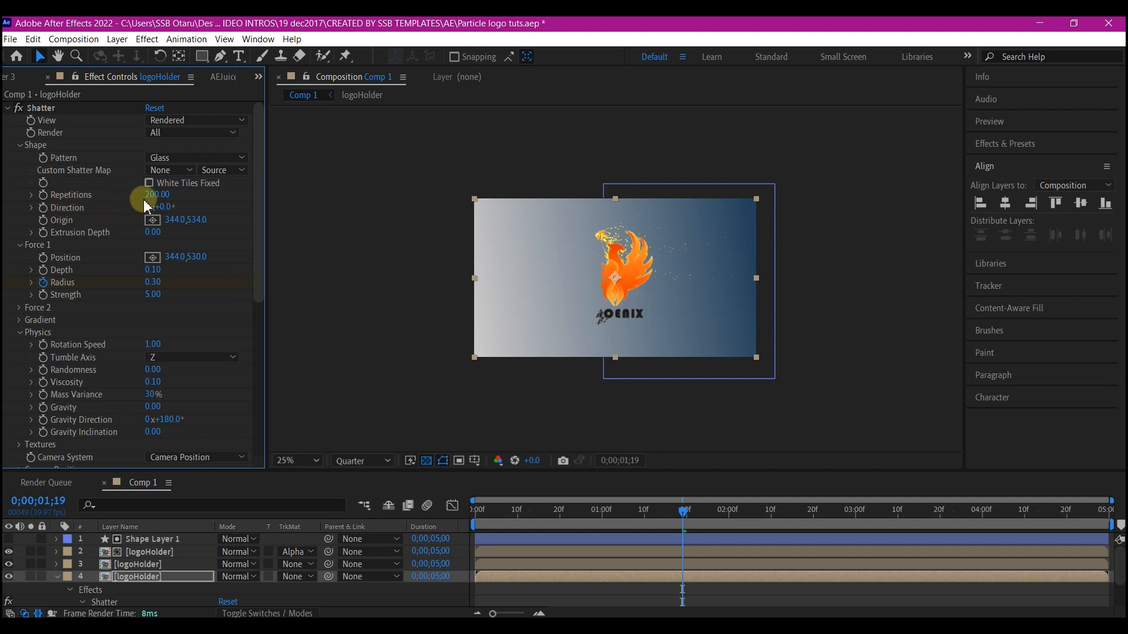
pyautogui.write('100')
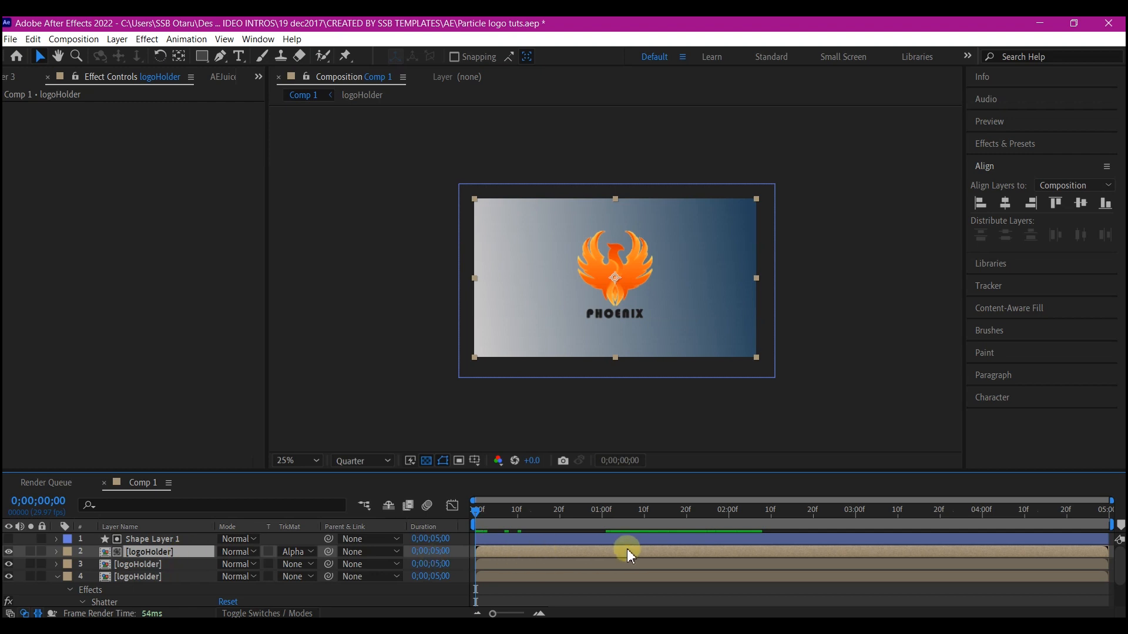
# - Add a Drop Shadow to the logo with 65% opacity, 92° direction, distance 37 and softness 172
pyautogui.write('drop s')
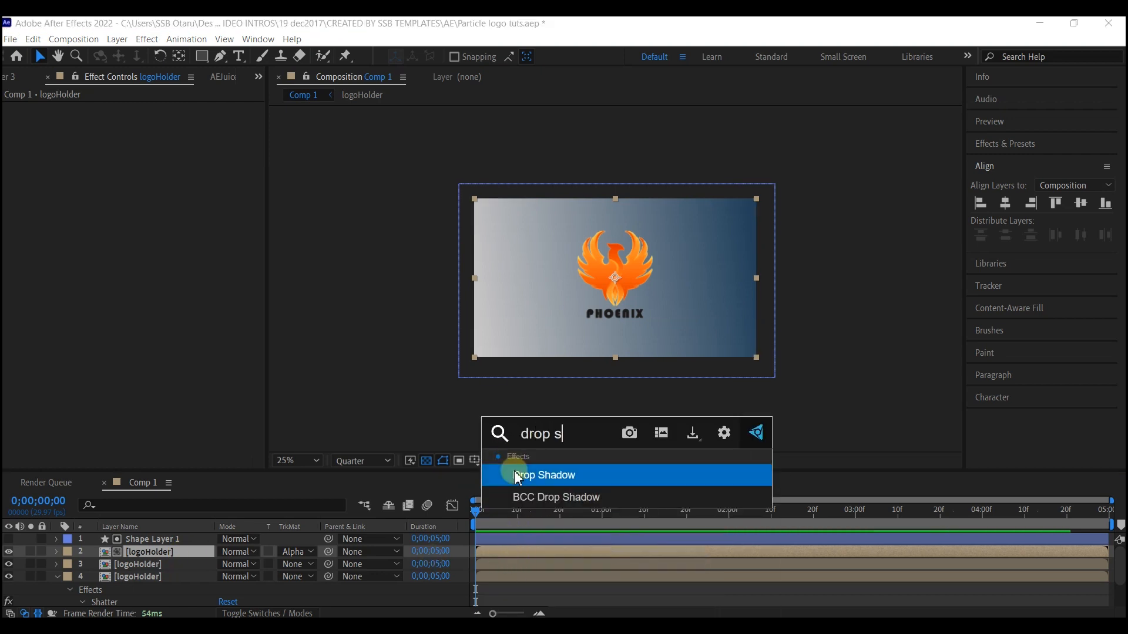
pyautogui.click(544, 474)
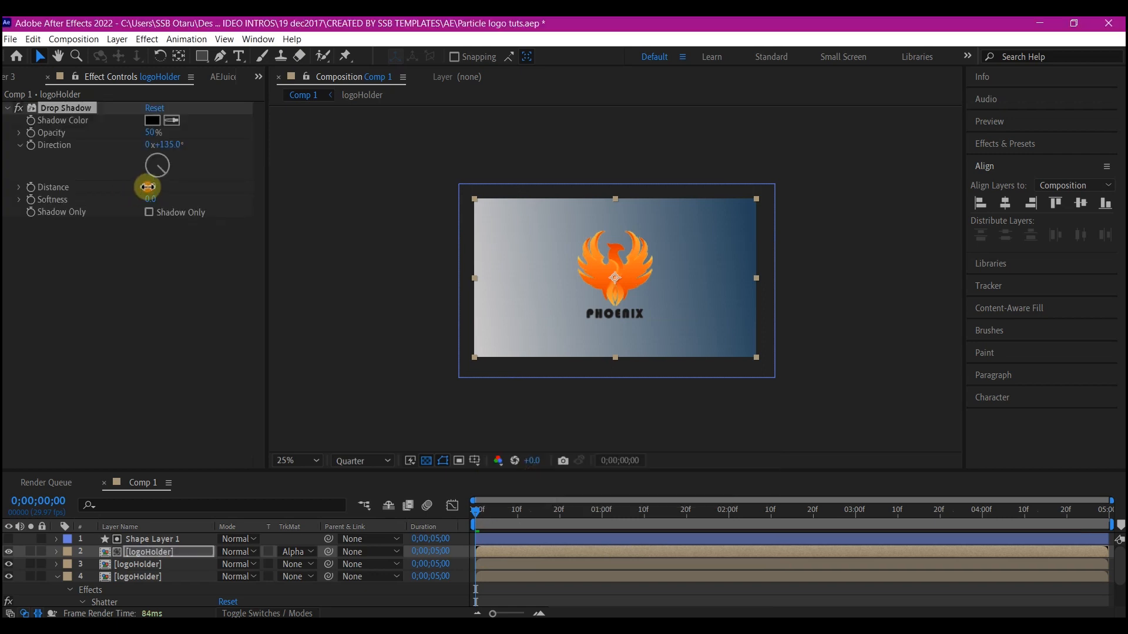
pyautogui.moveTo(150, 188); pyautogui.dragTo(172, 188)
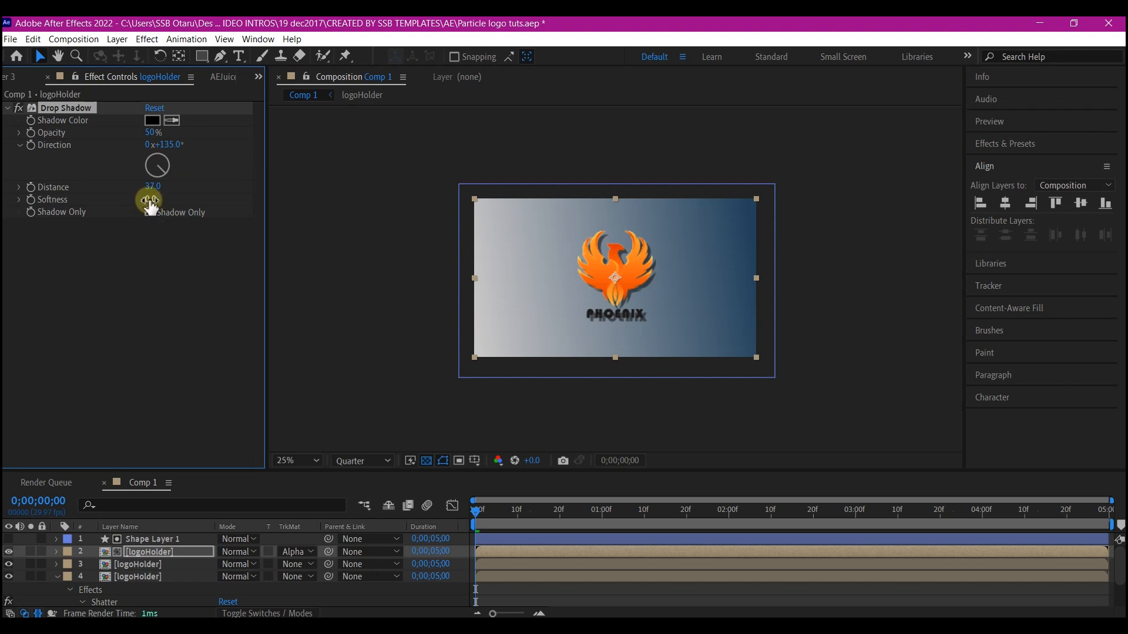
pyautogui.moveTo(148, 200); pyautogui.dragTo(166, 199)
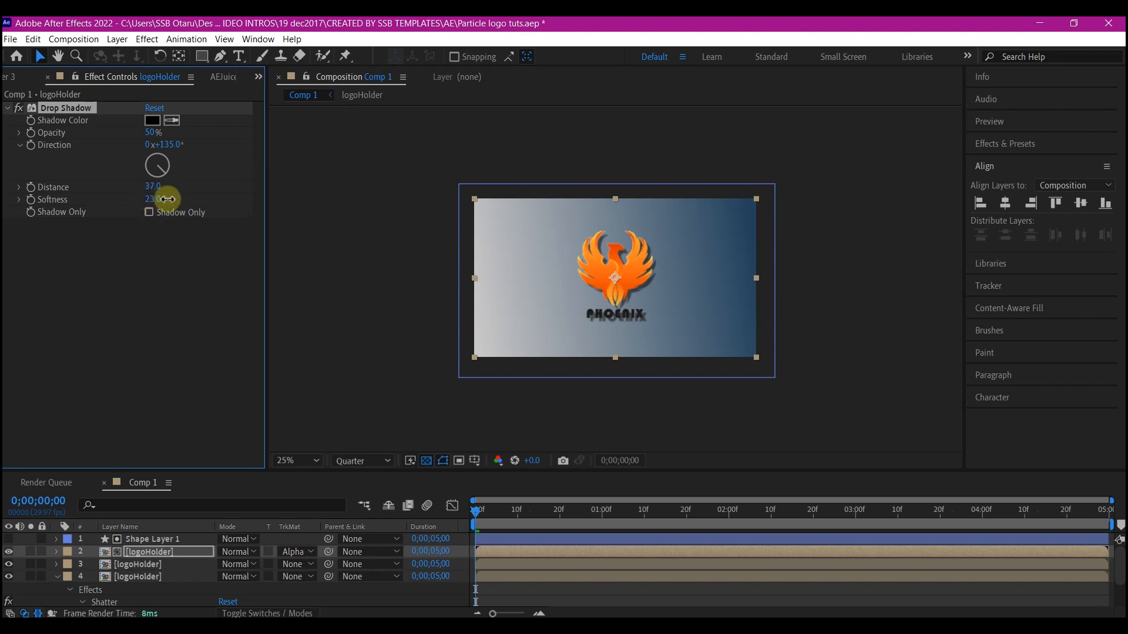
pyautogui.moveTo(155, 199); pyautogui.dragTo(258, 178)
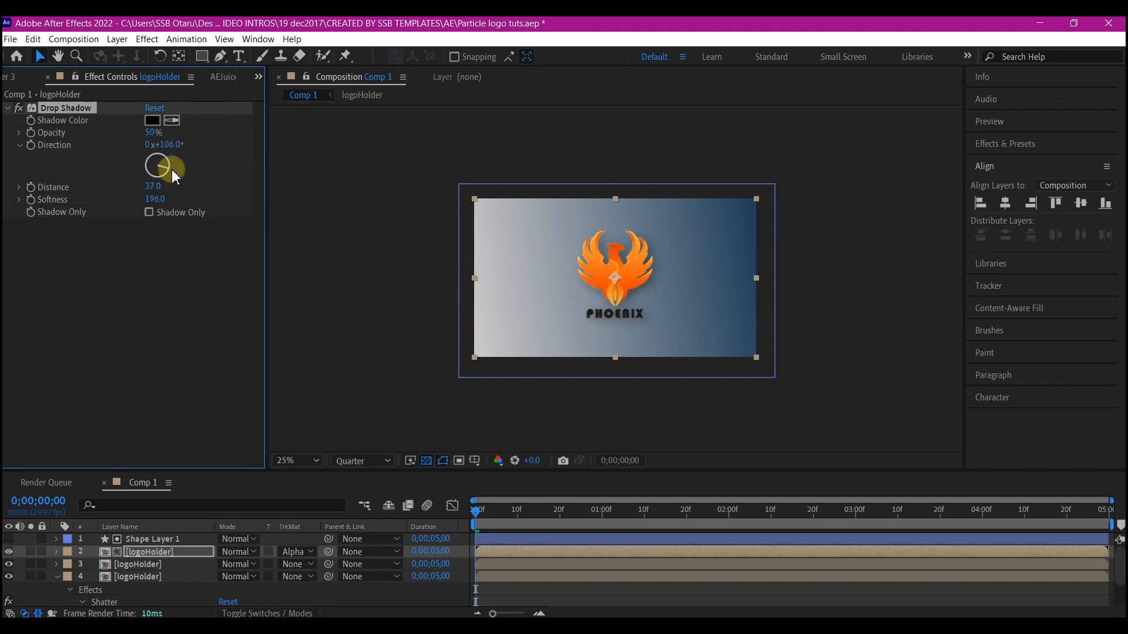
pyautogui.moveTo(172, 173); pyautogui.dragTo(182, 172)
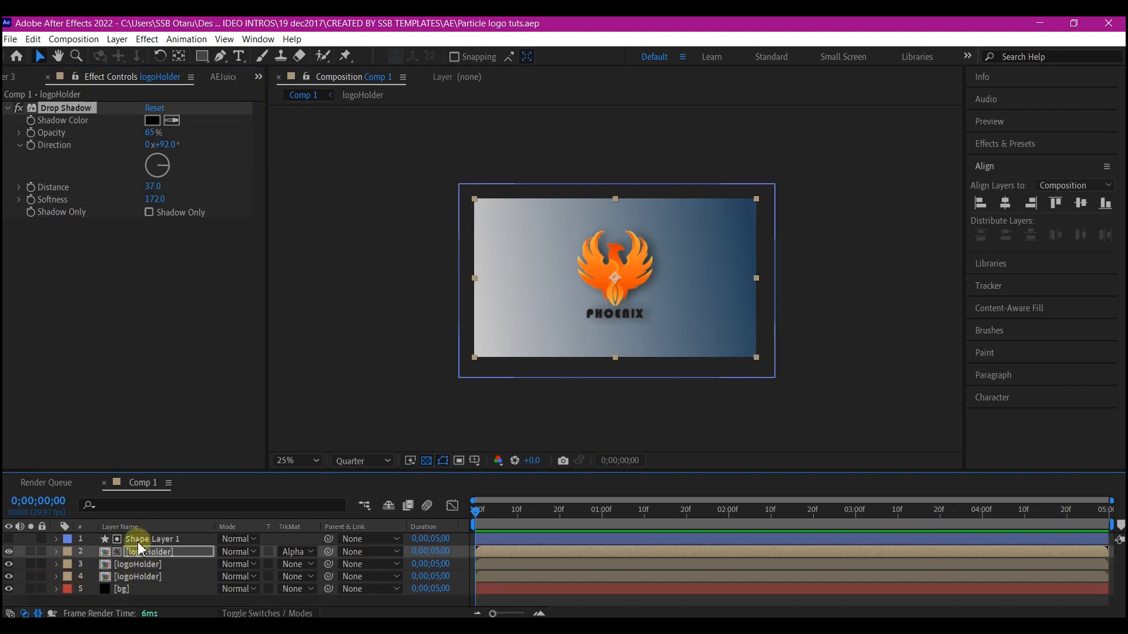
# - Pre-compose the shape layer and three logo layers into a nested composition named 'all'
pyautogui.click(151, 539)
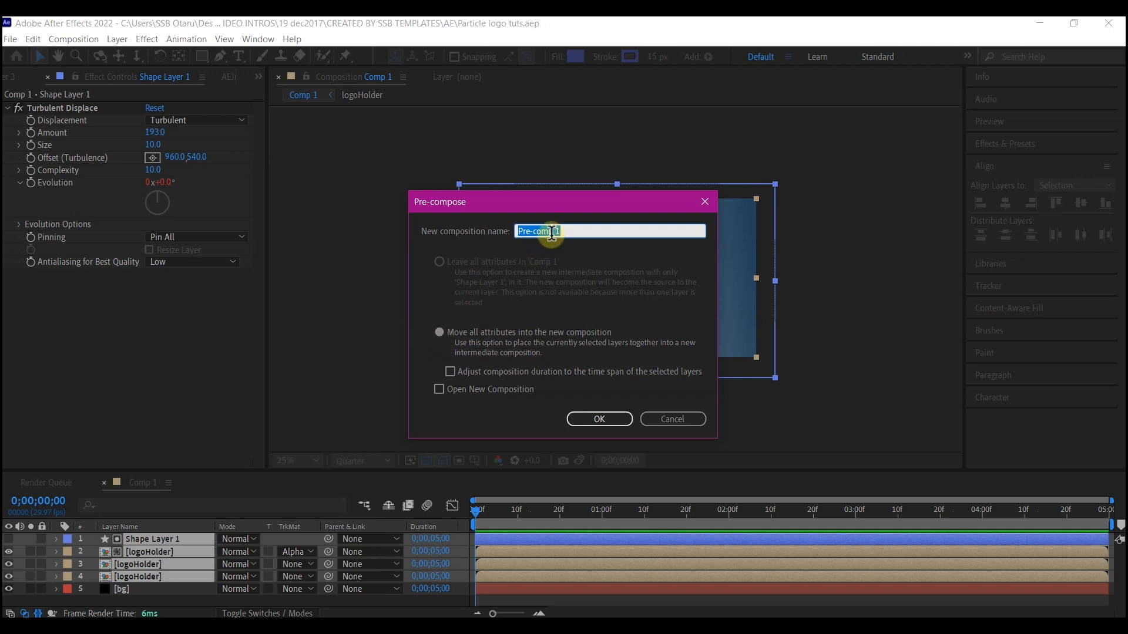
pyautogui.write('all')
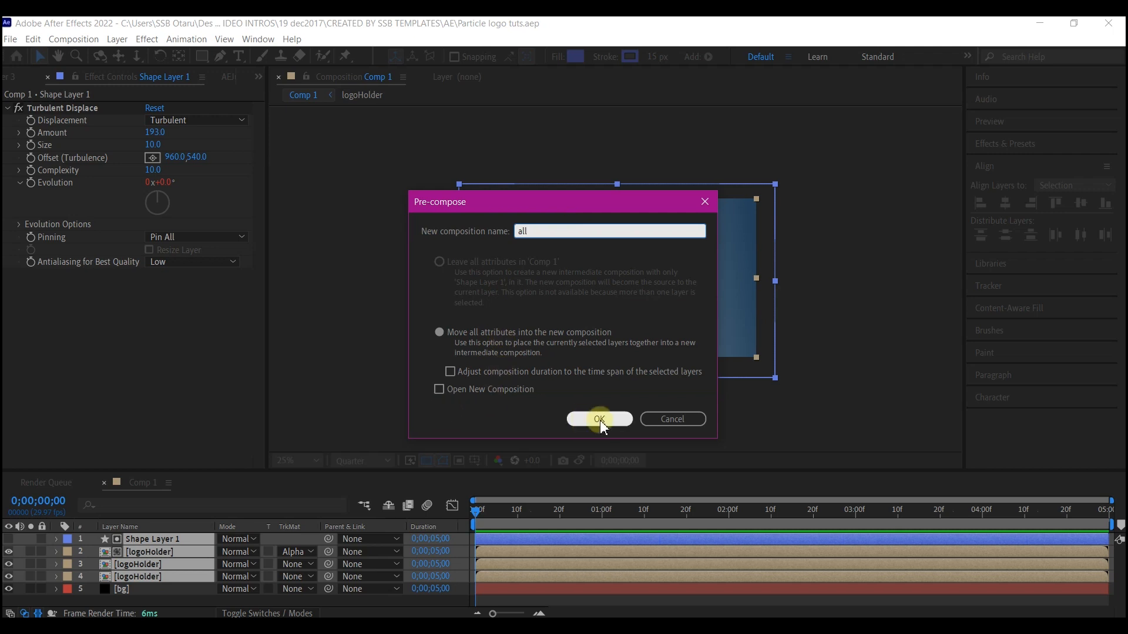
pyautogui.click(598, 418)
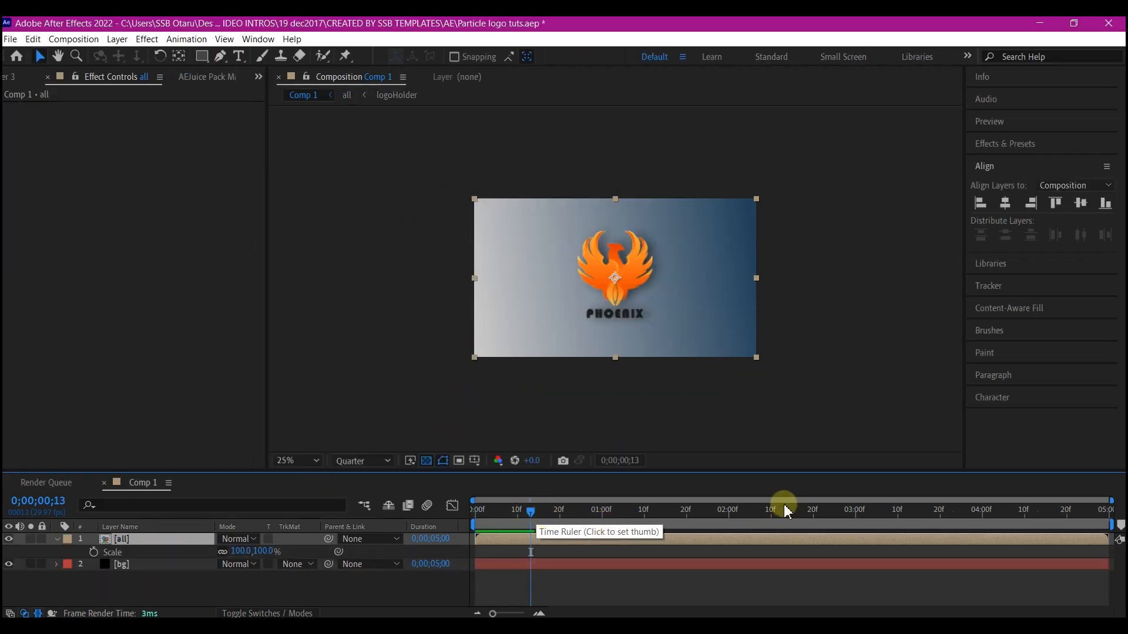
pyautogui.moveTo(992, 517)
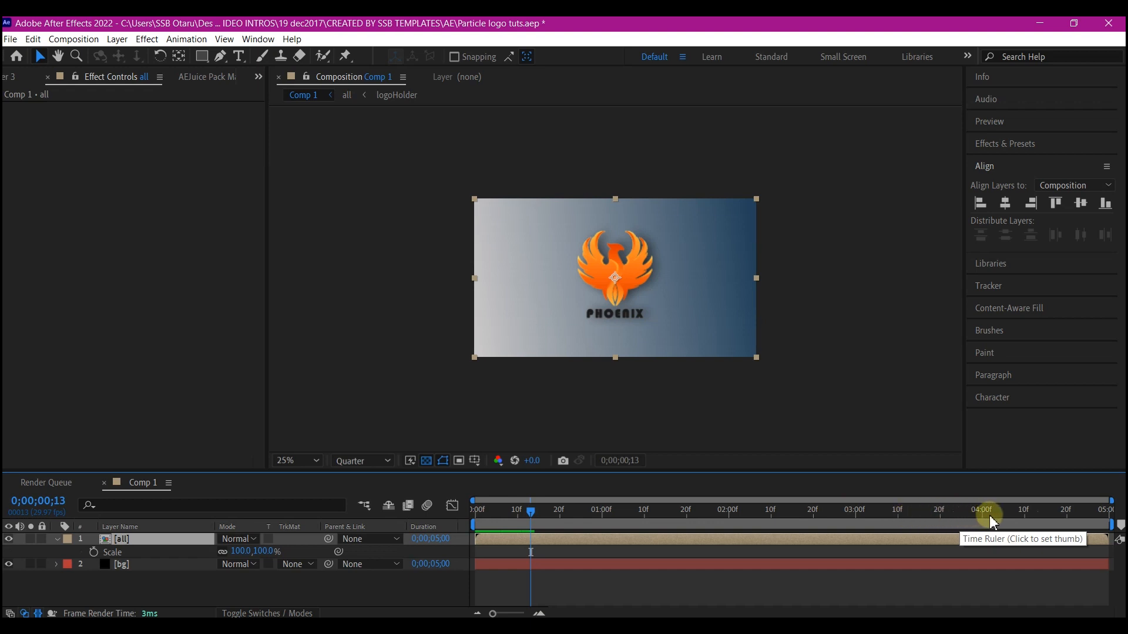
# - Keyframe the all layer's Scale from 39% at 0f through ~20f and 1:16 to 100% at 4:00
pyautogui.click(982, 509)
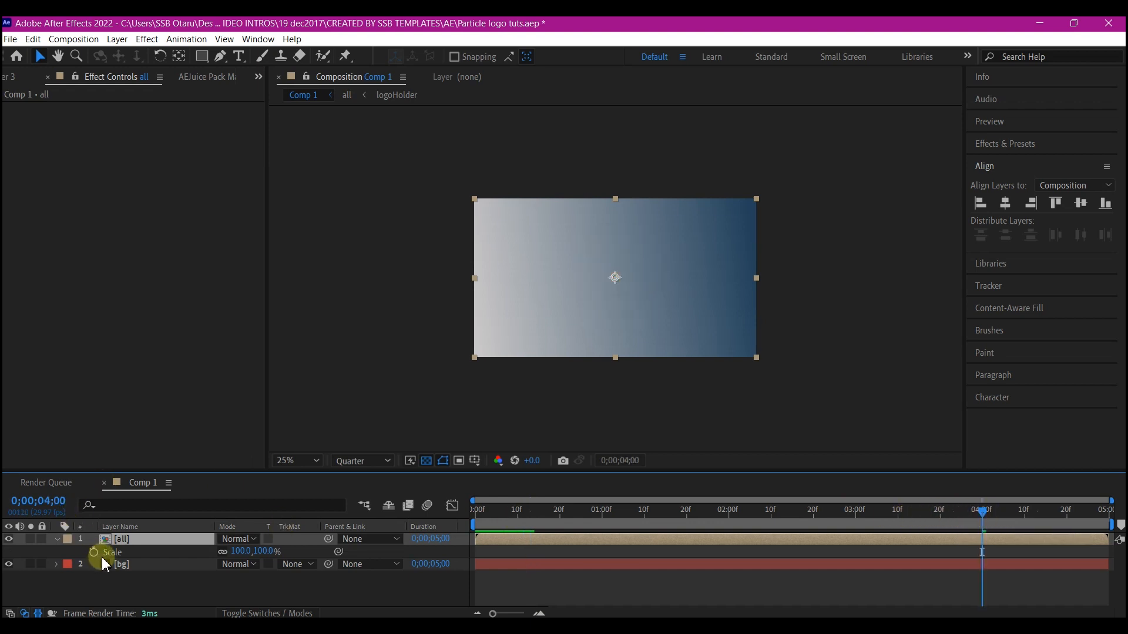
pyautogui.moveTo(979, 508); pyautogui.dragTo(695, 509)
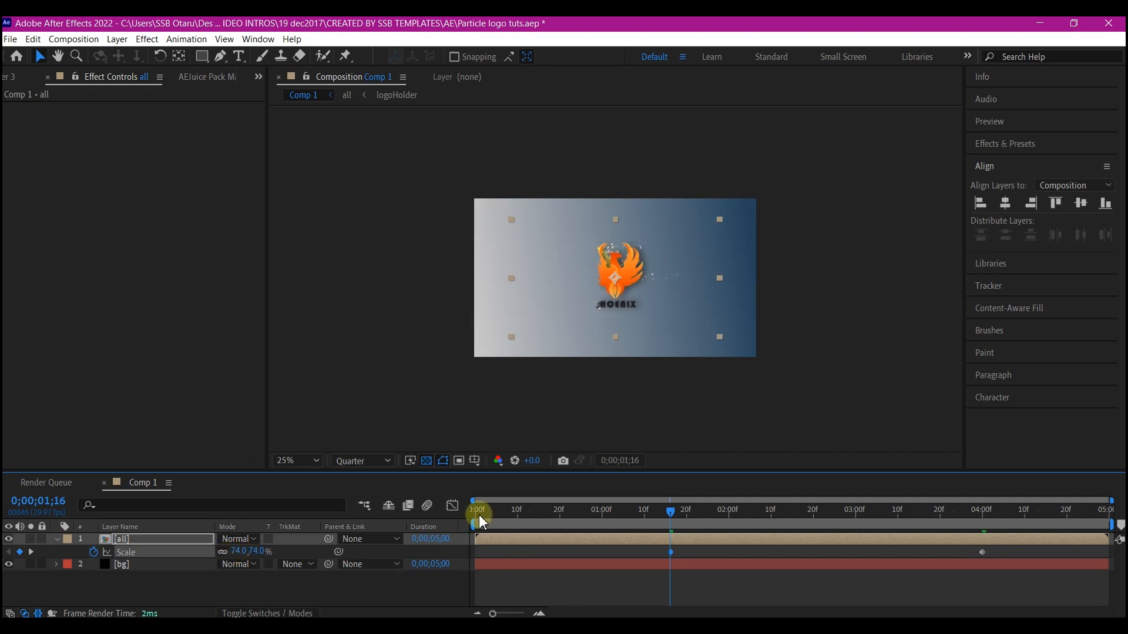
pyautogui.moveTo(479, 511); pyautogui.dragTo(530, 511)
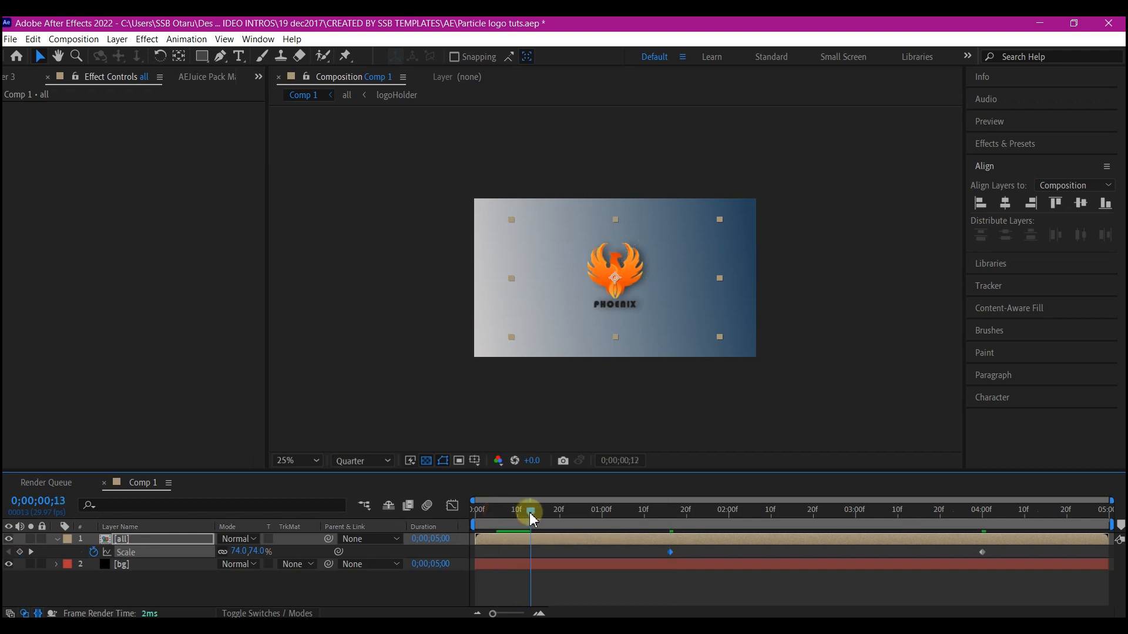
pyautogui.moveTo(531, 509); pyautogui.dragTo(562, 508)
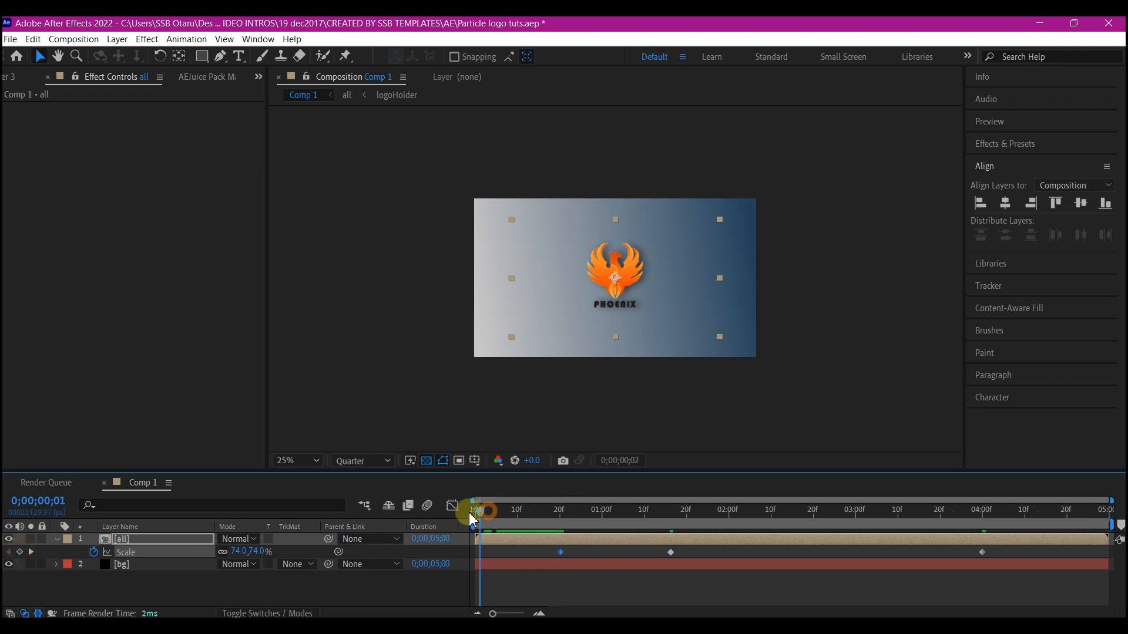
pyautogui.moveTo(482, 511); pyautogui.dragTo(472, 511)
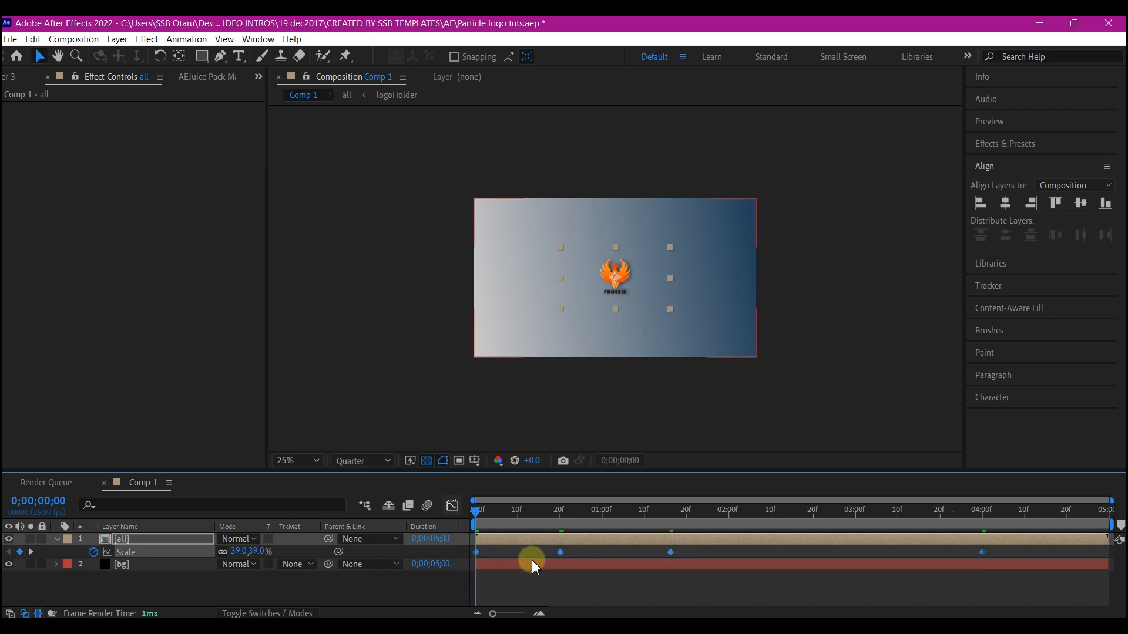
# - Easy Ease the Scale keyframes and reshape their speed curve in the Graph Editor
pyautogui.moveTo(533, 552); pyautogui.dragTo(562, 552)
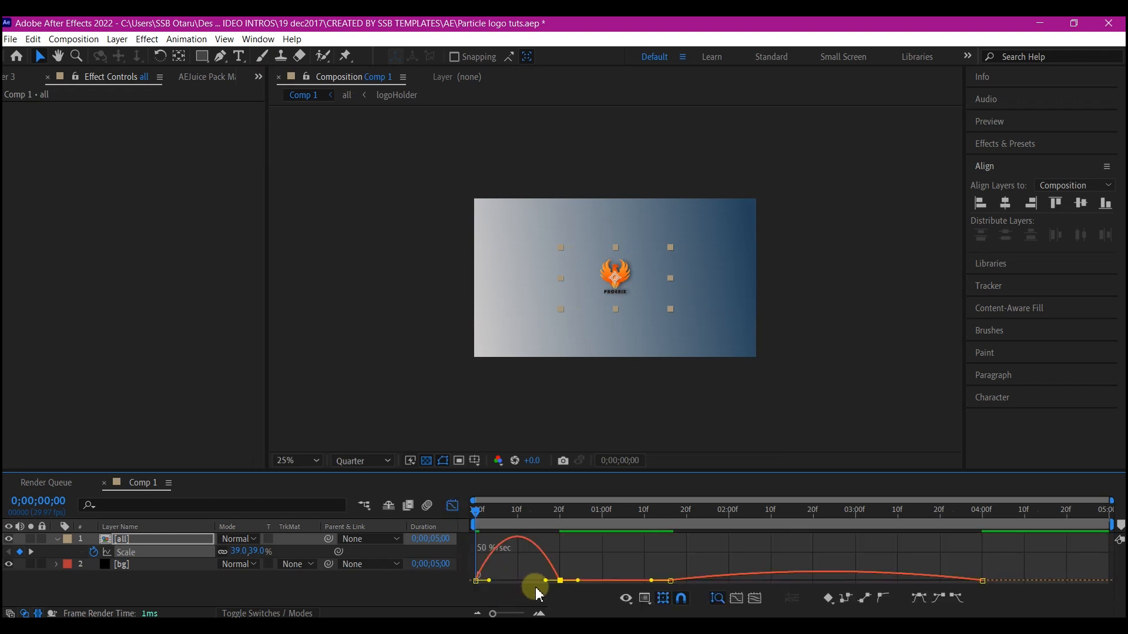
pyautogui.moveTo(535, 582); pyautogui.dragTo(509, 582)
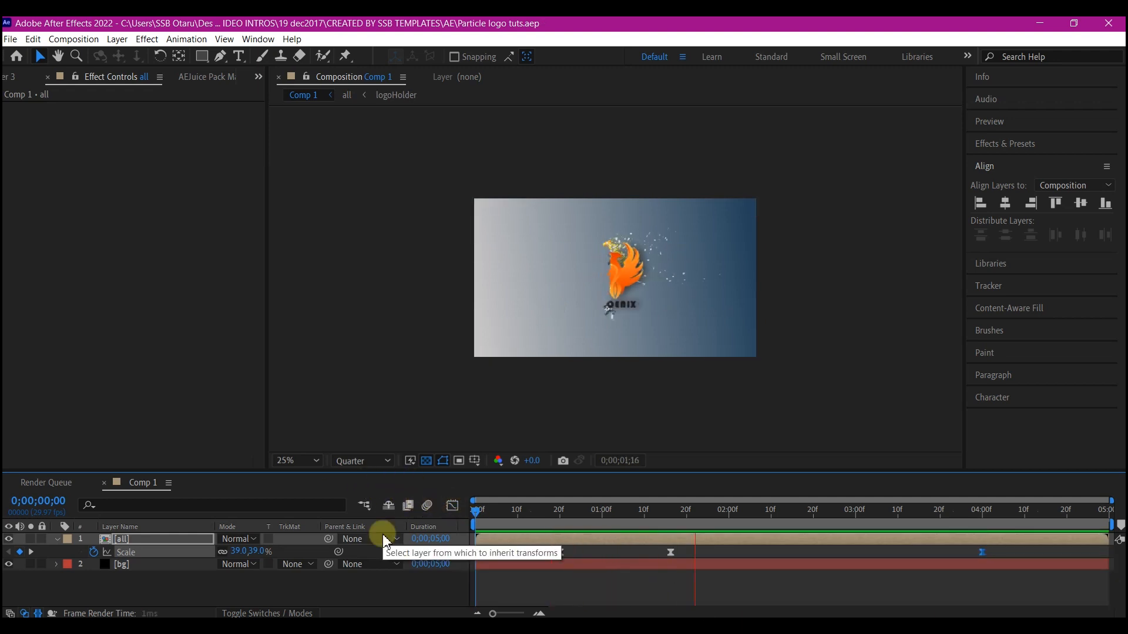
pyautogui.click(496, 511)
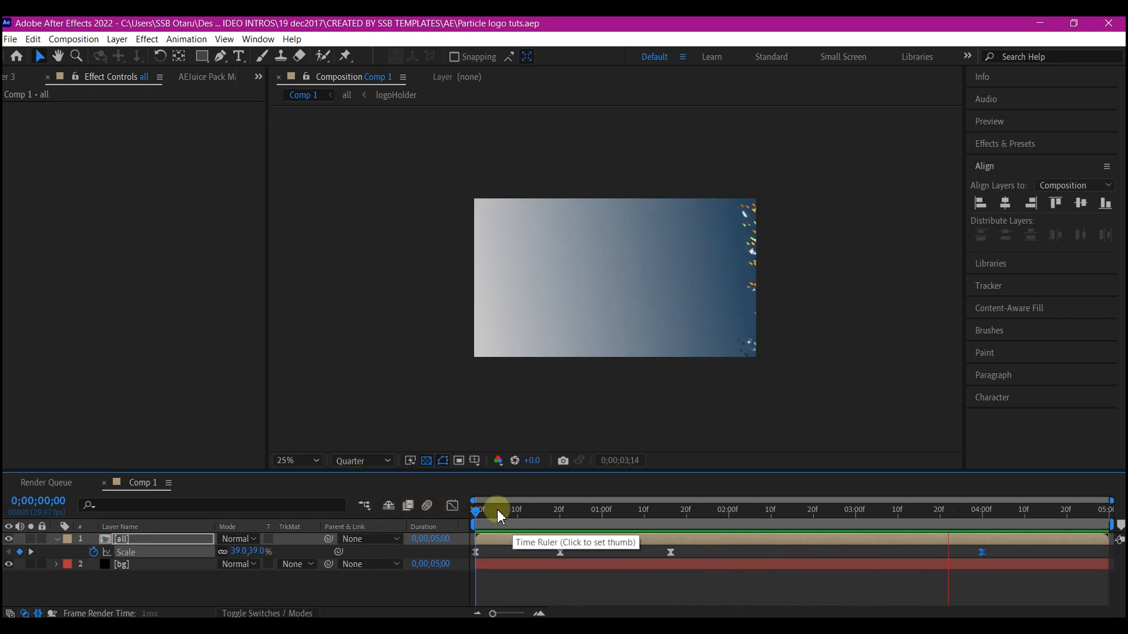
pyautogui.click(498, 510)
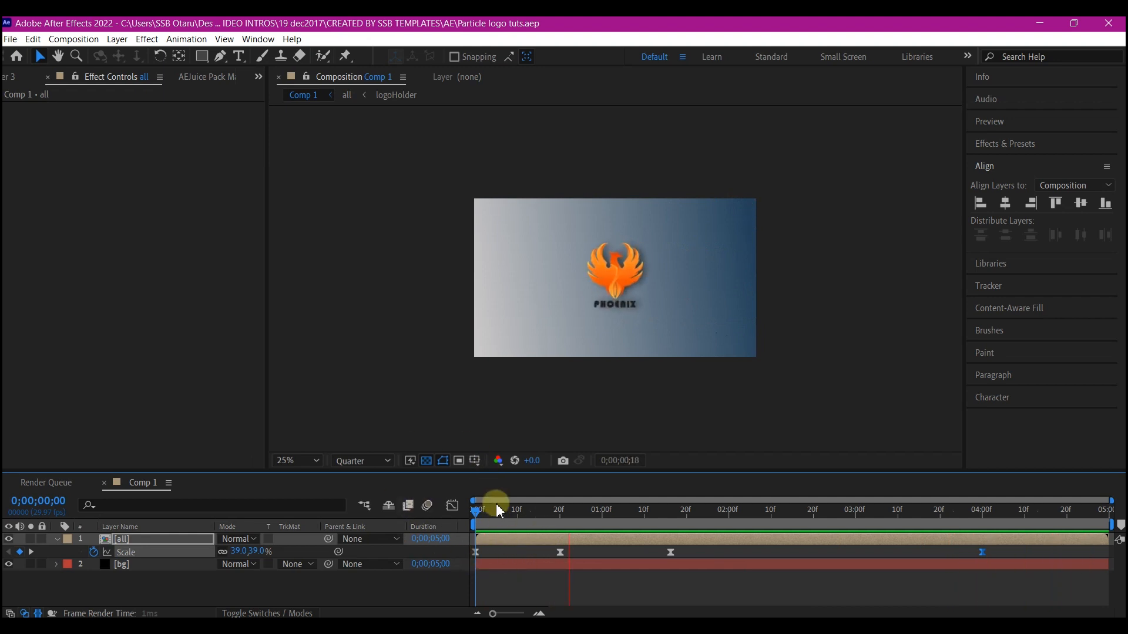
pyautogui.moveTo(475, 509); pyautogui.dragTo(520, 509)
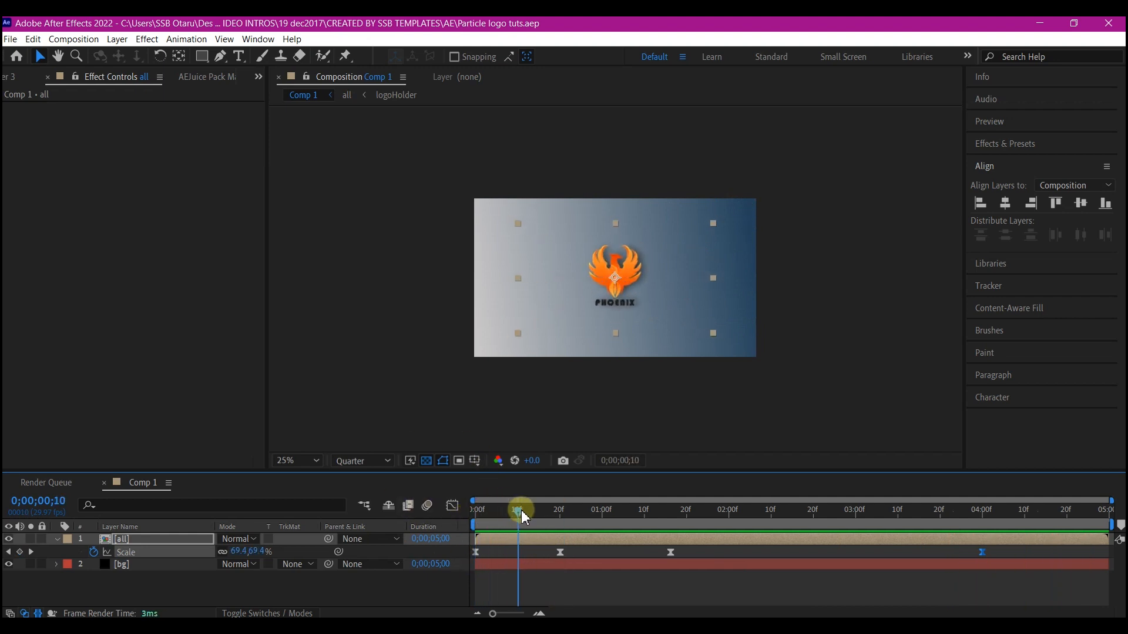
pyautogui.moveTo(521, 509); pyautogui.dragTo(544, 509)
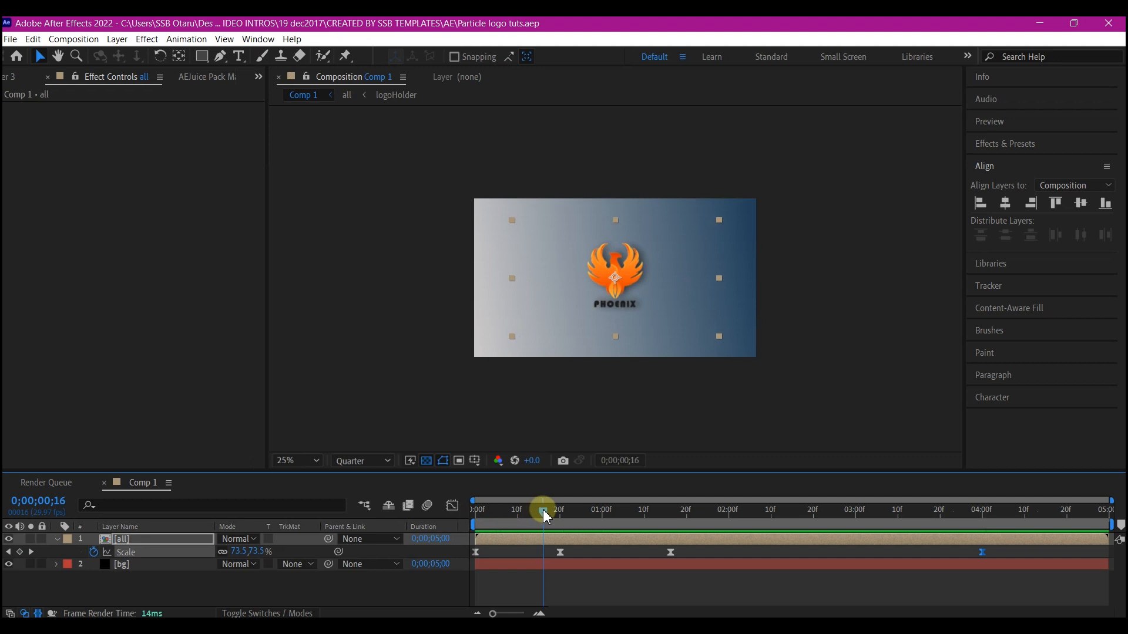
pyautogui.moveTo(544, 515)
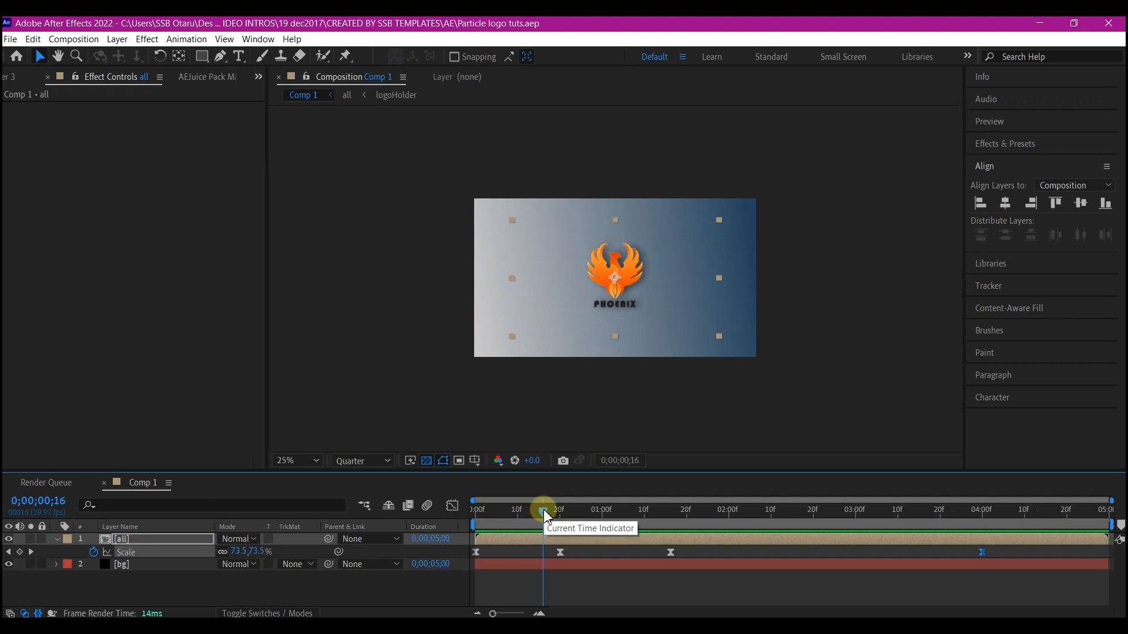
pyautogui.moveTo(541, 508); pyautogui.dragTo(548, 509)
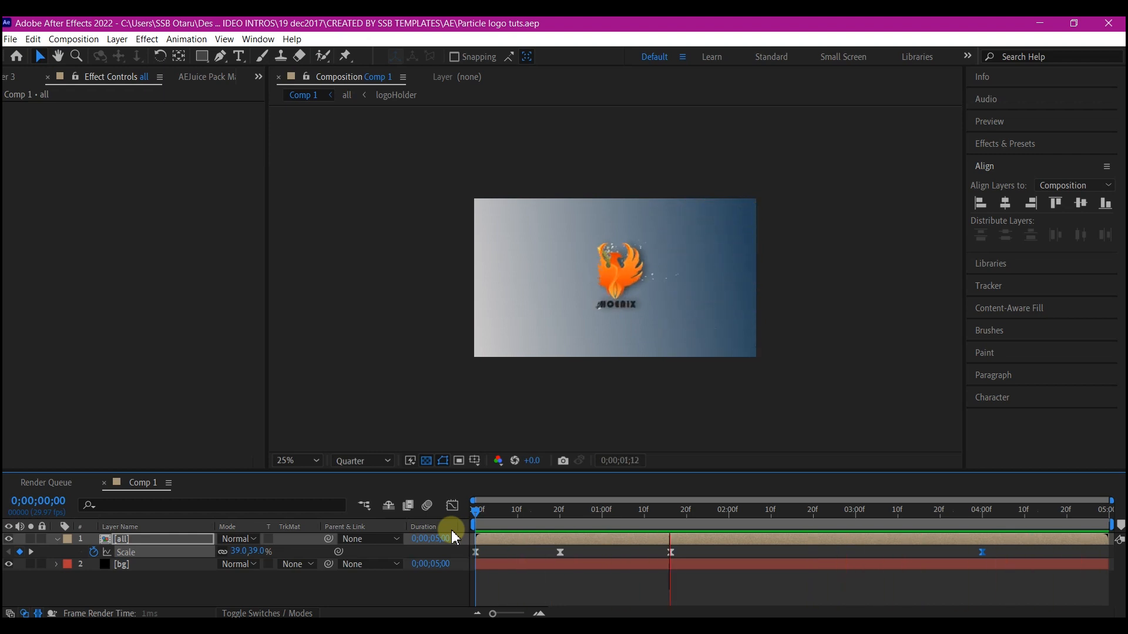
pyautogui.click(925, 509)
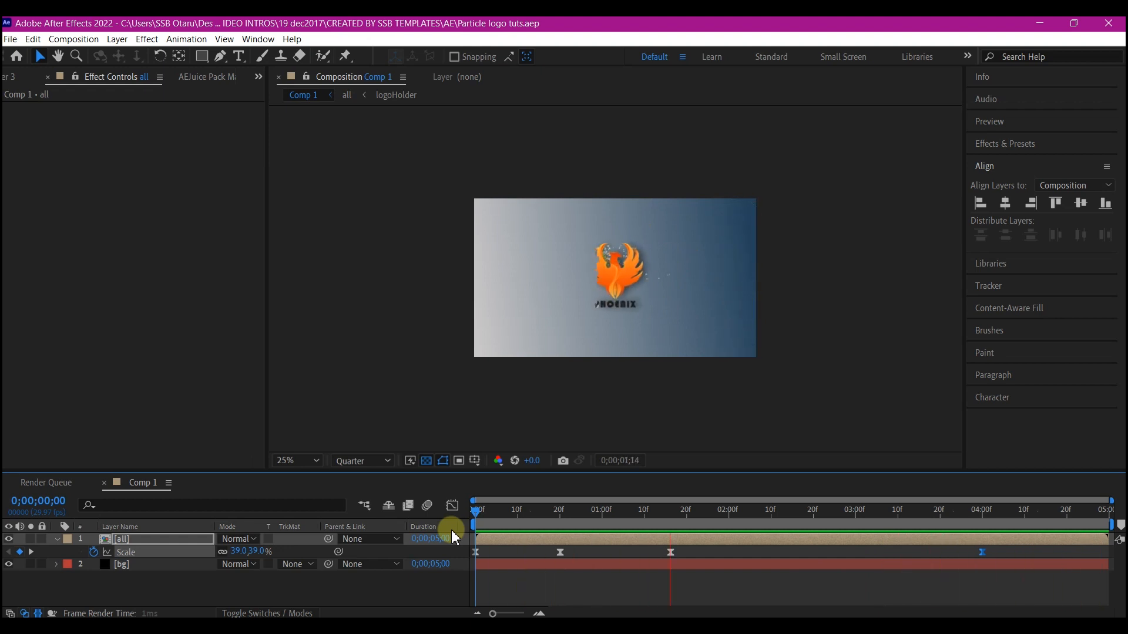
pyautogui.click(923, 509)
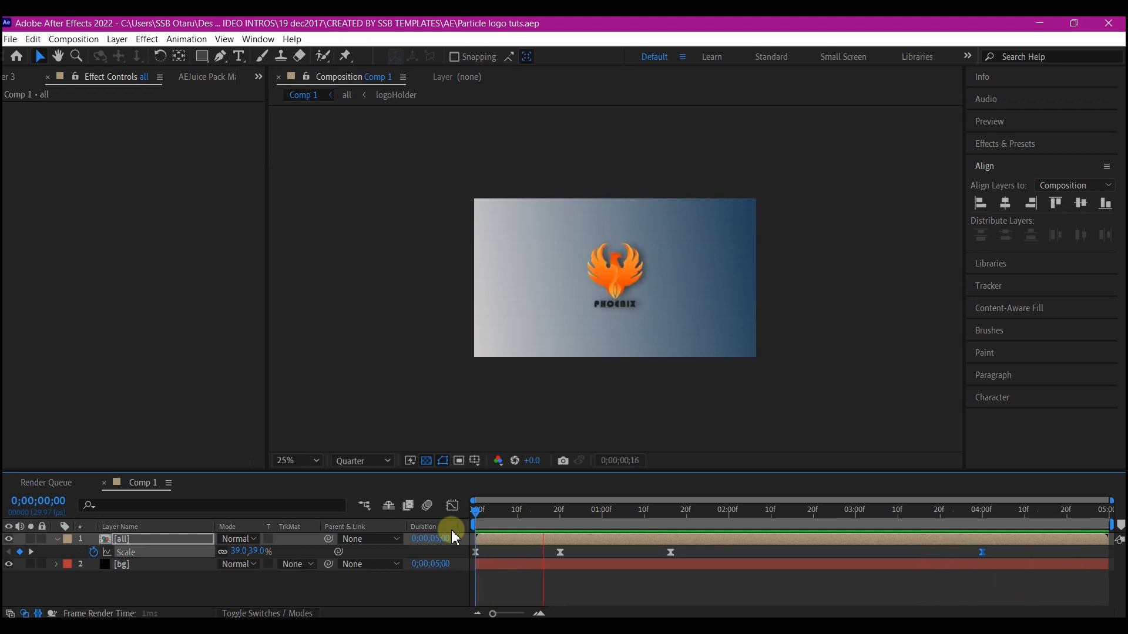
pyautogui.moveTo(475, 509); pyautogui.dragTo(797, 509)
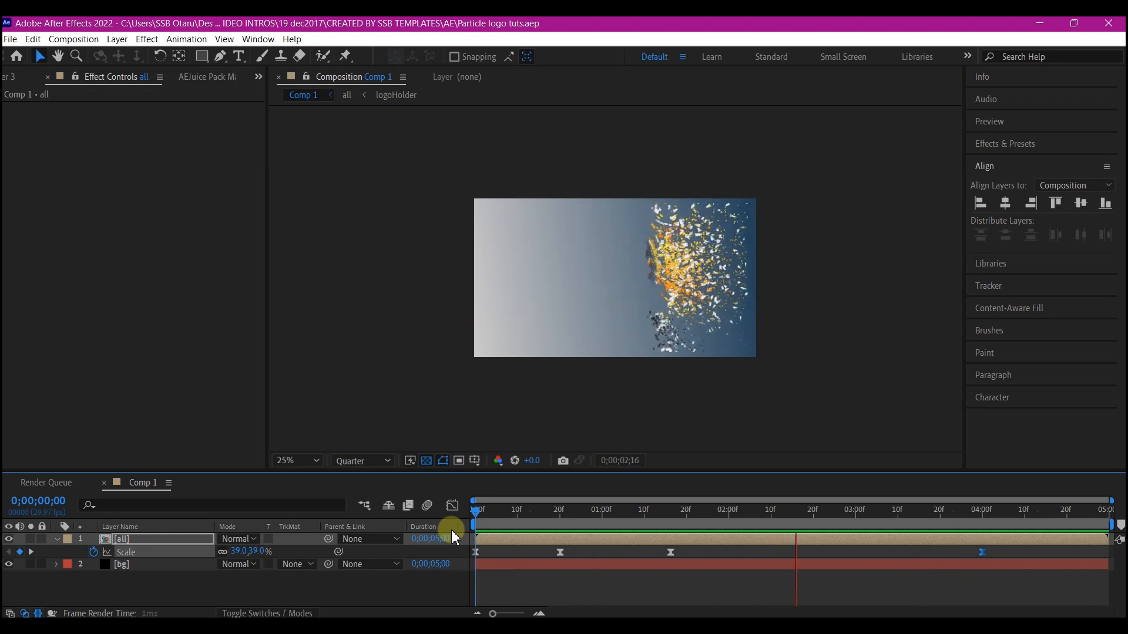
pyautogui.click(1049, 501)
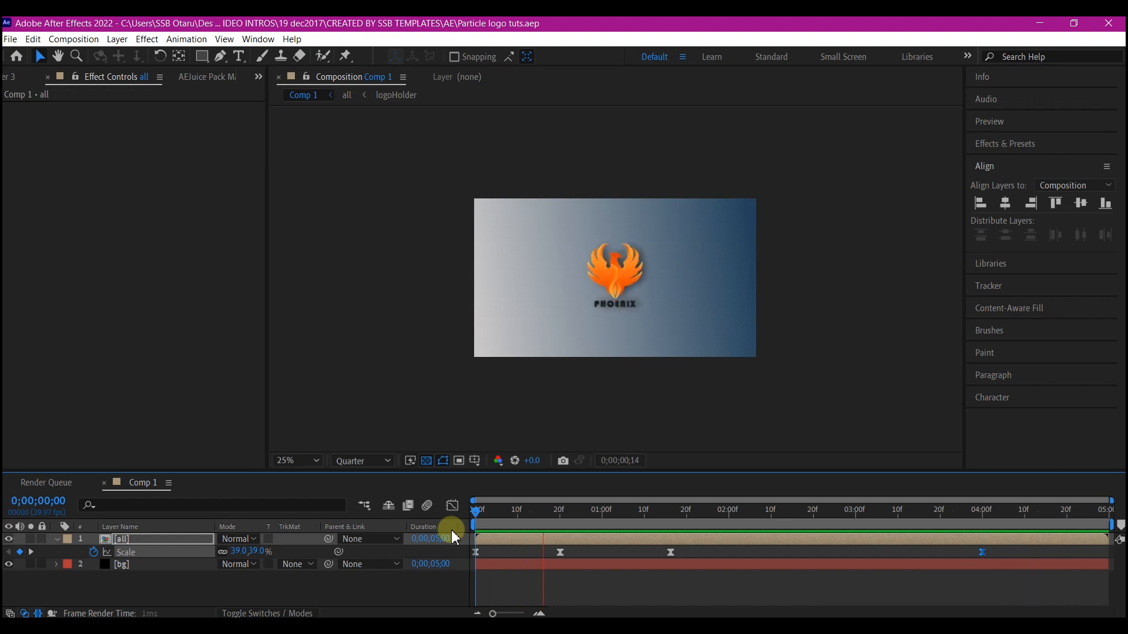
pyautogui.click(795, 508)
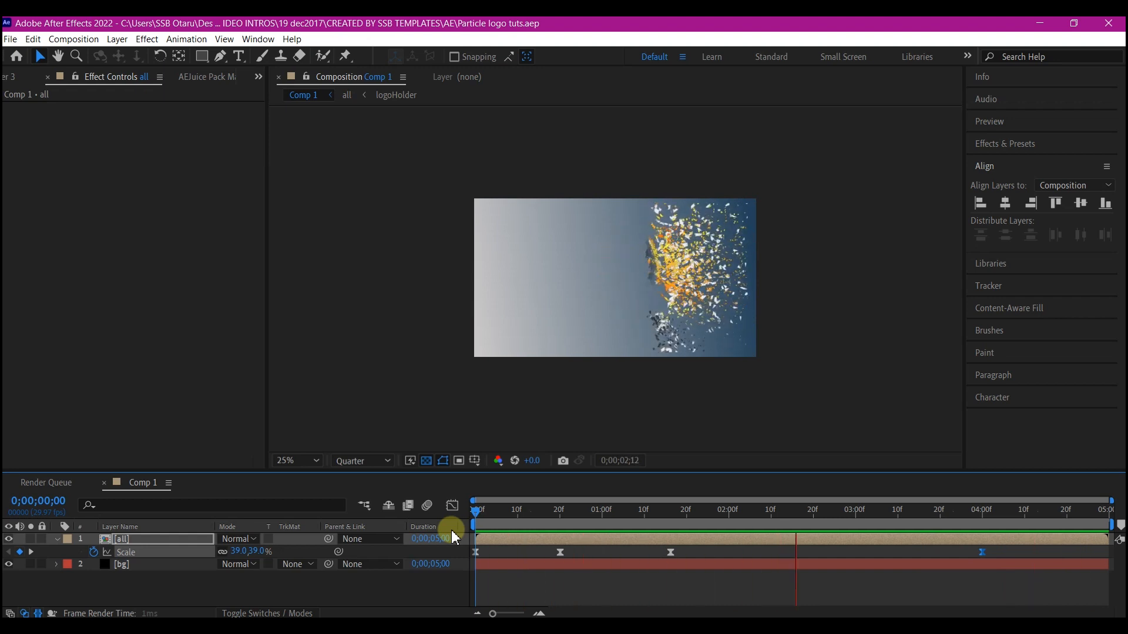
pyautogui.click(1050, 508)
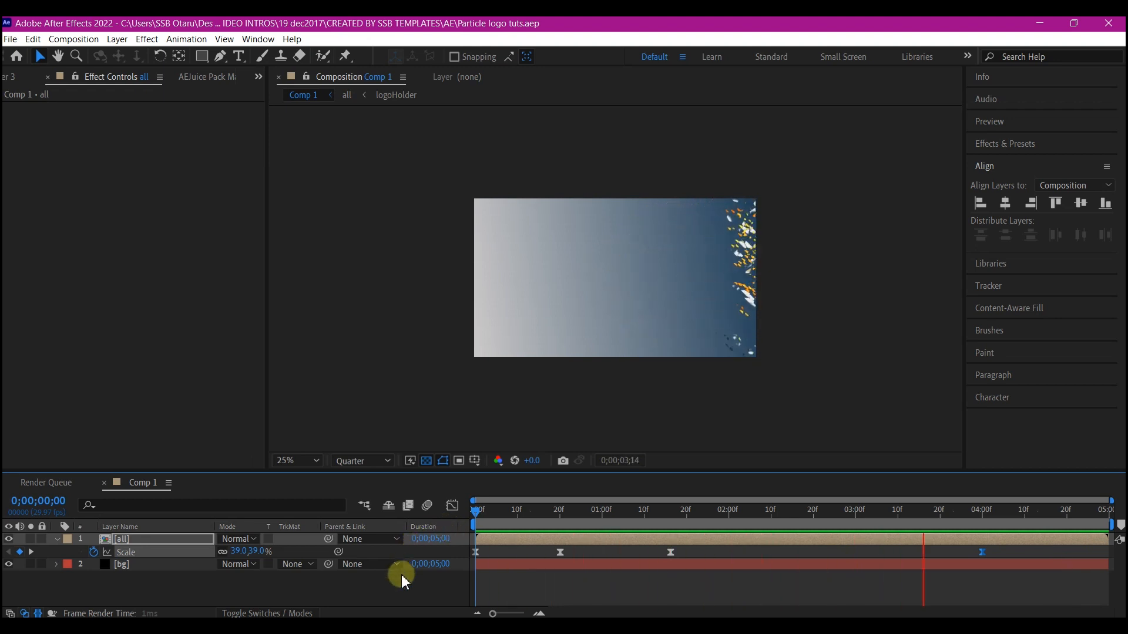
pyautogui.click(546, 510)
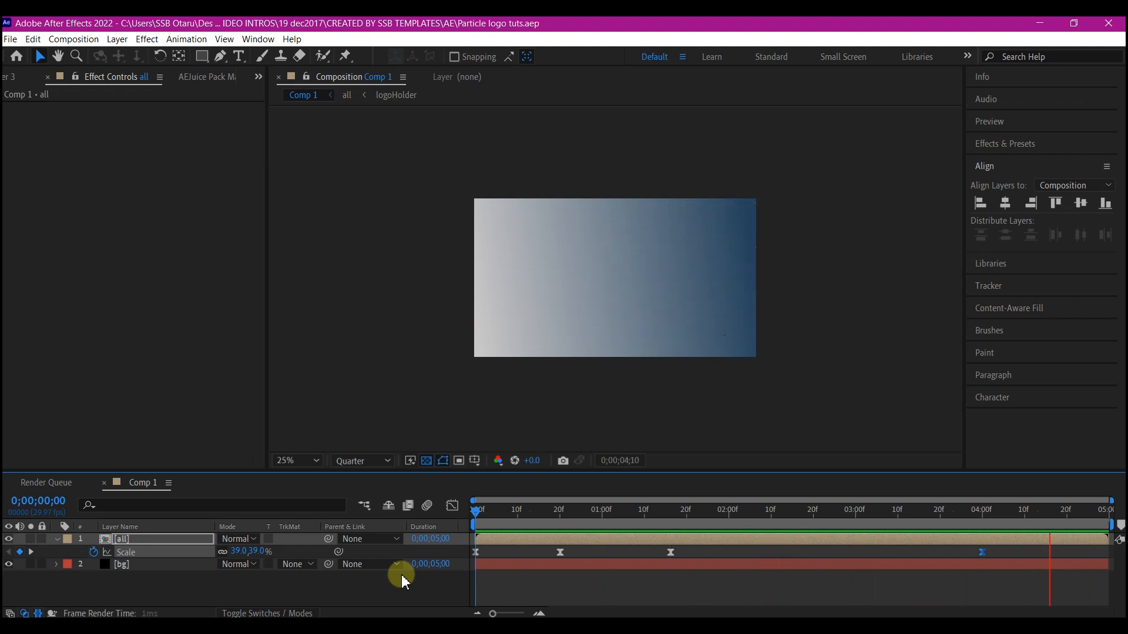
pyautogui.click(669, 508)
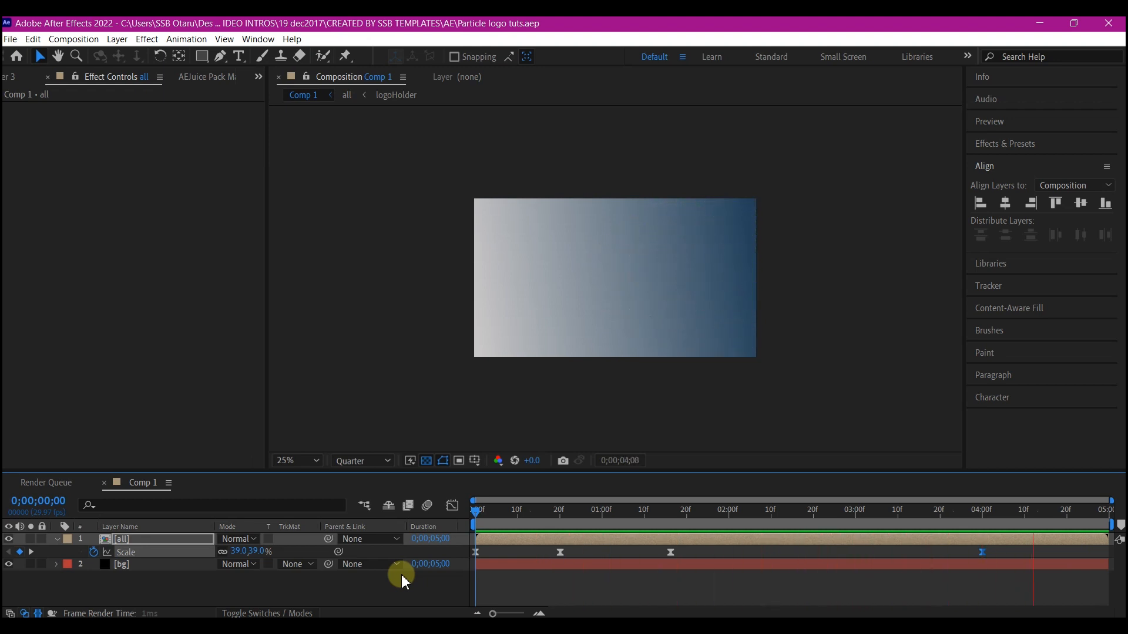
pyautogui.click(652, 502)
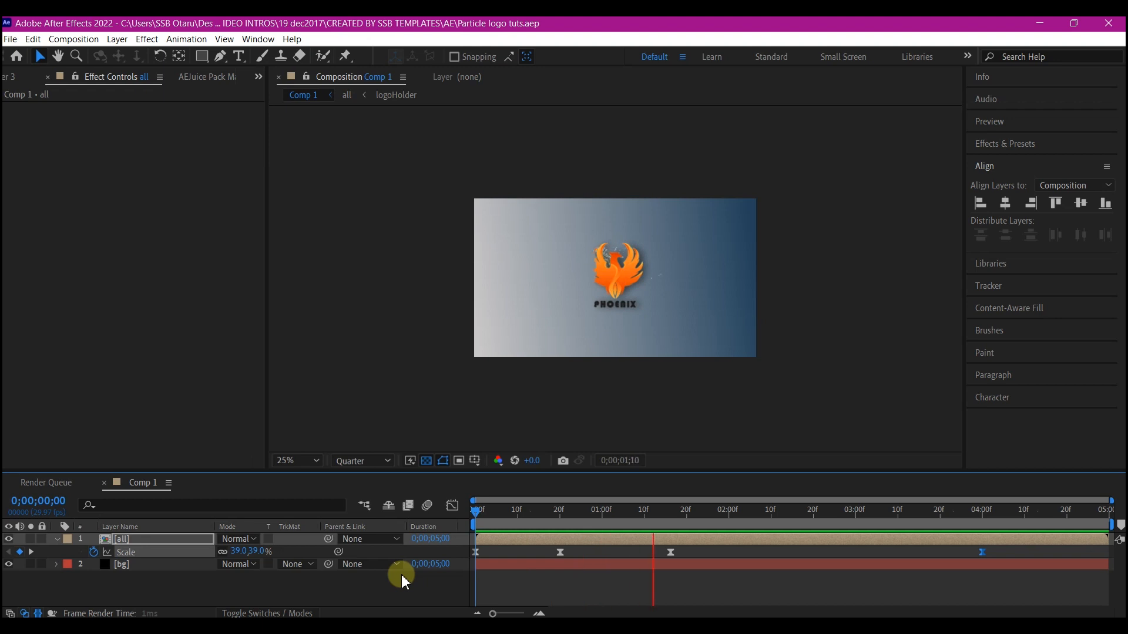